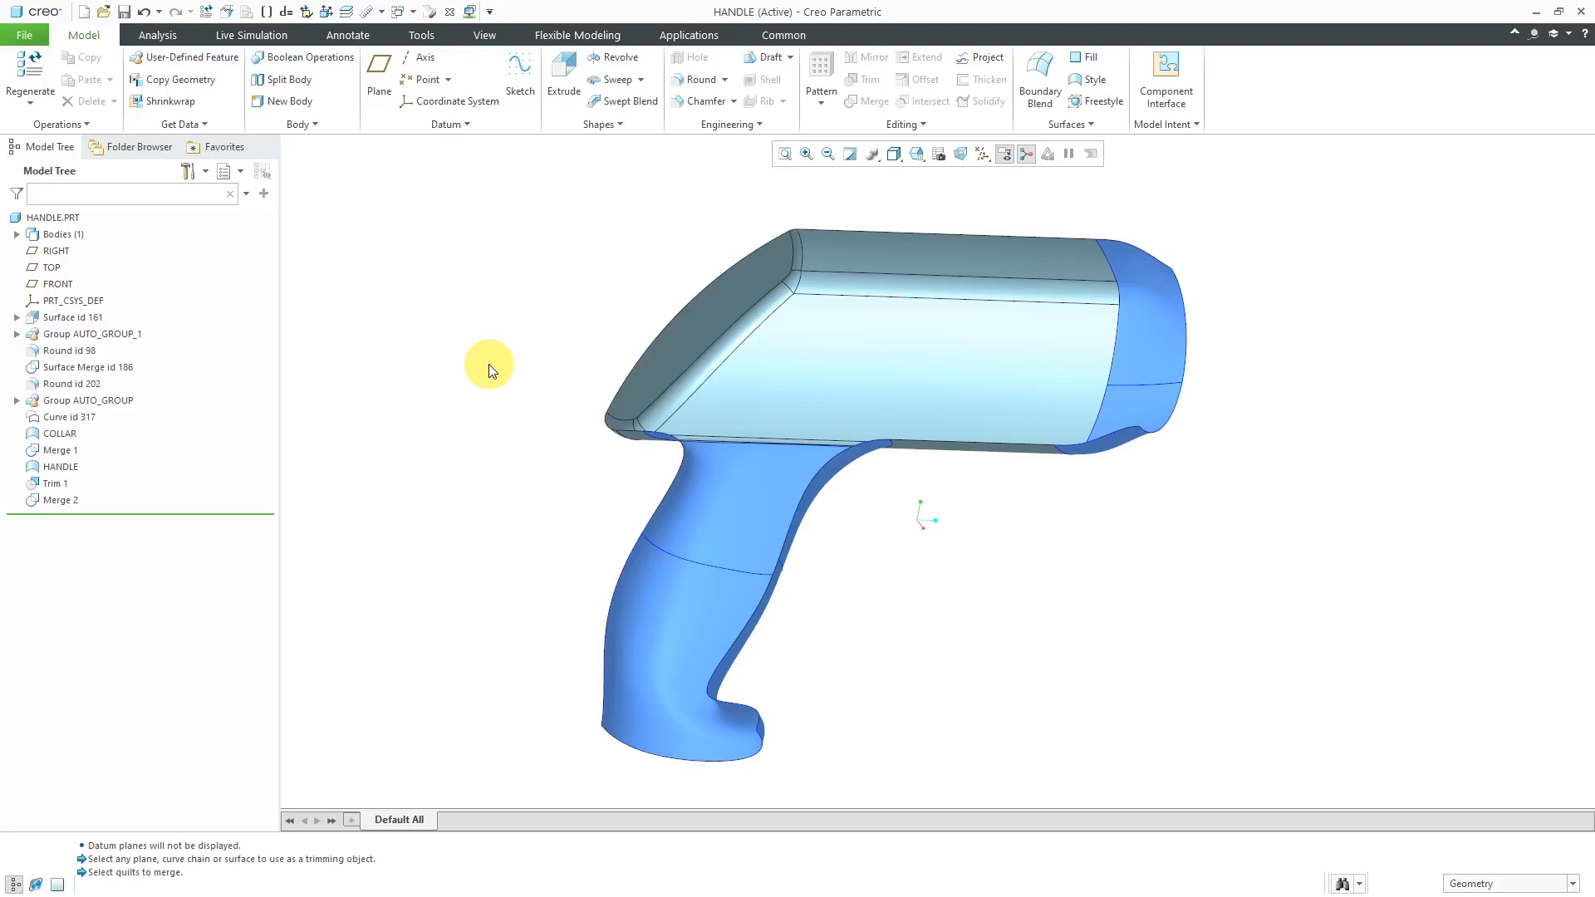
pyautogui.moveTo(492, 373)
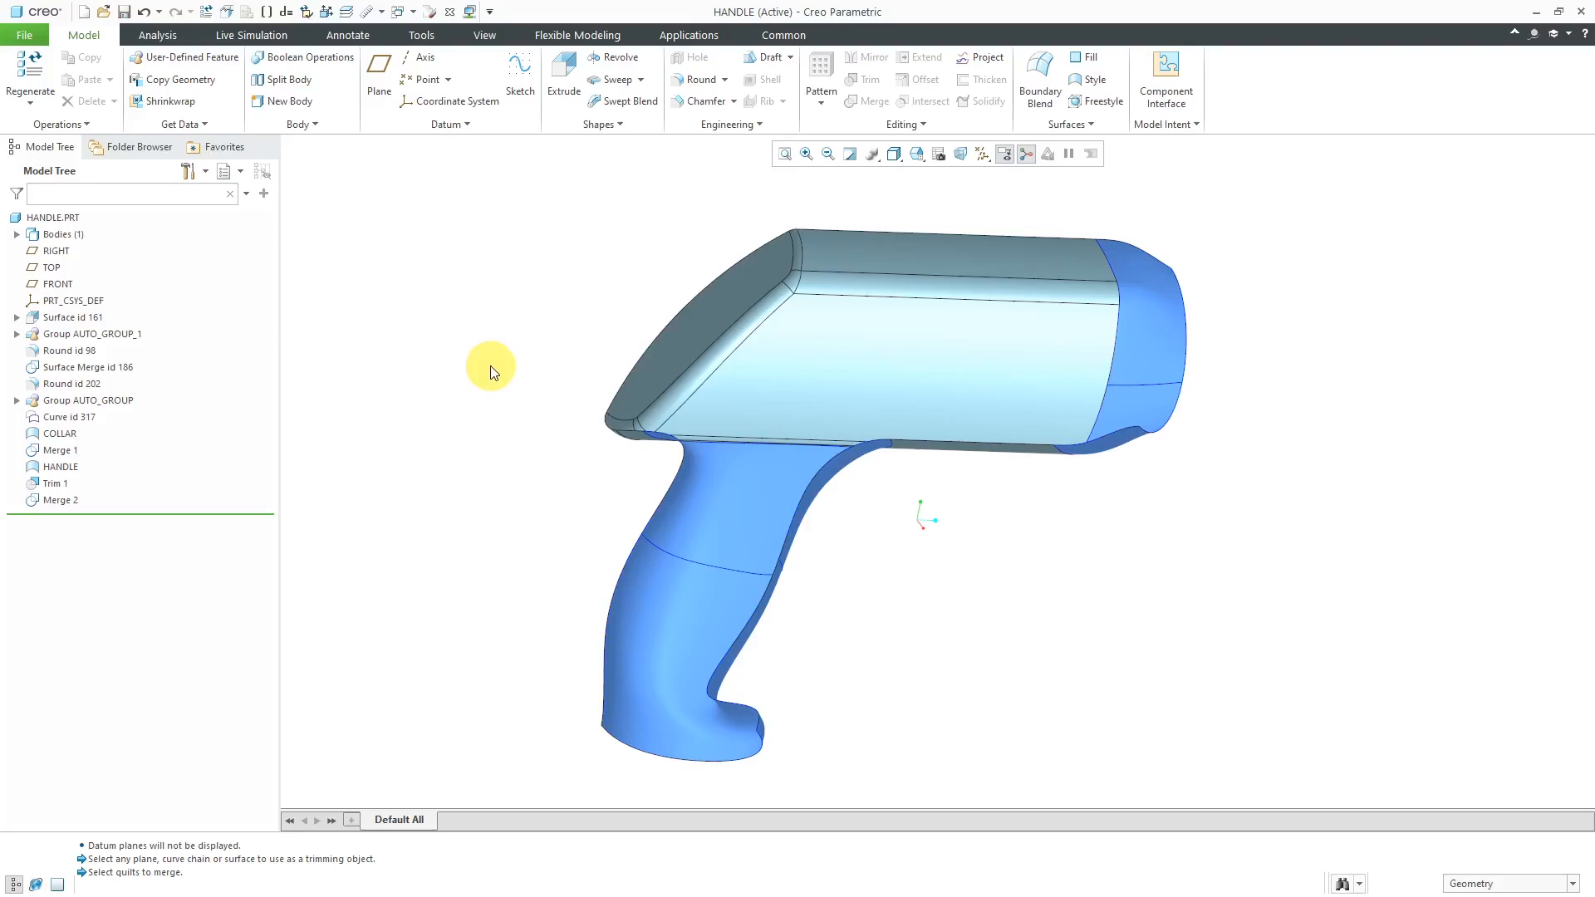
pyautogui.moveTo(793, 384)
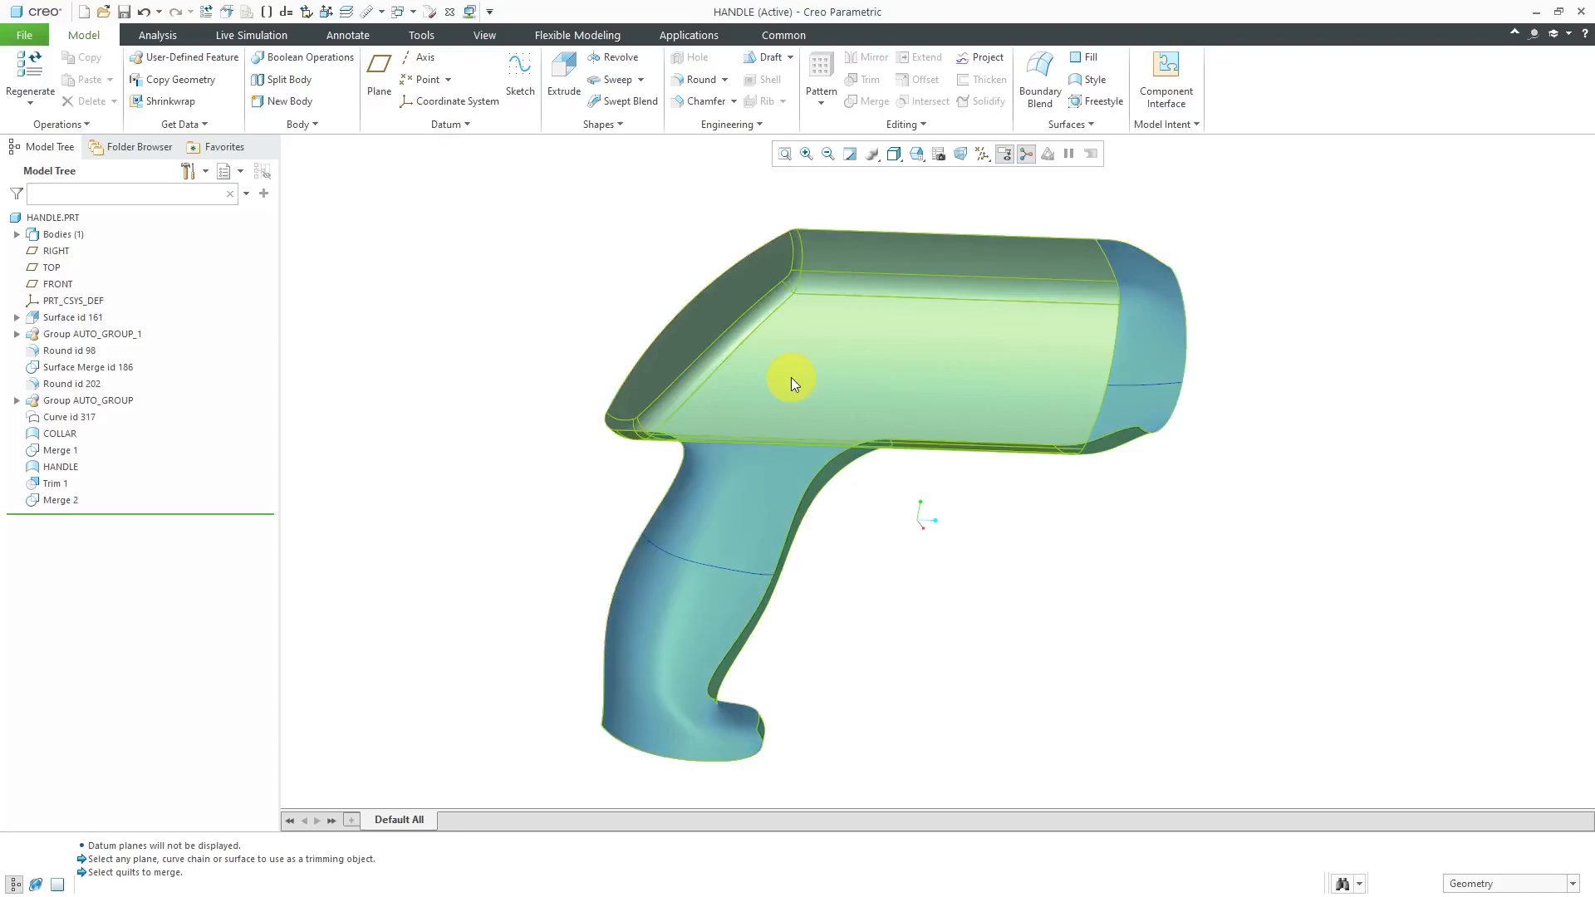
# Thicken the handle quilt into a 3.00-thick solid wall with the direction flipped
pyautogui.click(793, 384)
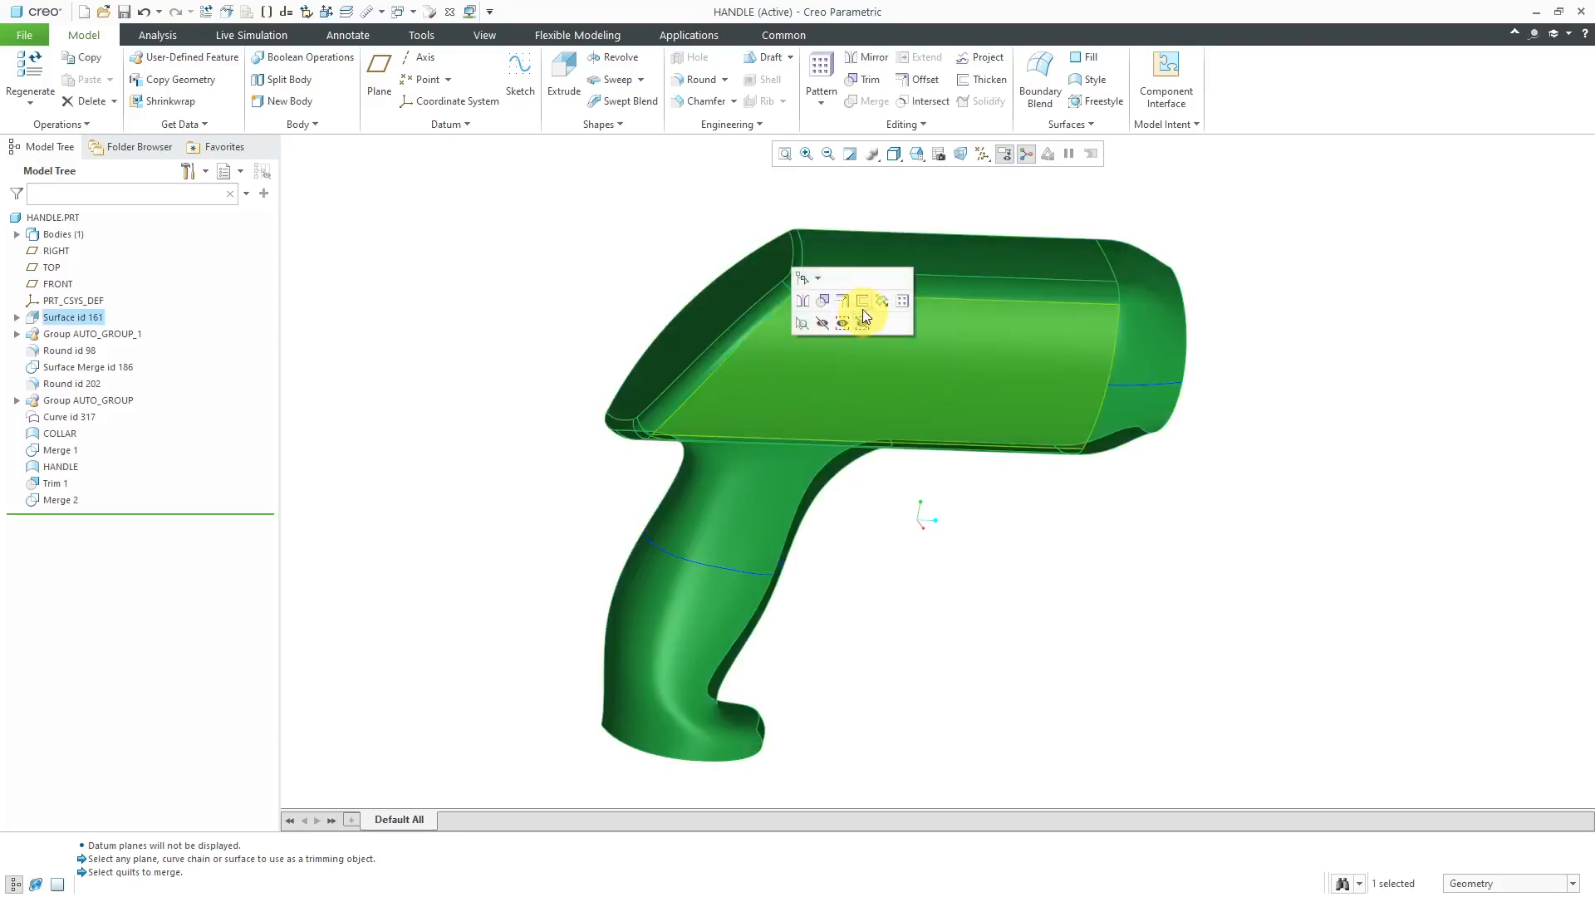
pyautogui.moveTo(862, 304)
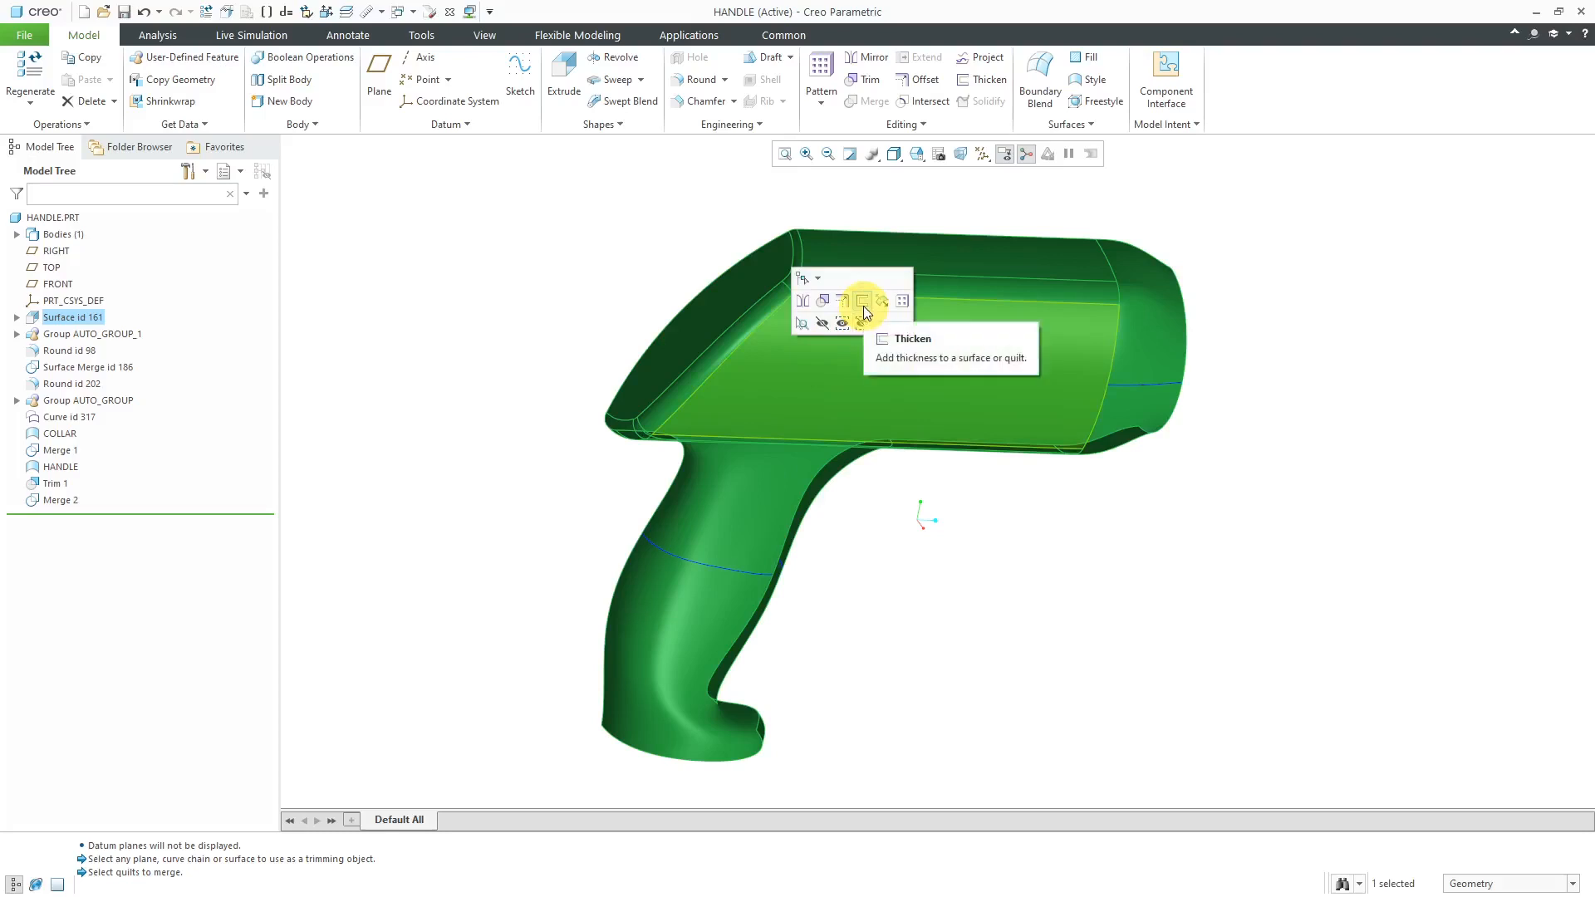
pyautogui.click(861, 299)
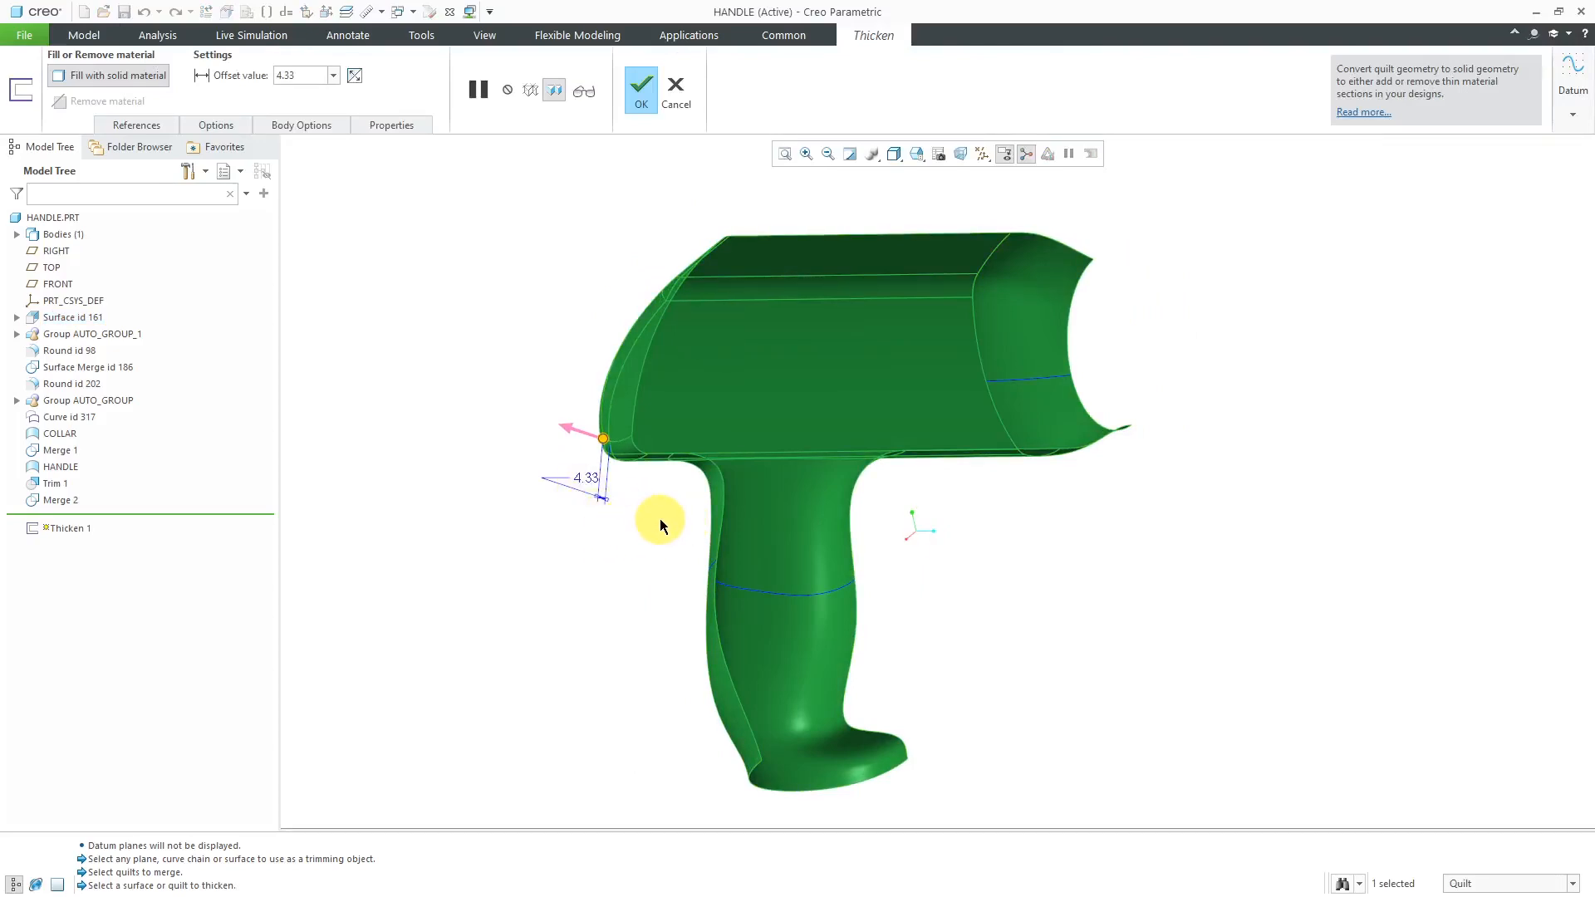
pyautogui.moveTo(661, 524)
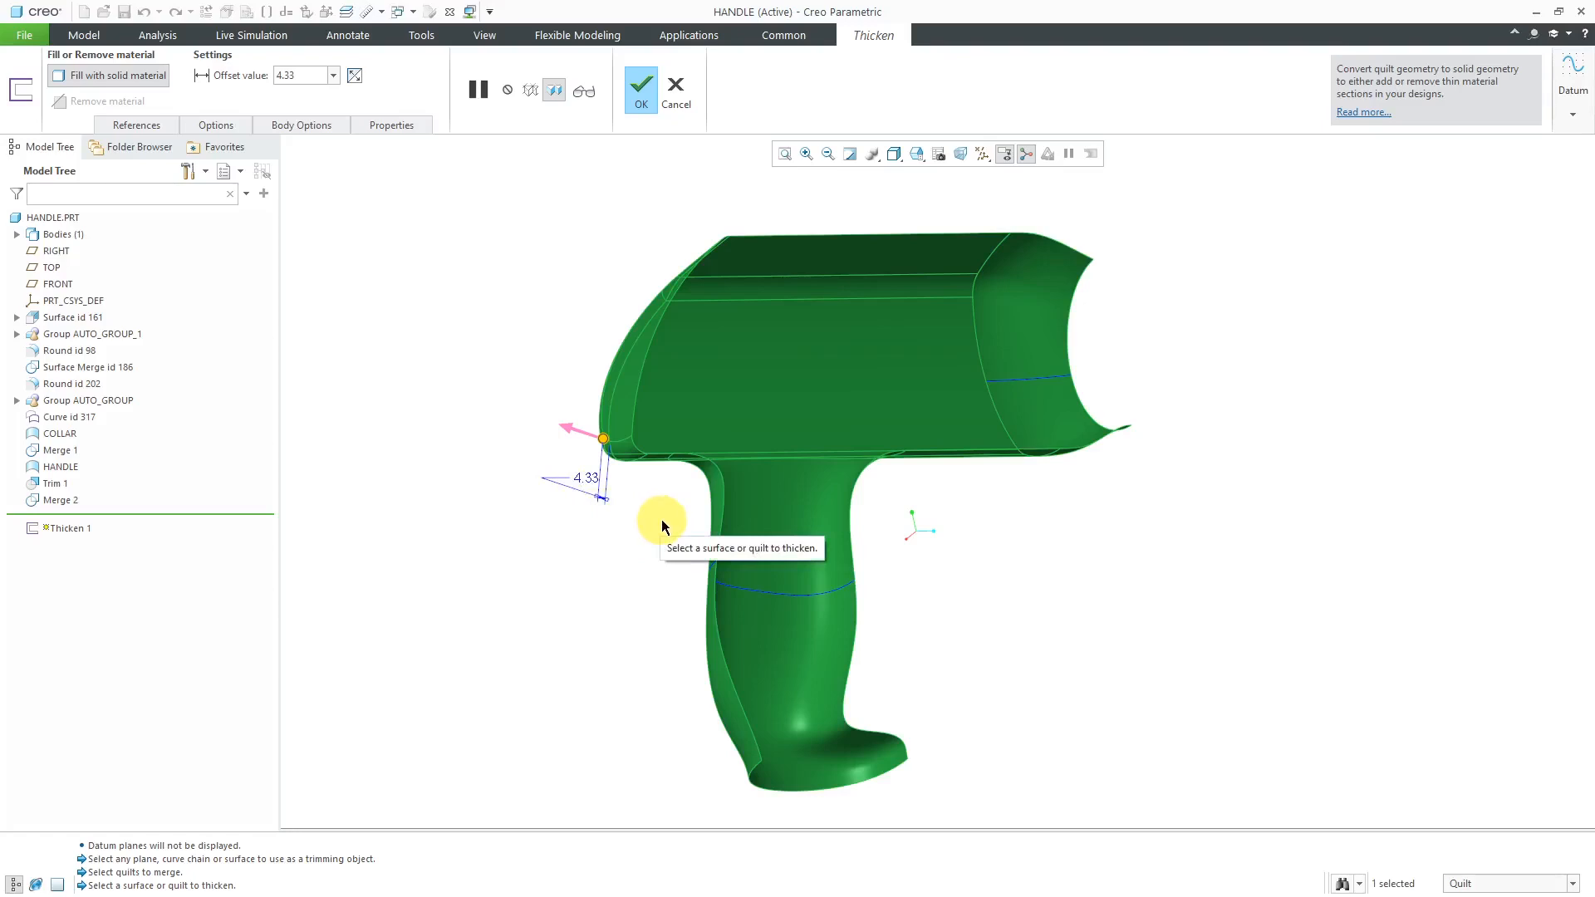
pyautogui.moveTo(590, 486)
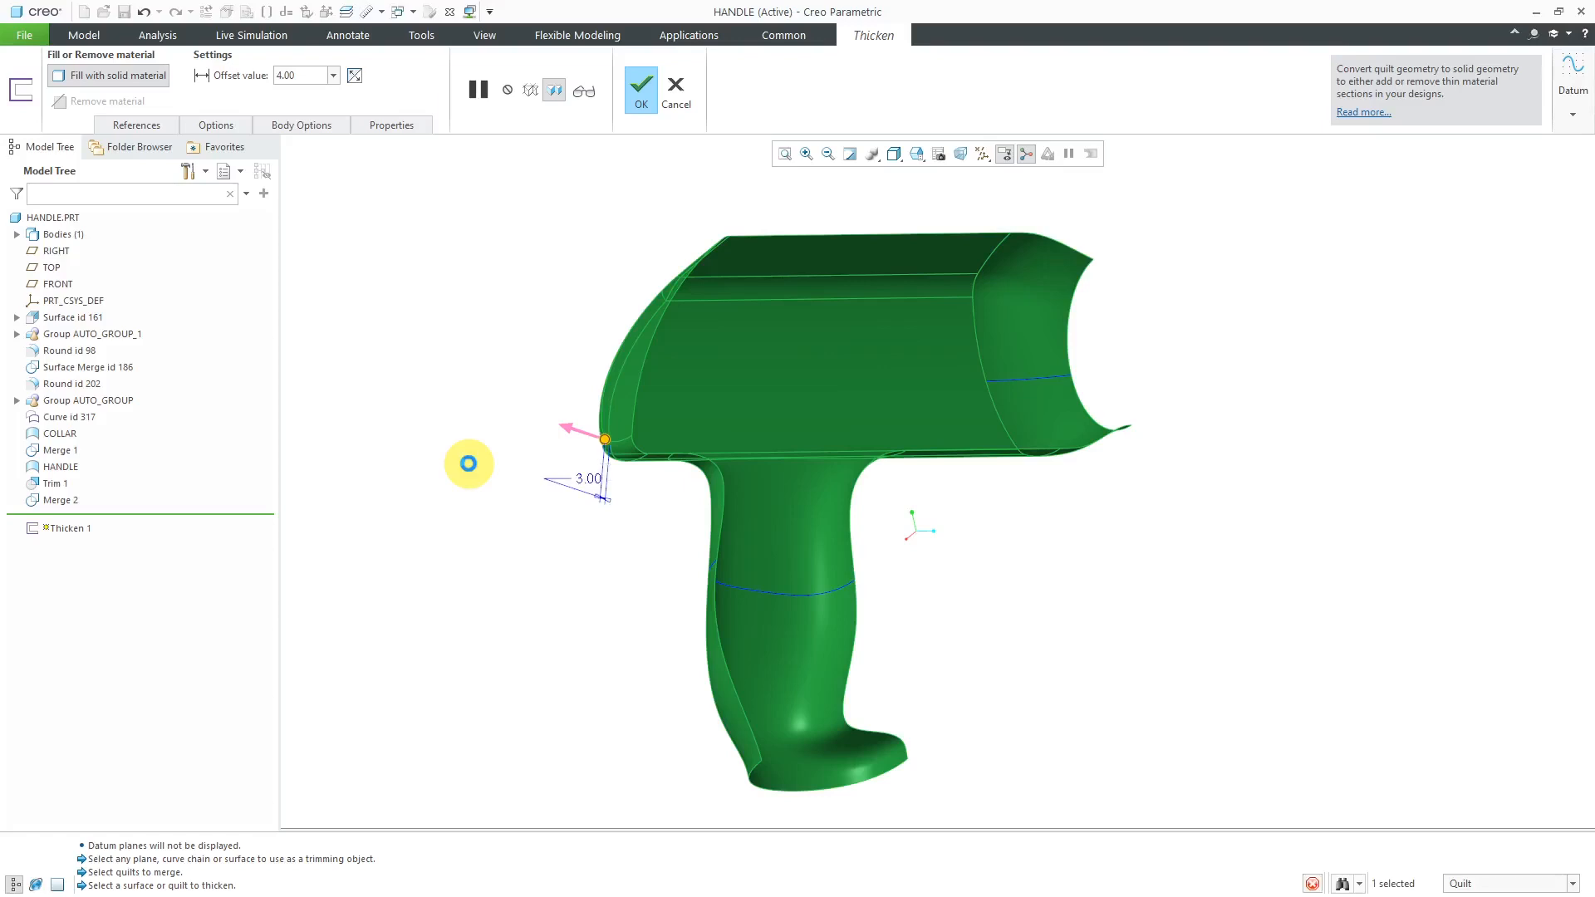
pyautogui.write('3.00')
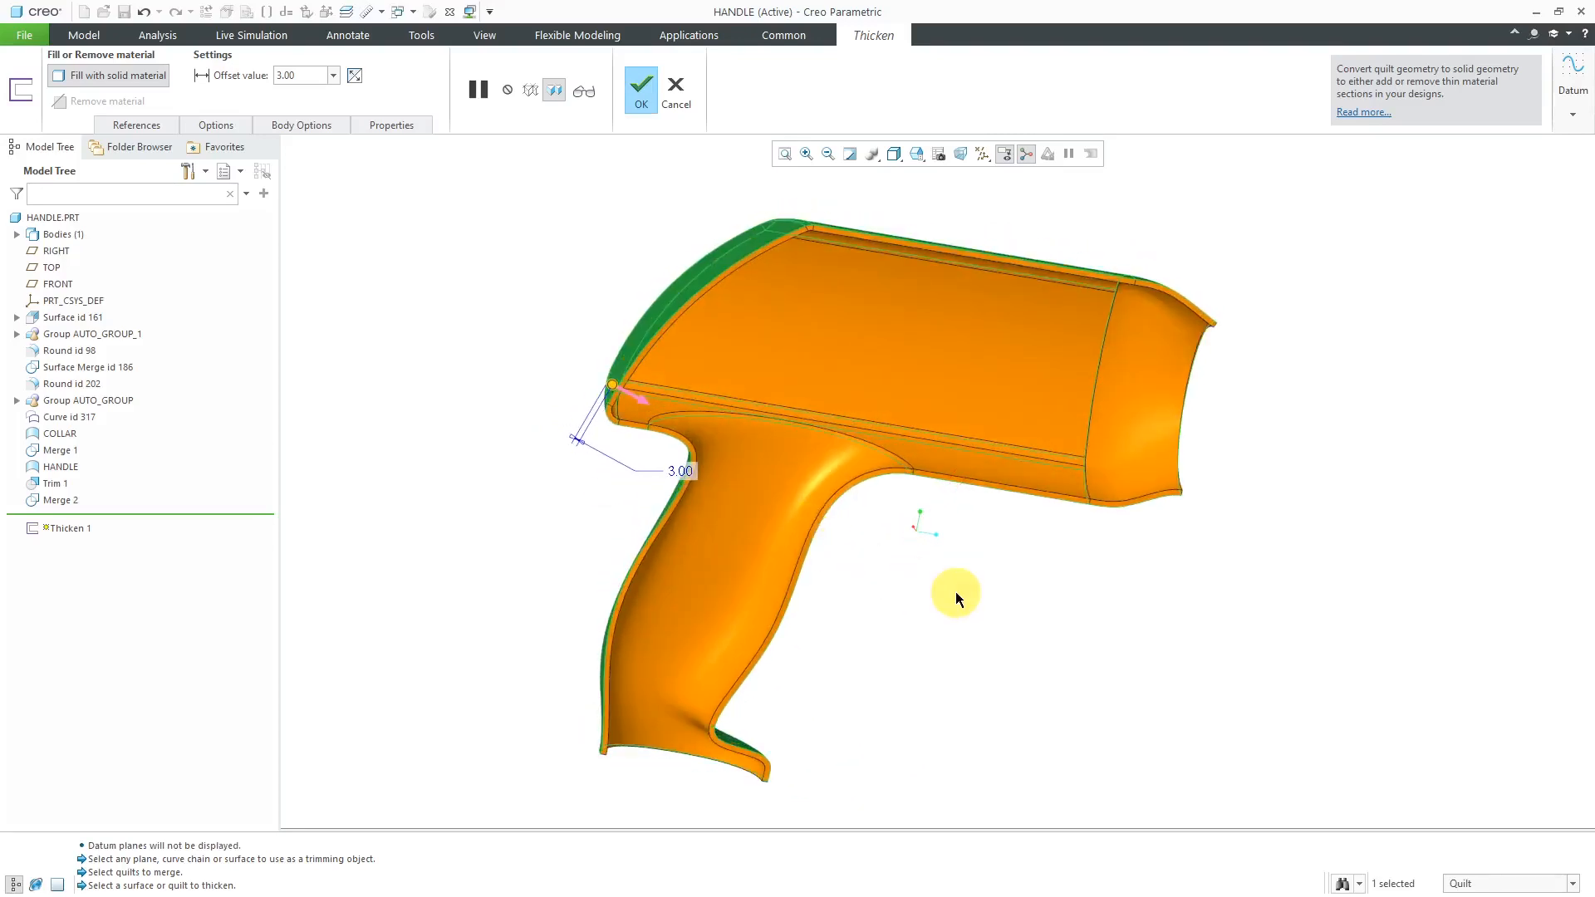
pyautogui.moveTo(956, 598)
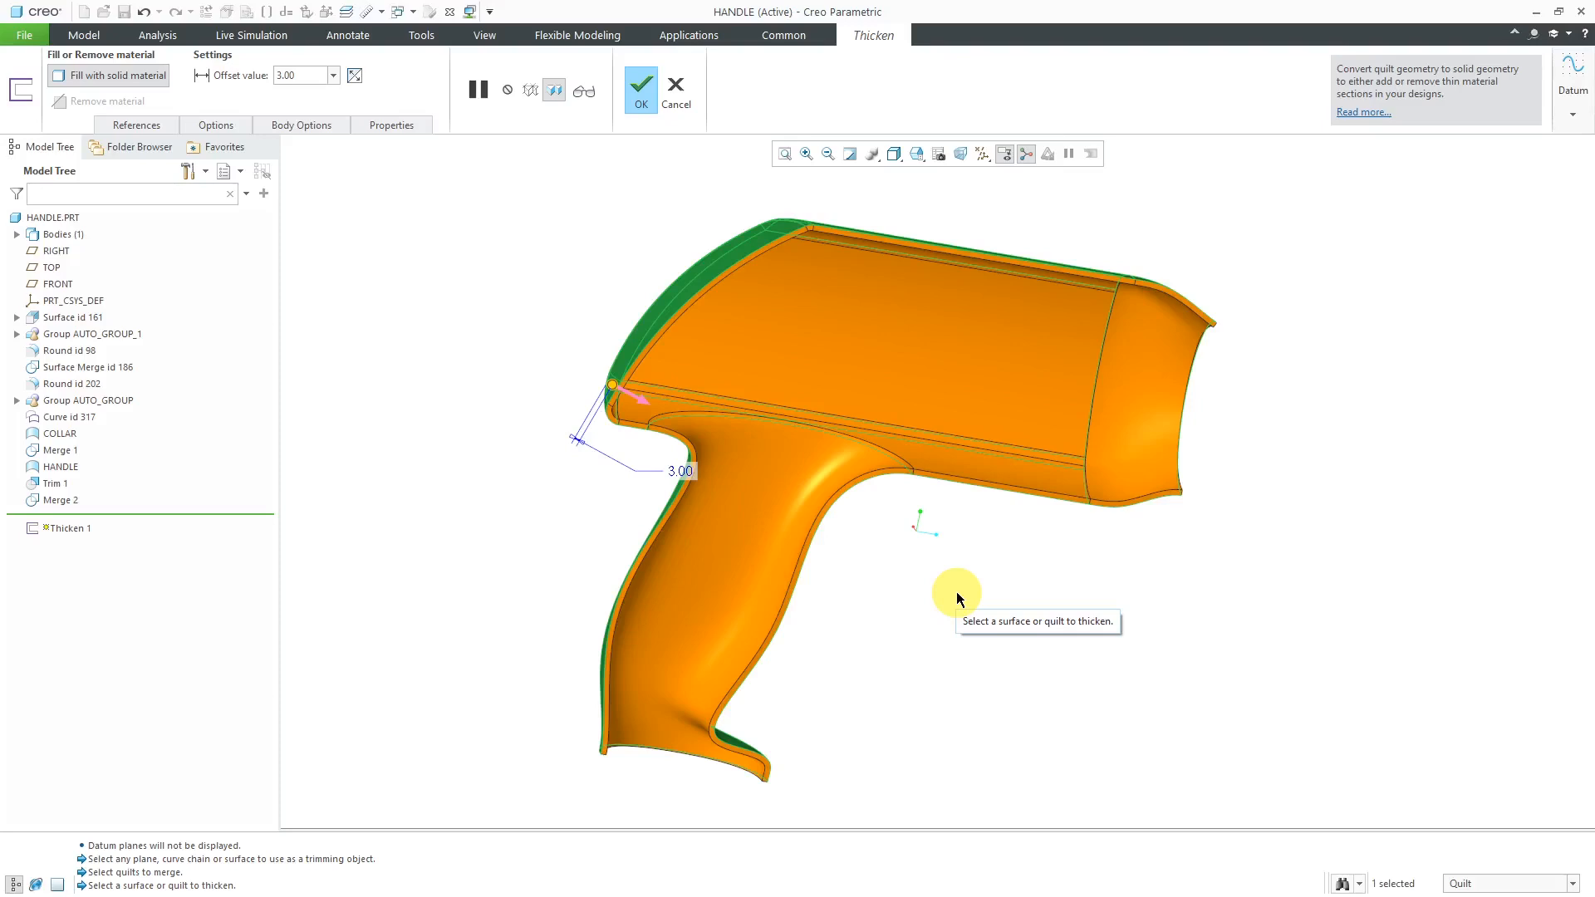
pyautogui.moveTo(683, 169)
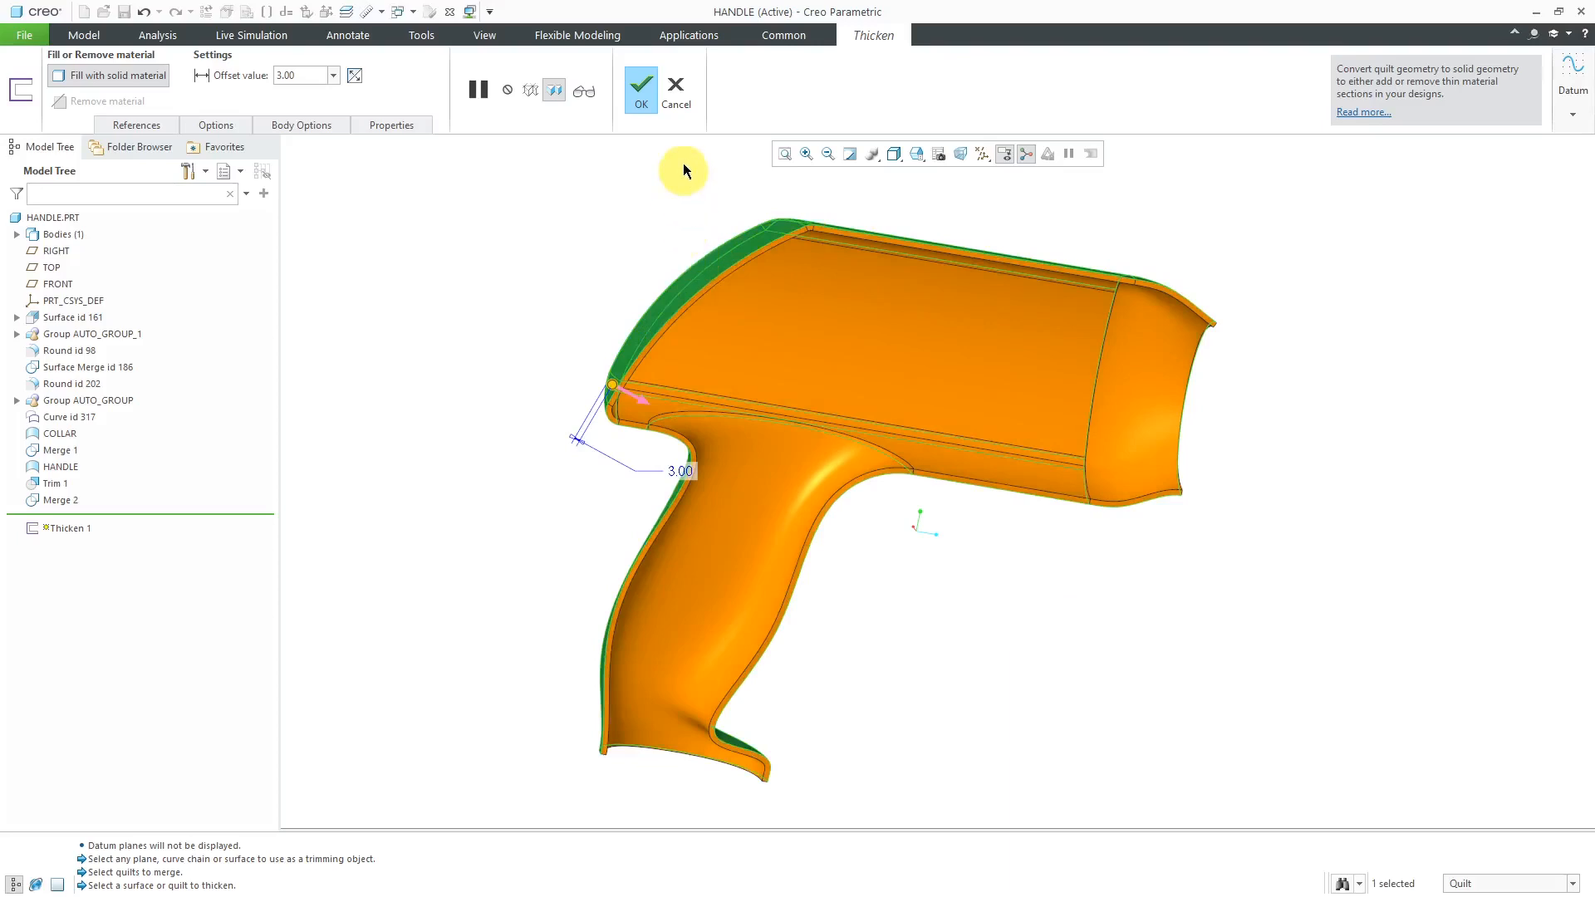
# Discard the Thicken feature and bring up the Inspect Geometry analyses on the Analysis tab
pyautogui.click(674, 90)
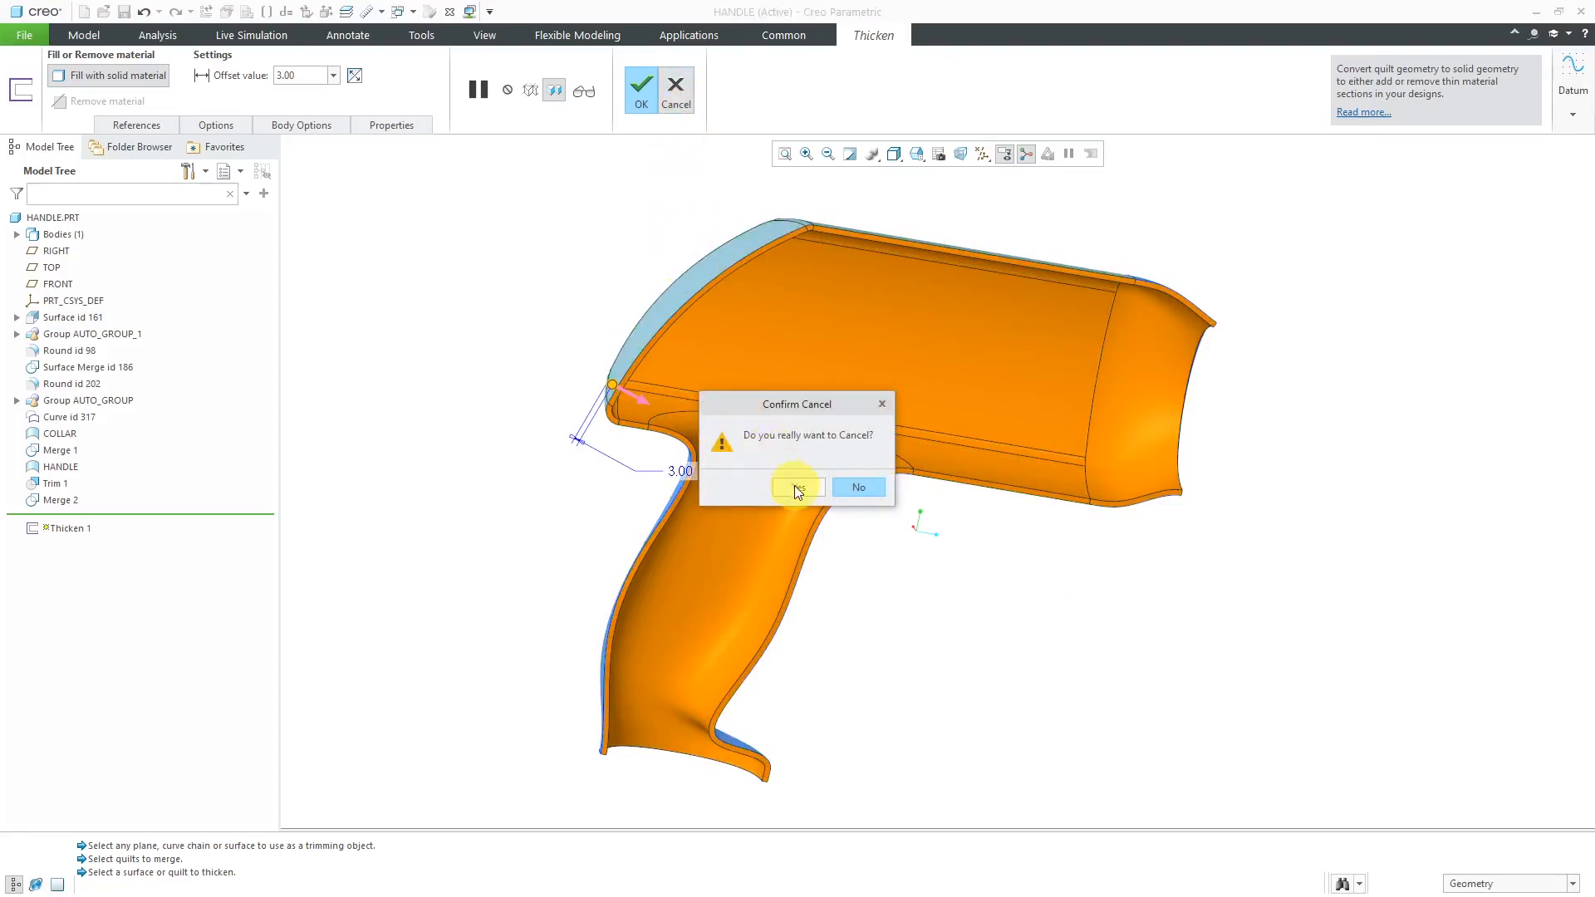
pyautogui.click(797, 486)
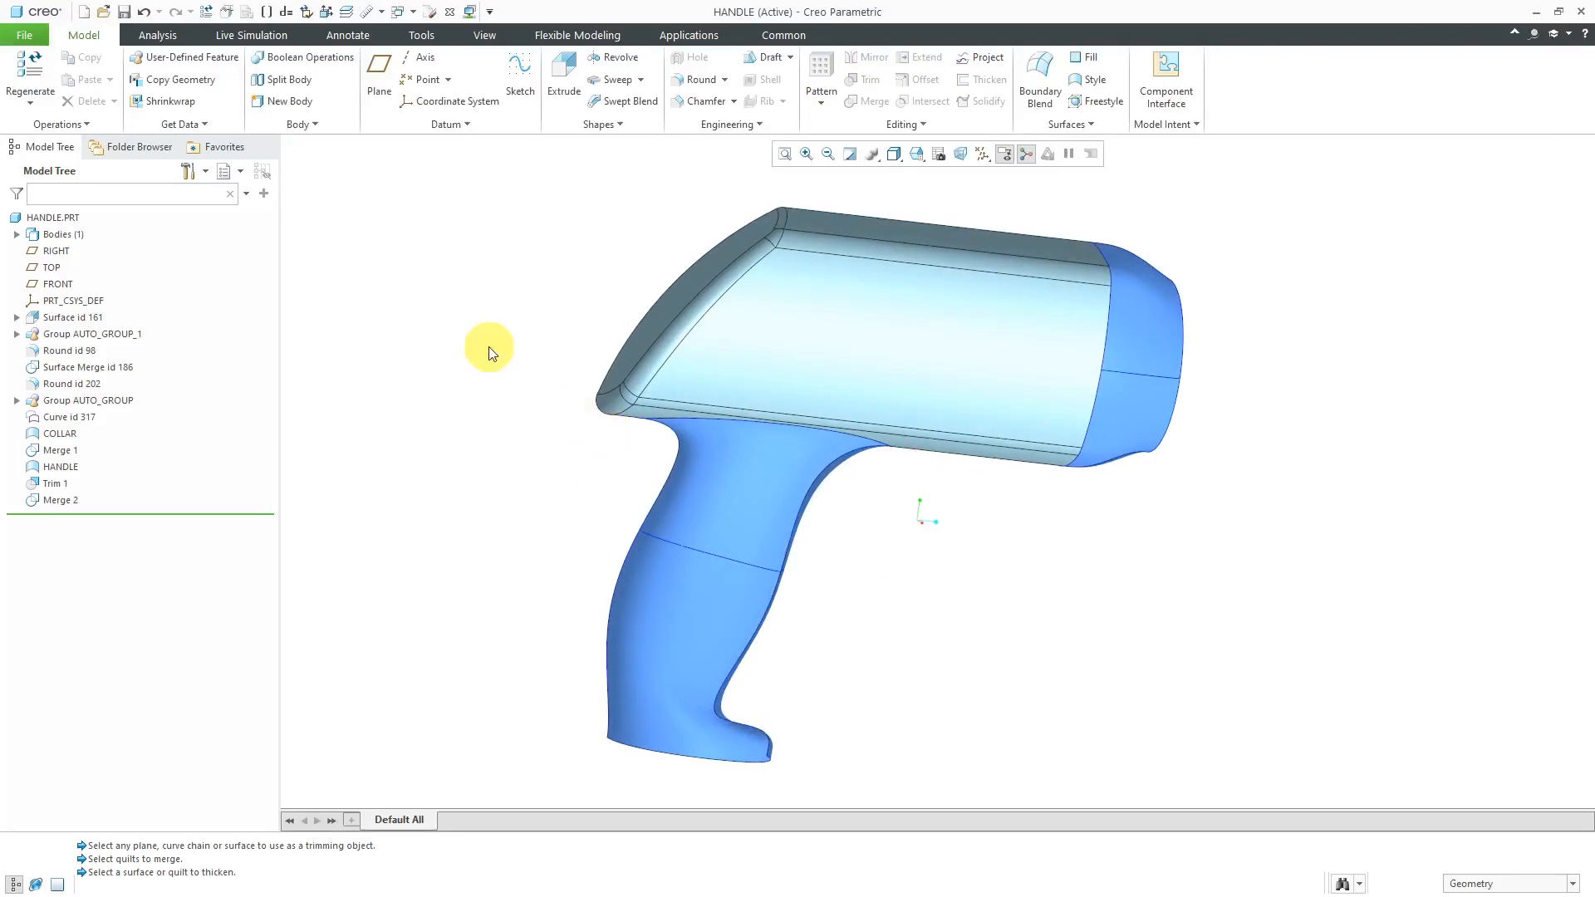
pyautogui.moveTo(157, 35)
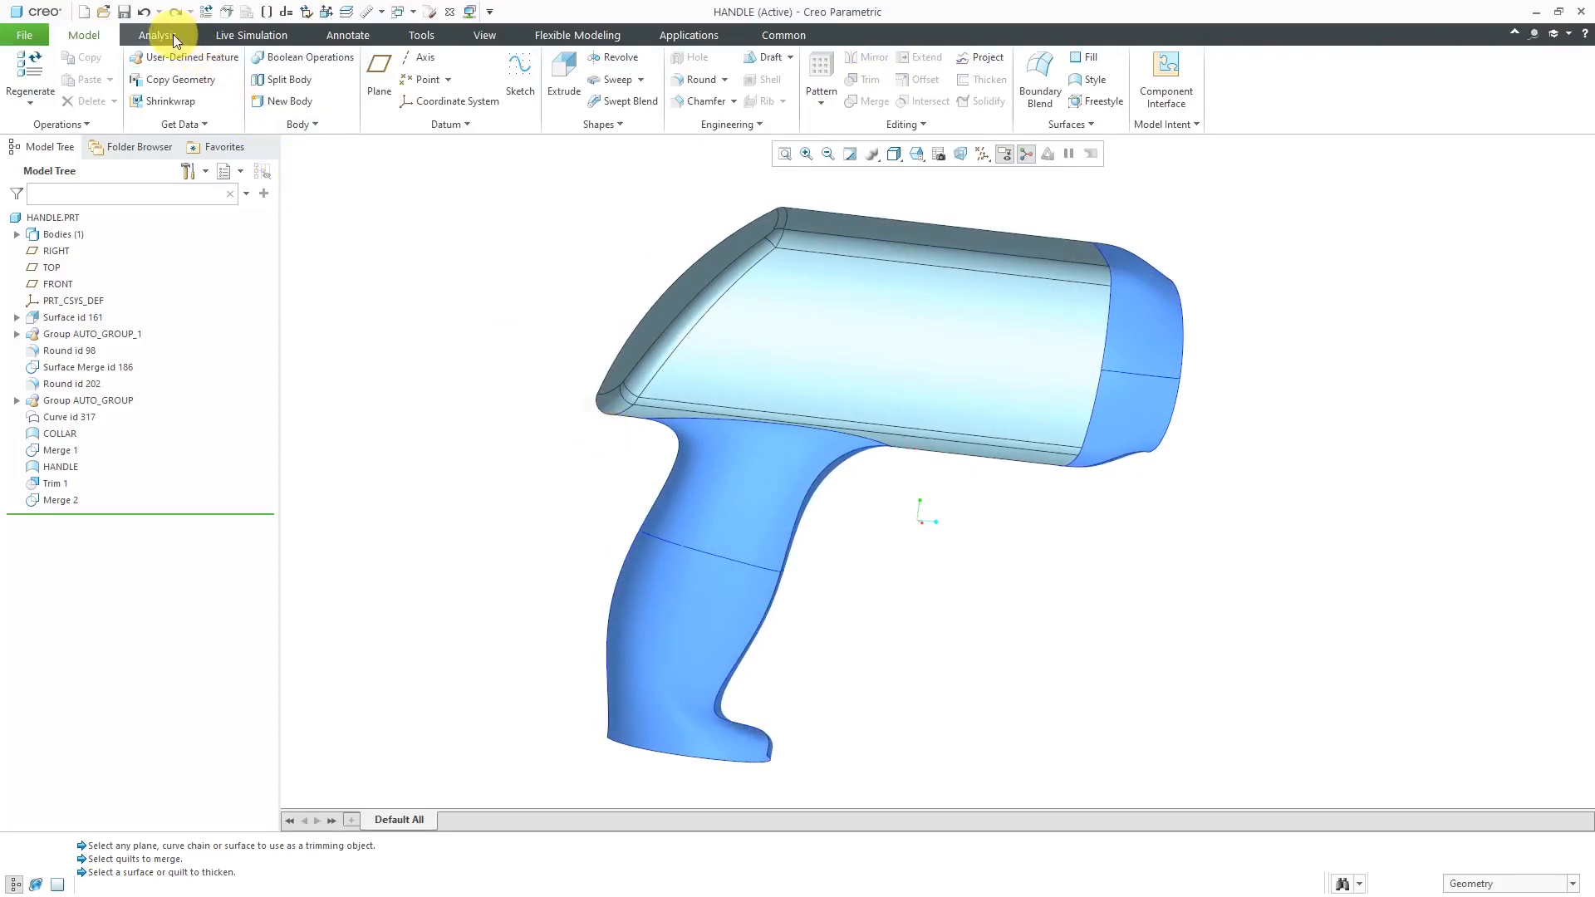
pyautogui.click(157, 35)
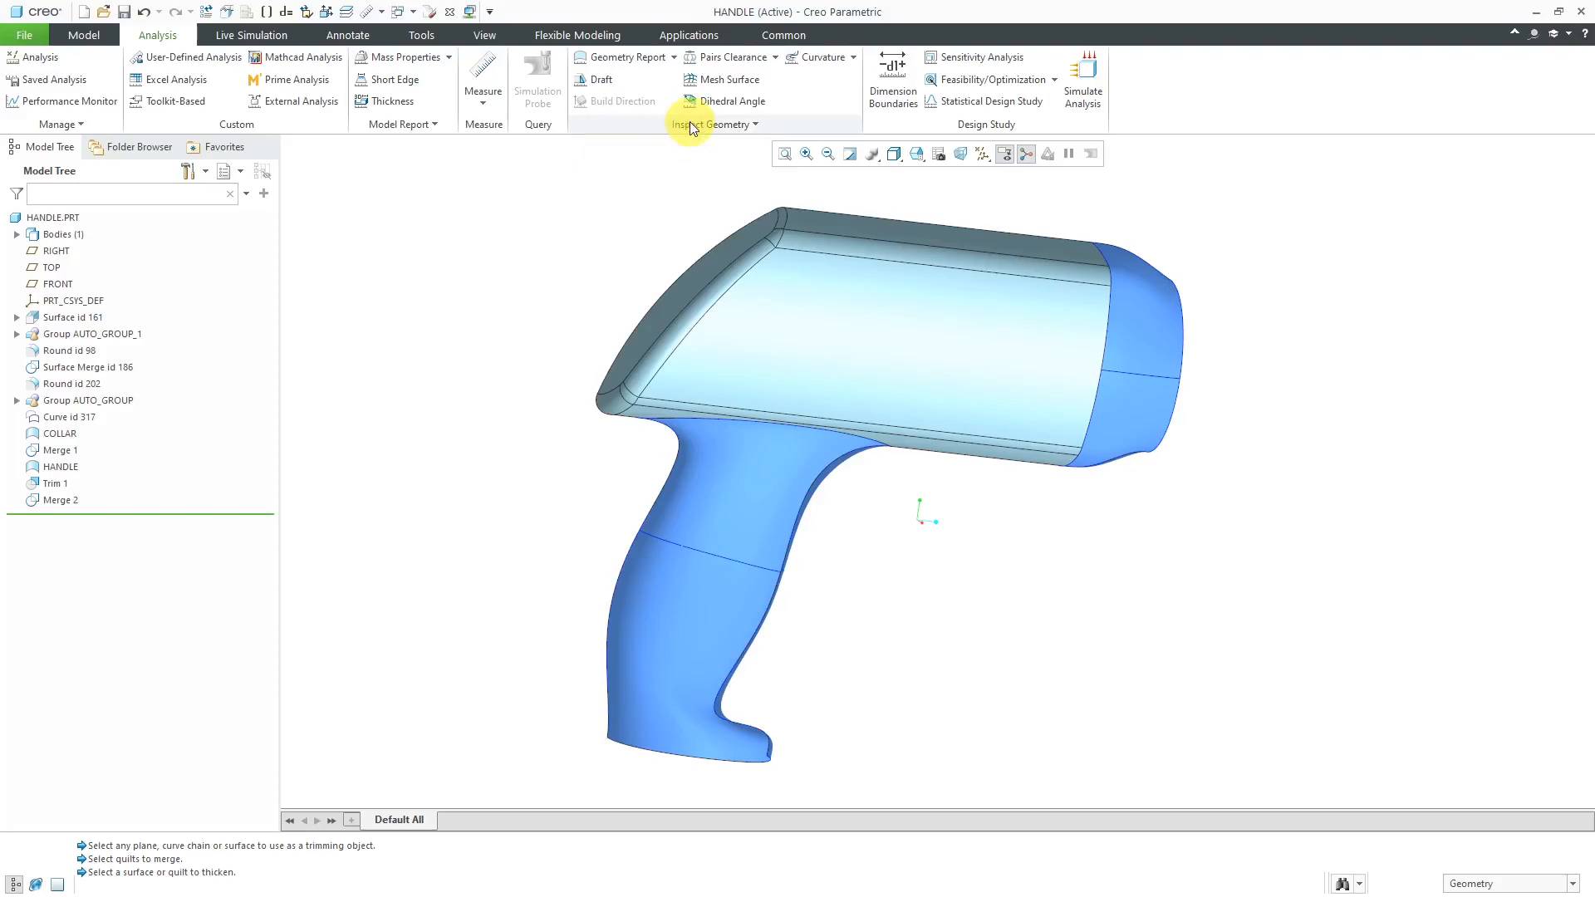
pyautogui.click(712, 123)
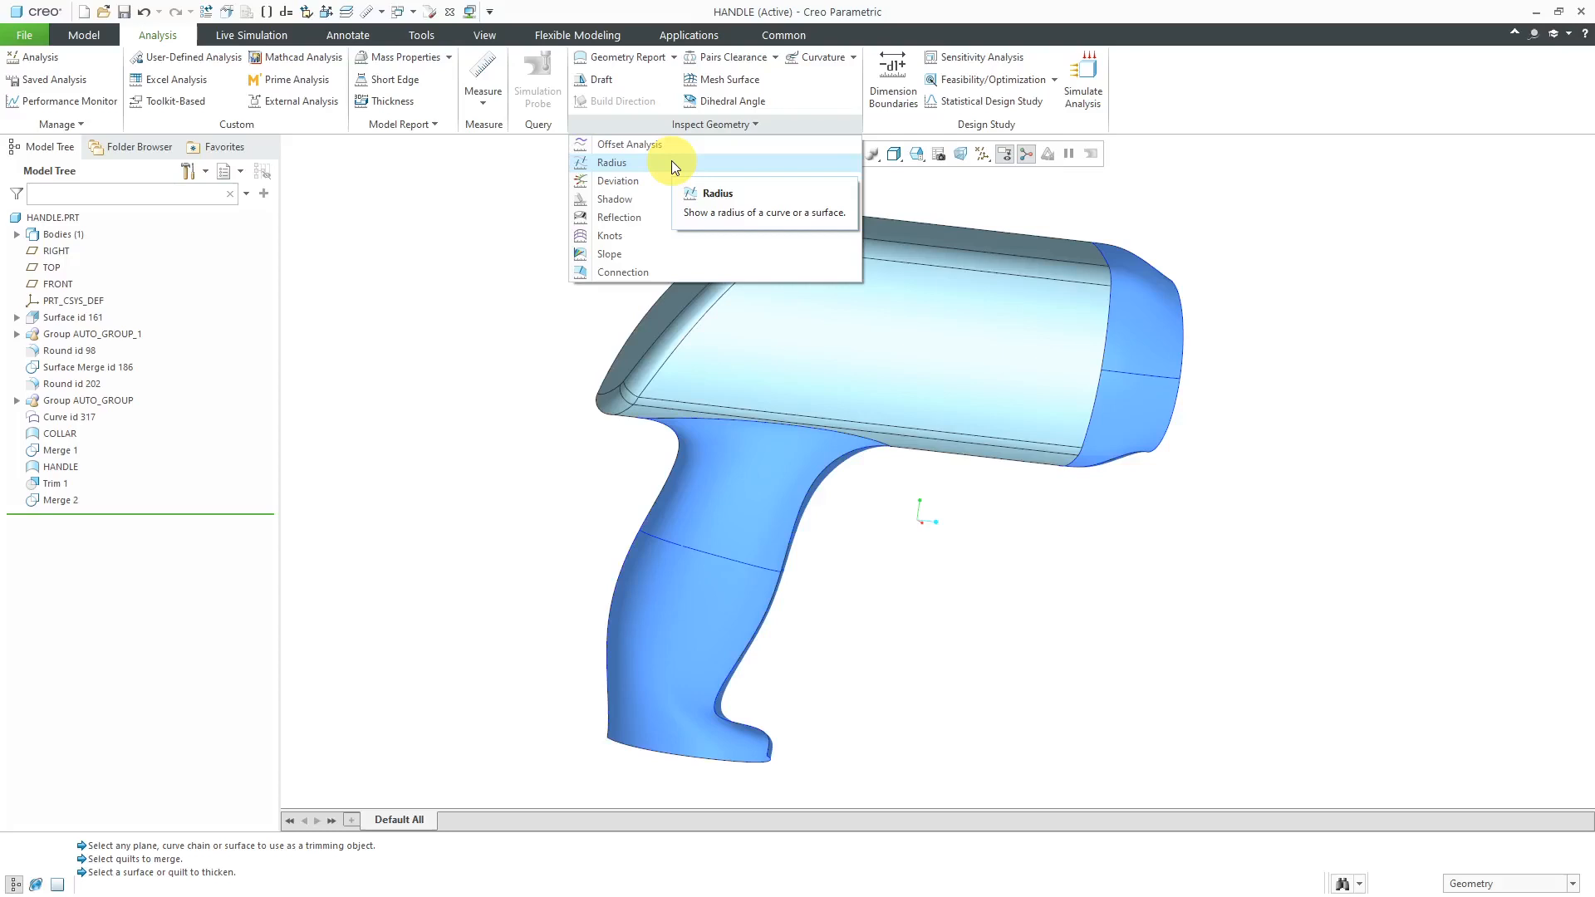
# Run a Radius analysis on quilt F5 plotting inside and outside radii (-6.0589, 1.8695)
pyautogui.click(611, 163)
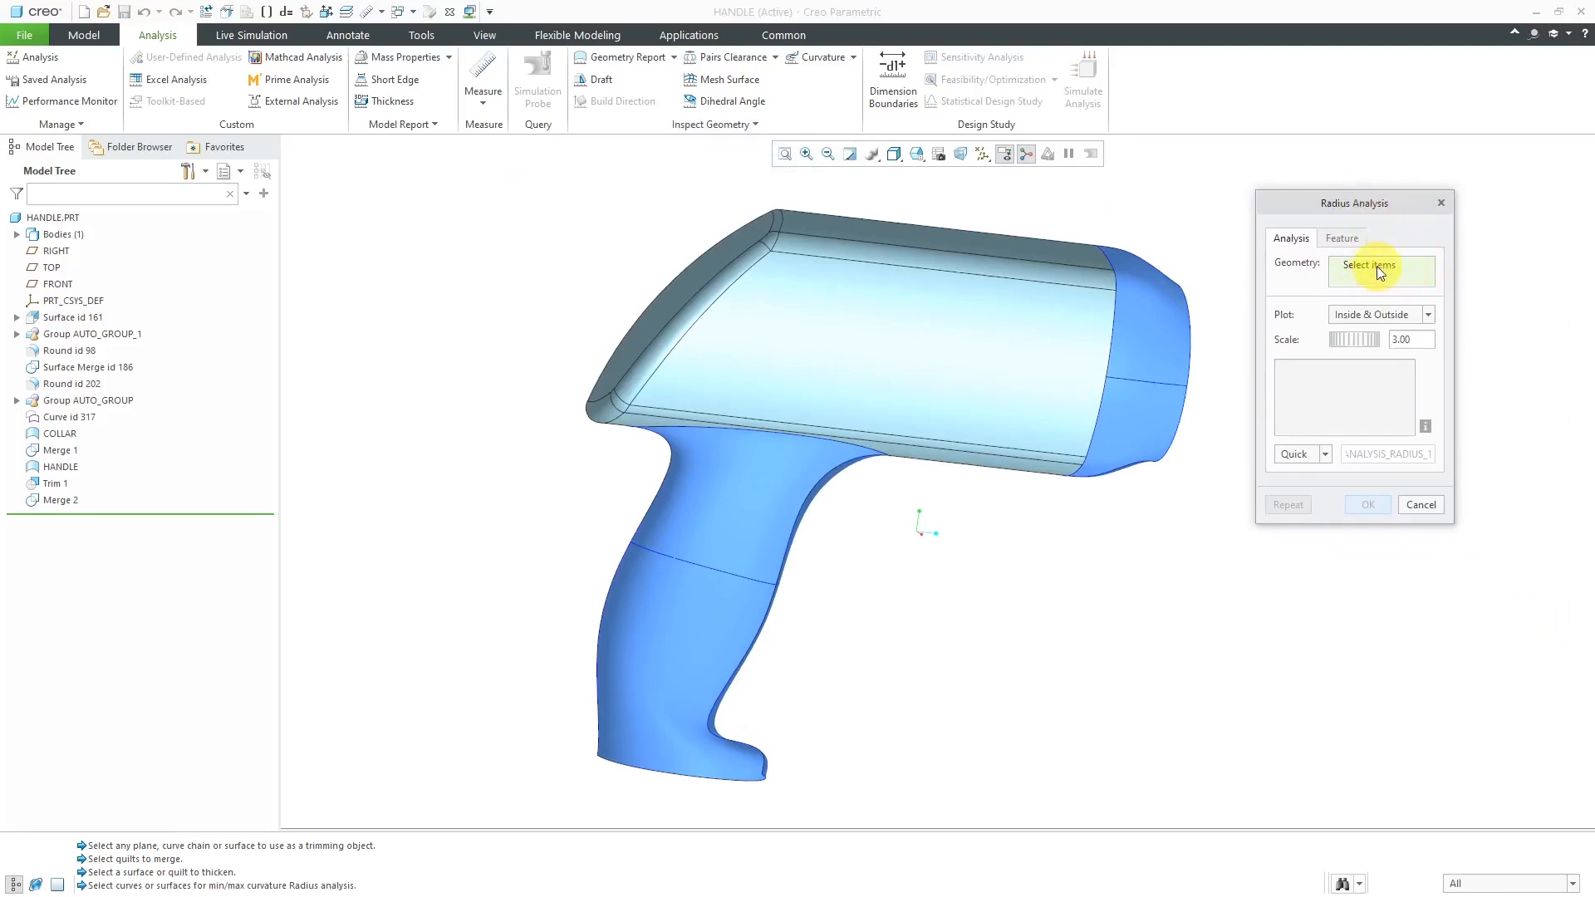
pyautogui.click(1426, 314)
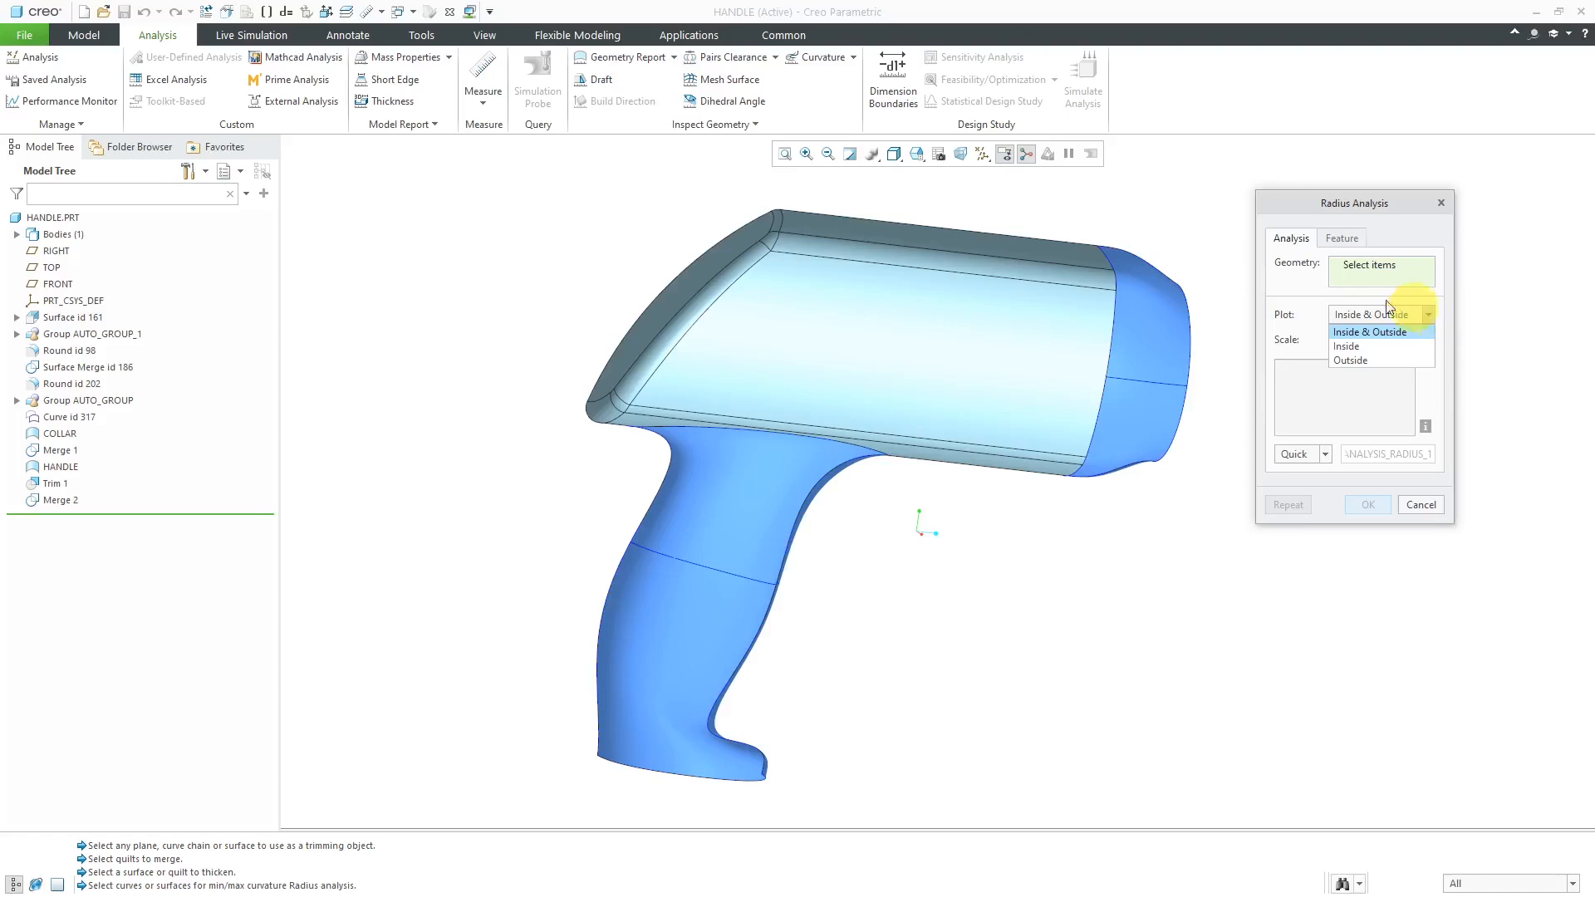
pyautogui.click(1368, 332)
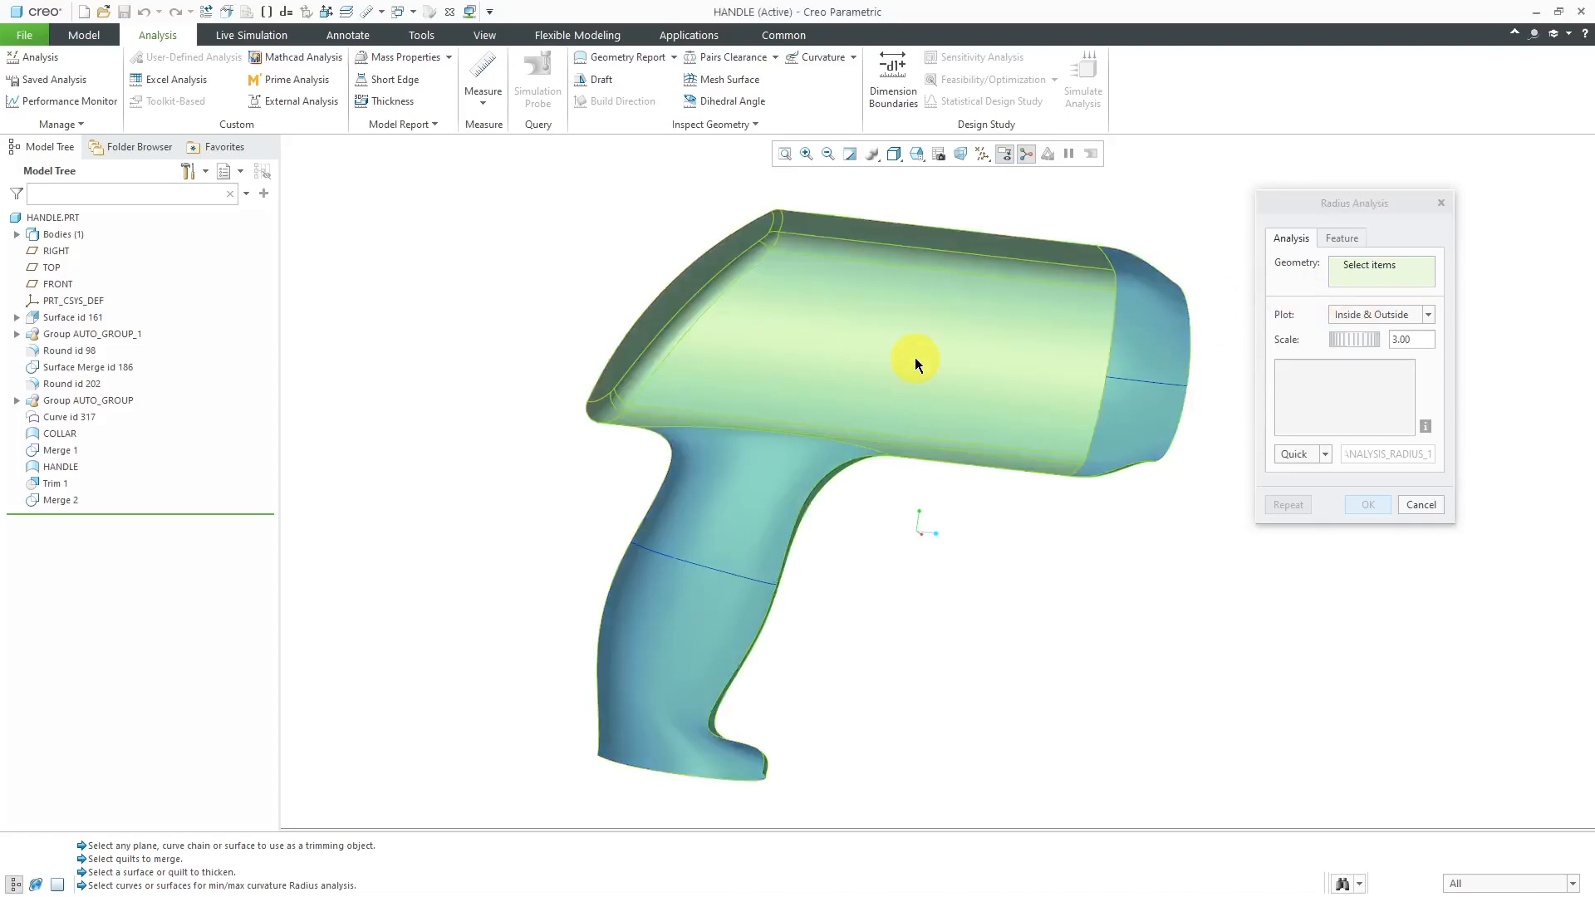
pyautogui.moveTo(916, 364)
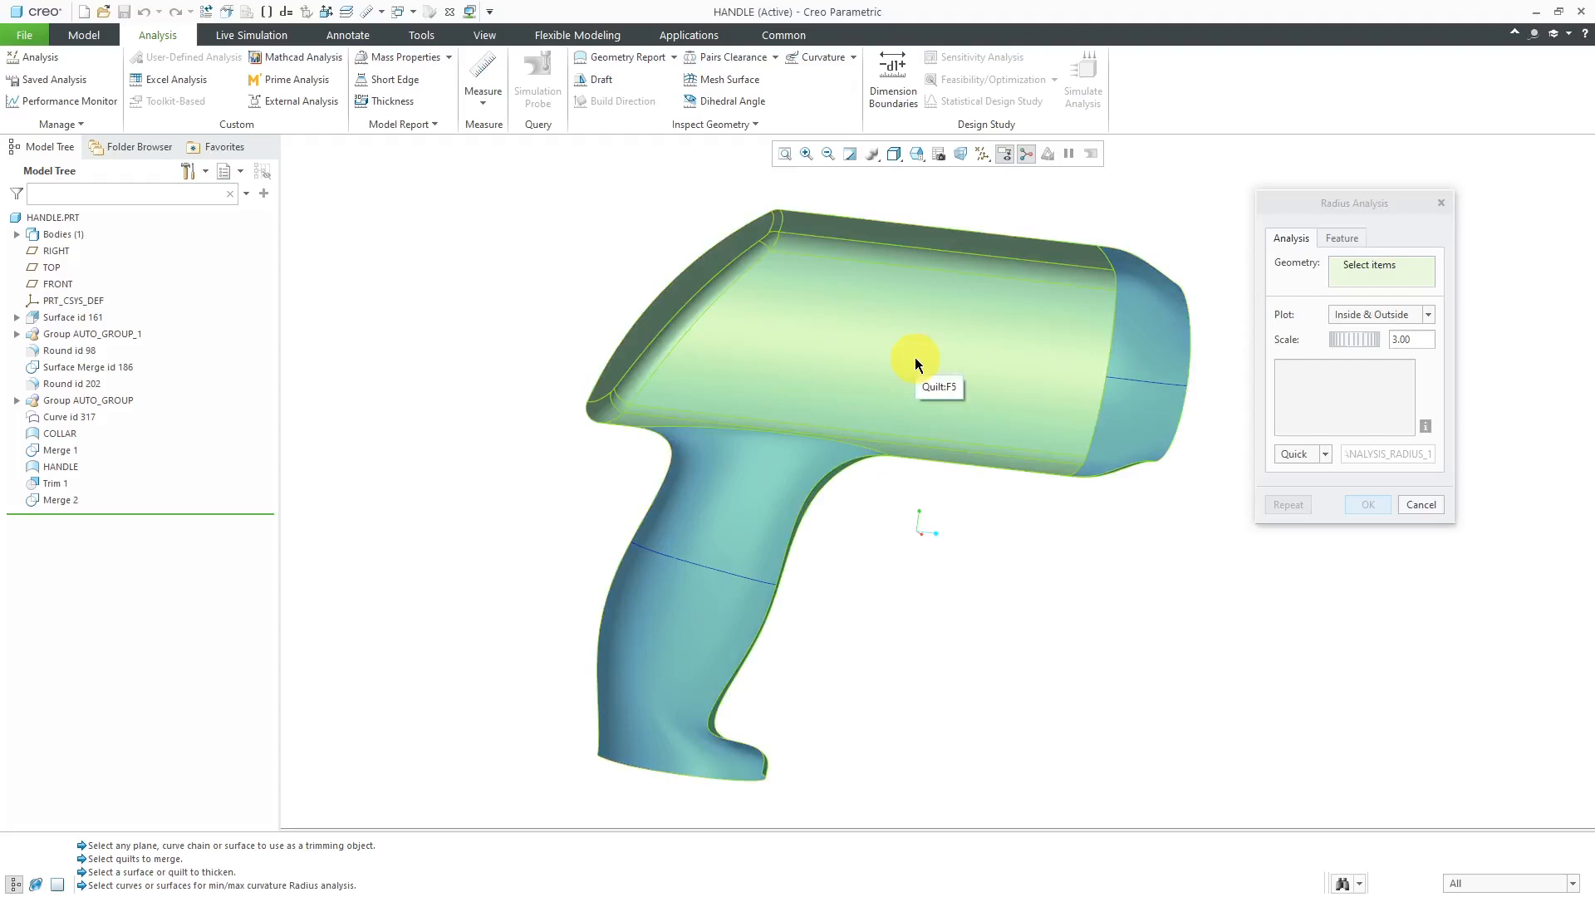
pyautogui.click(916, 363)
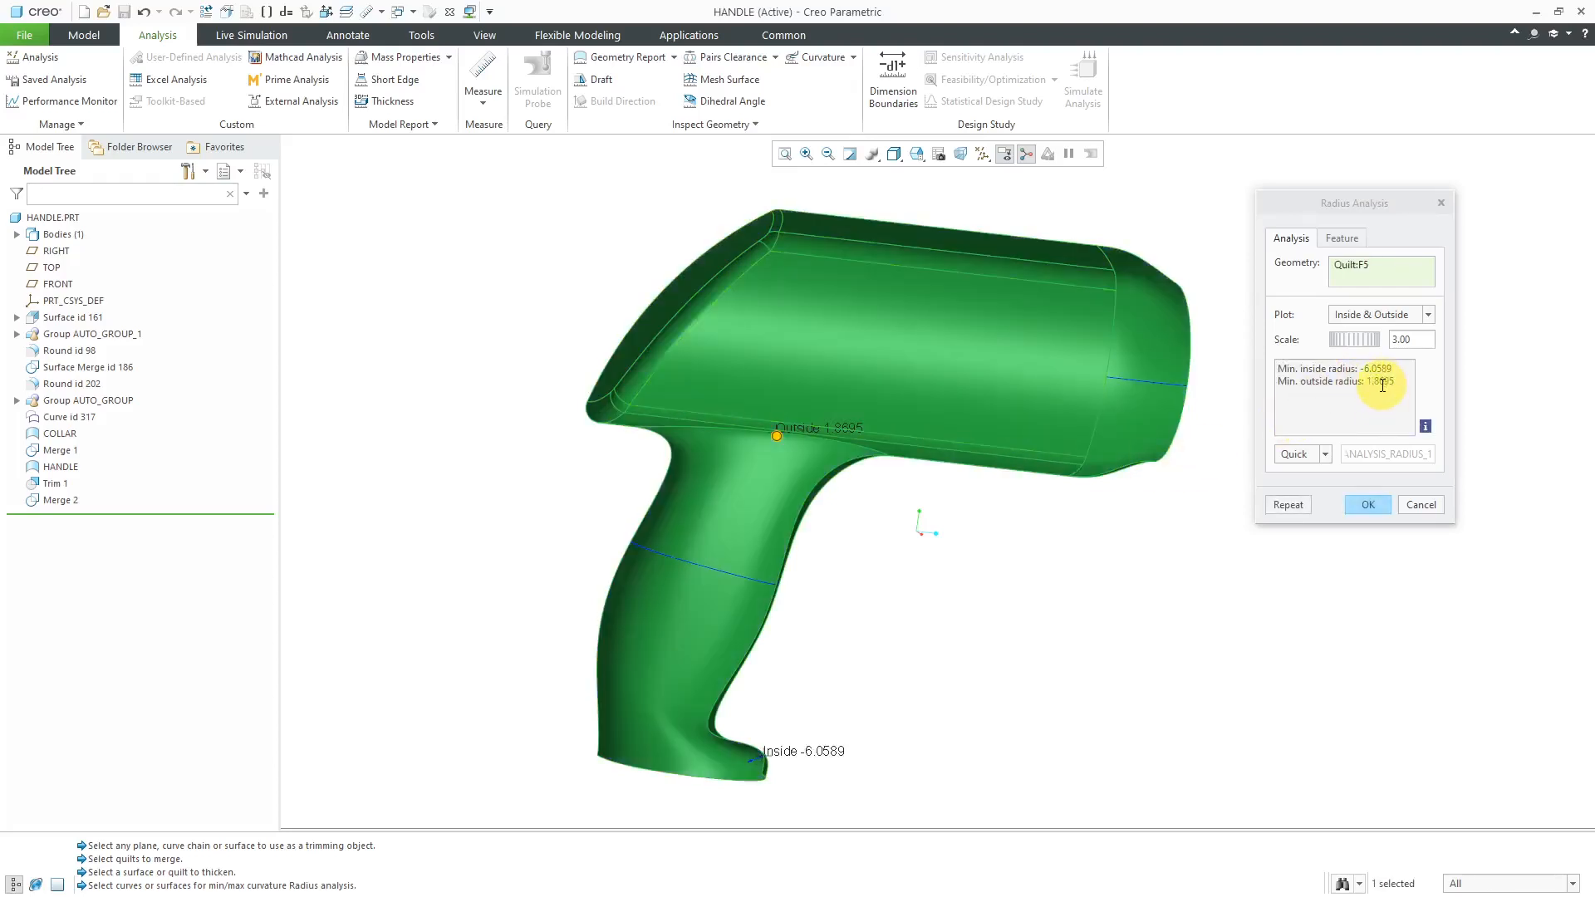
pyautogui.moveTo(1083, 608)
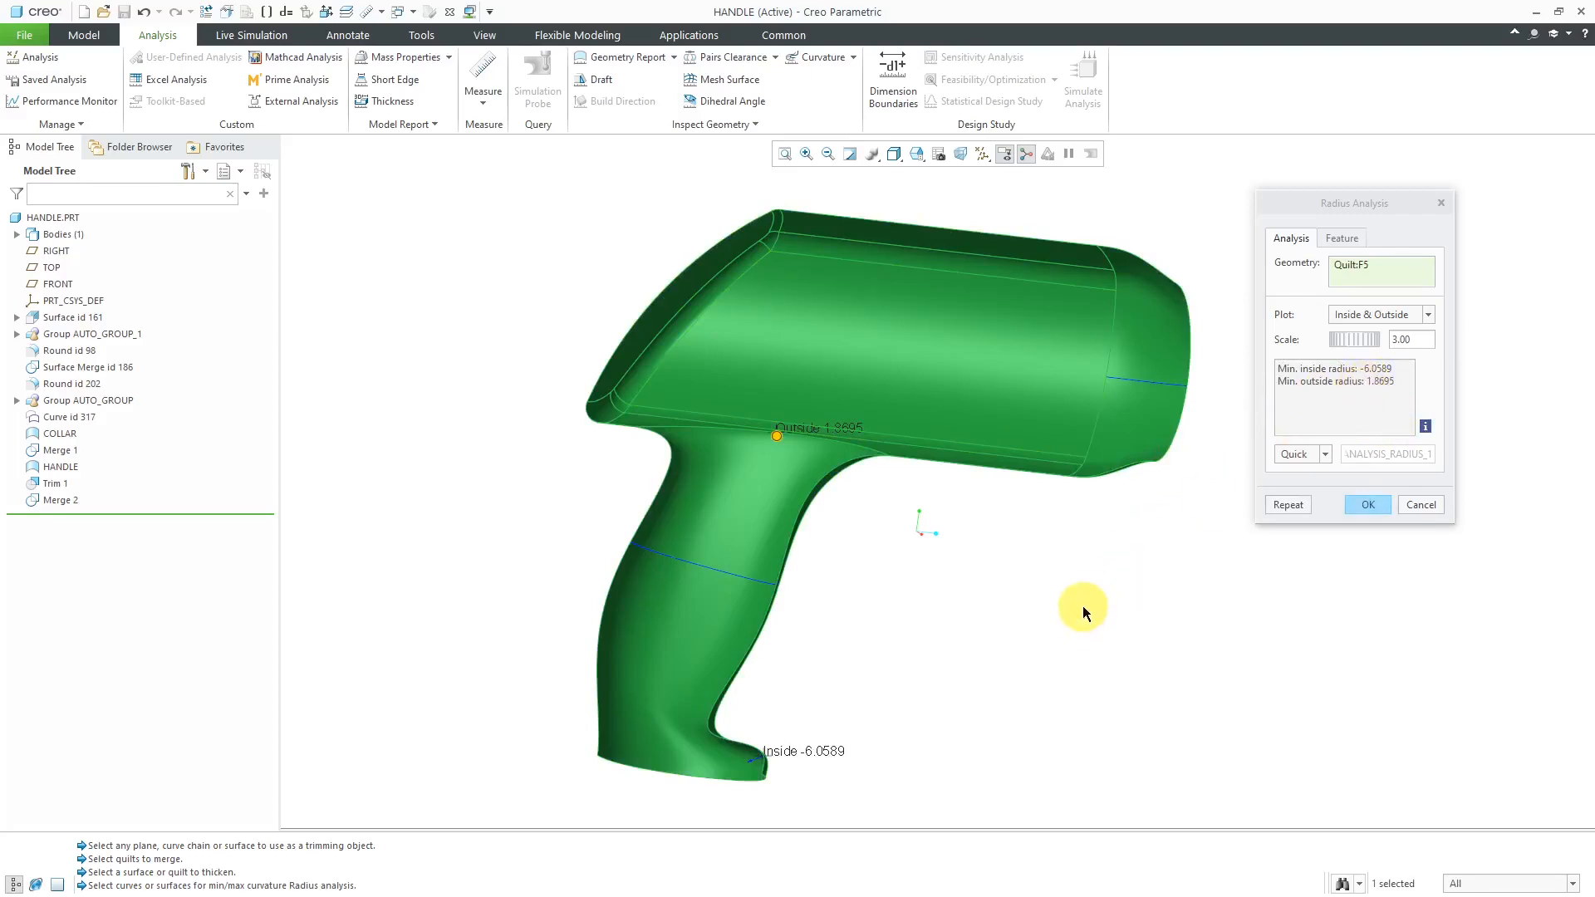
pyautogui.moveTo(908, 774)
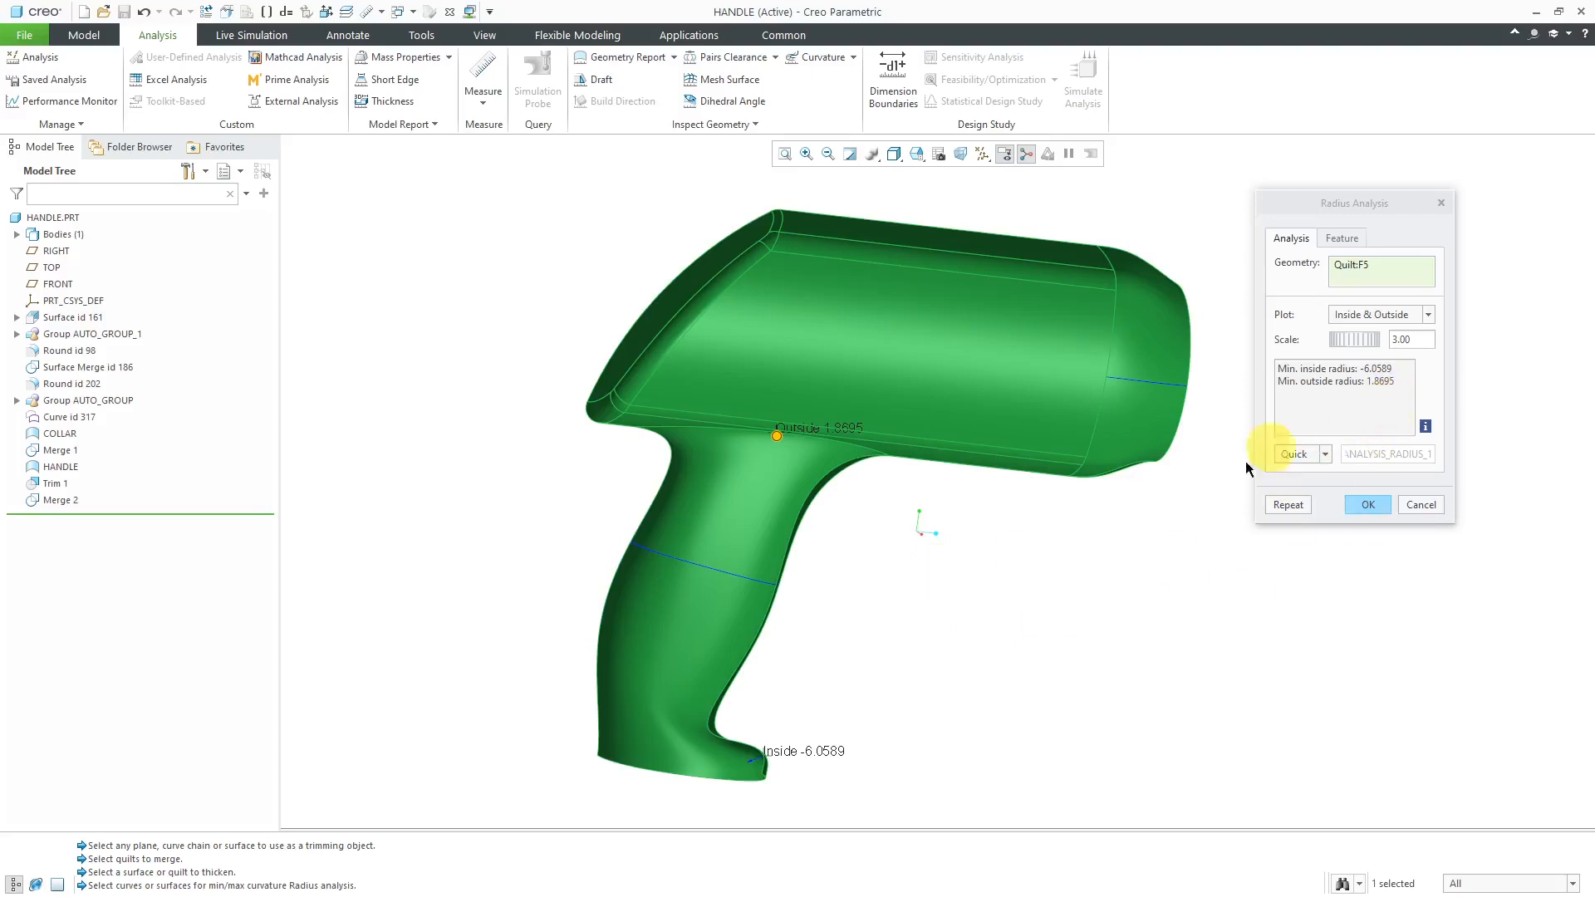
pyautogui.moveTo(1202, 511)
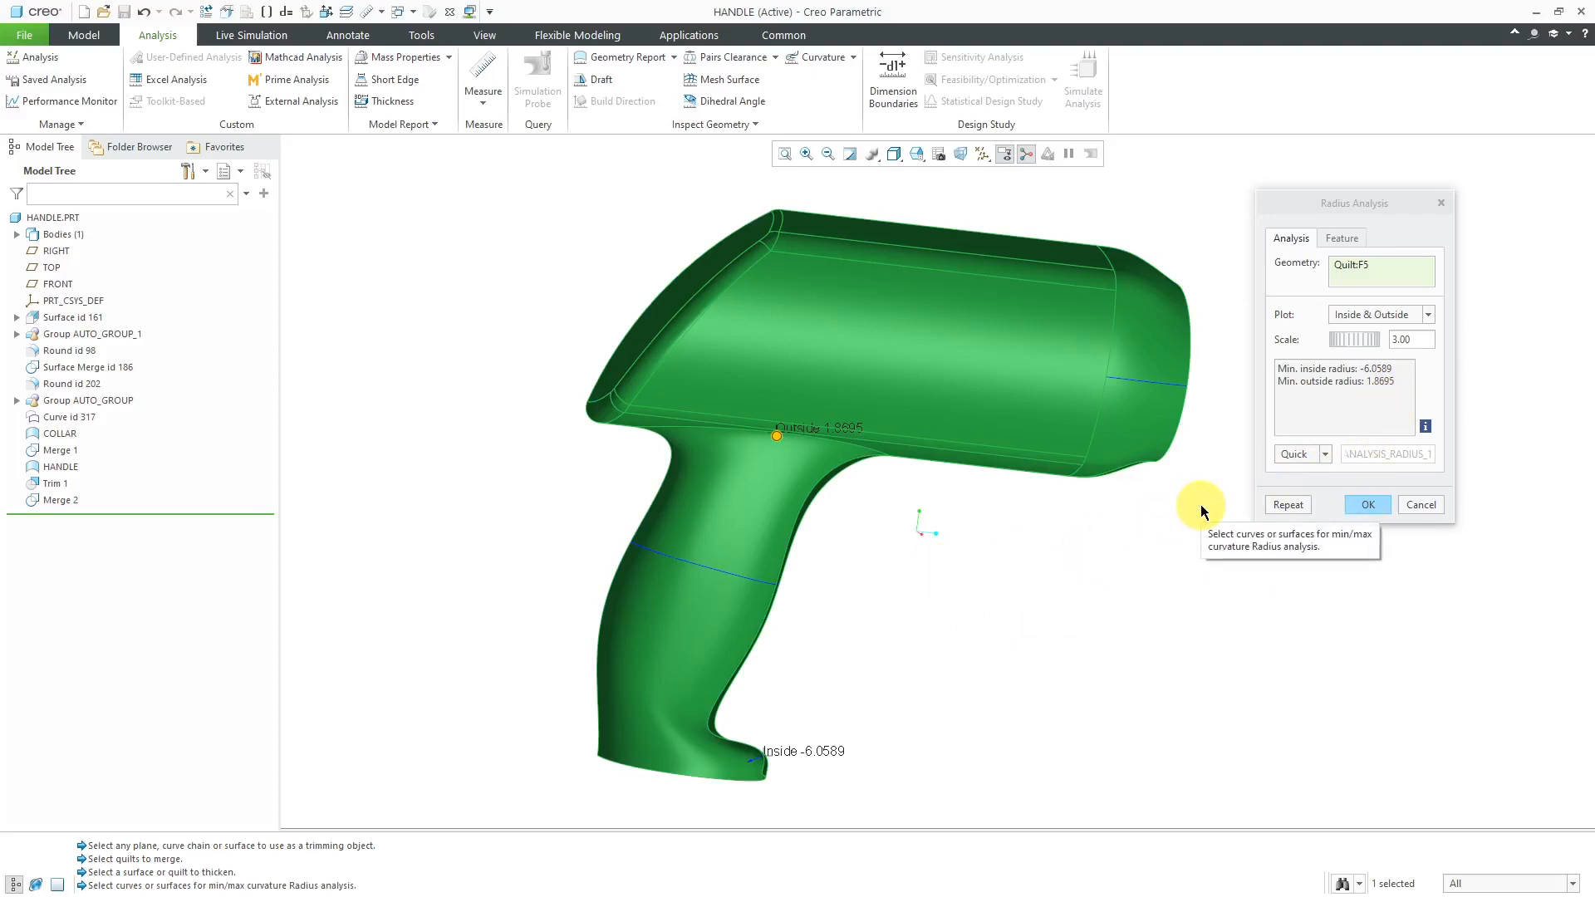
pyautogui.moveTo(1002, 598)
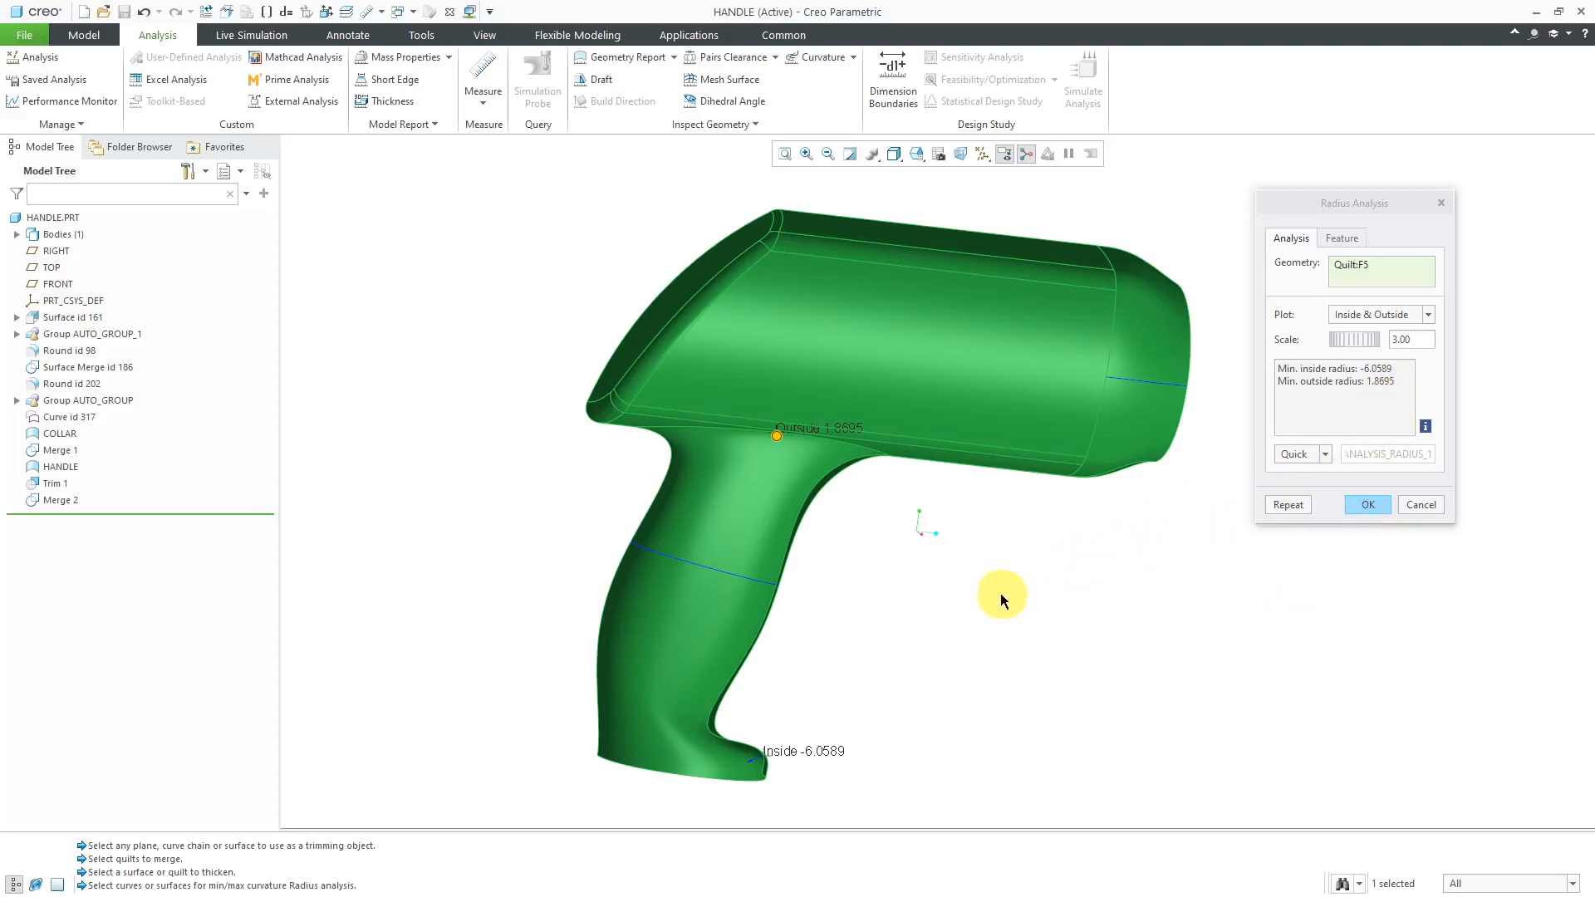
pyautogui.moveTo(1307, 454)
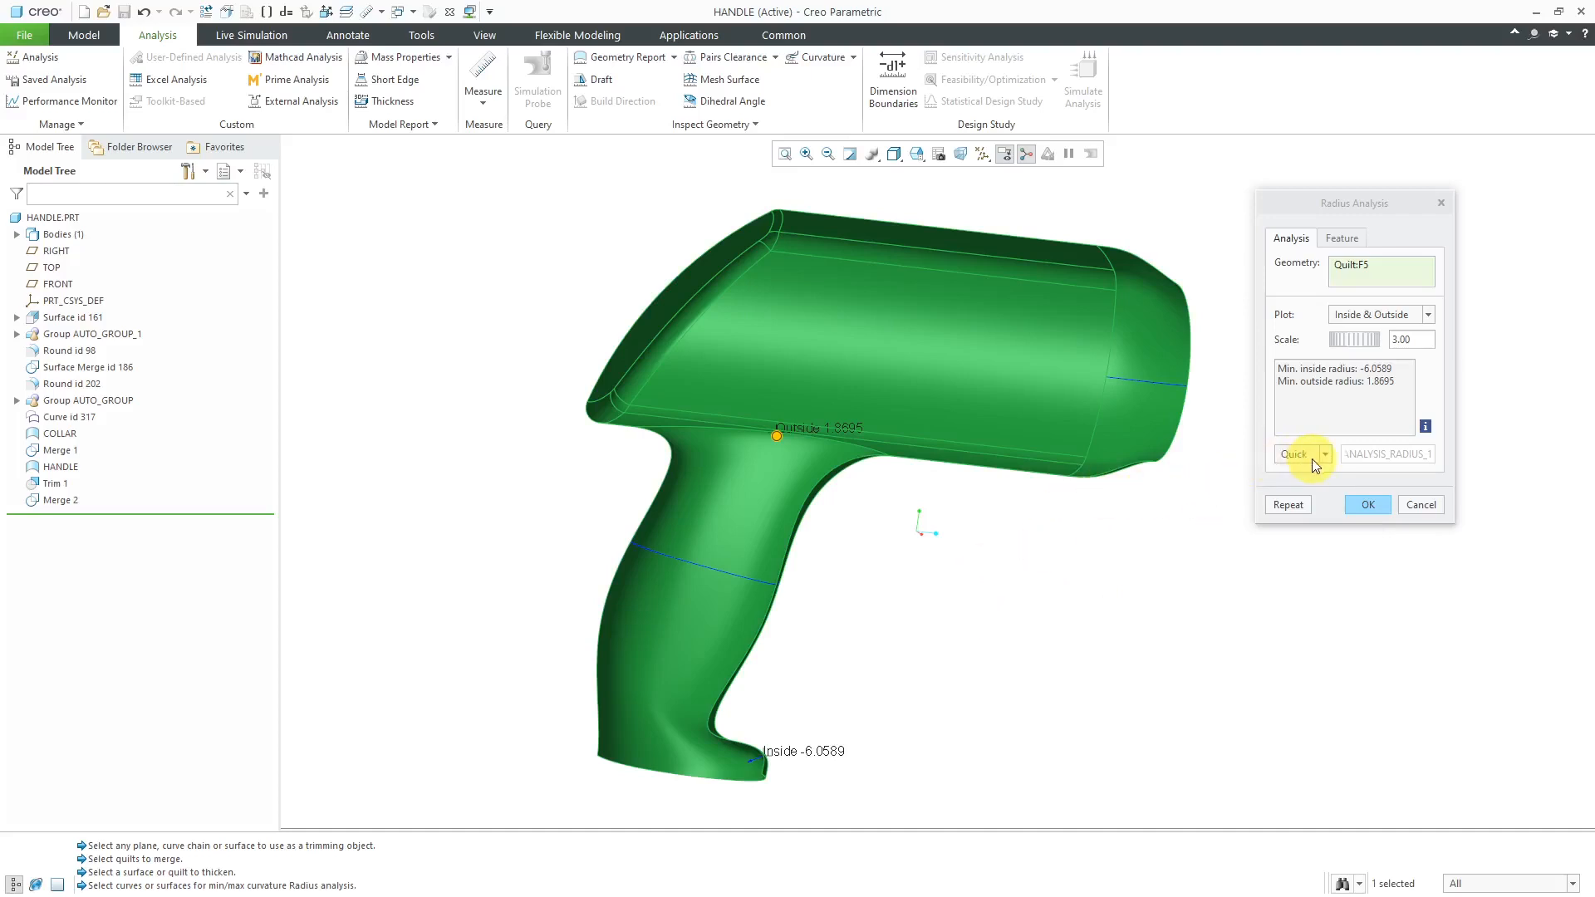
# Keep the radius analysis as saved analysis ANALYSIS_RADIUS_1
pyautogui.click(1324, 454)
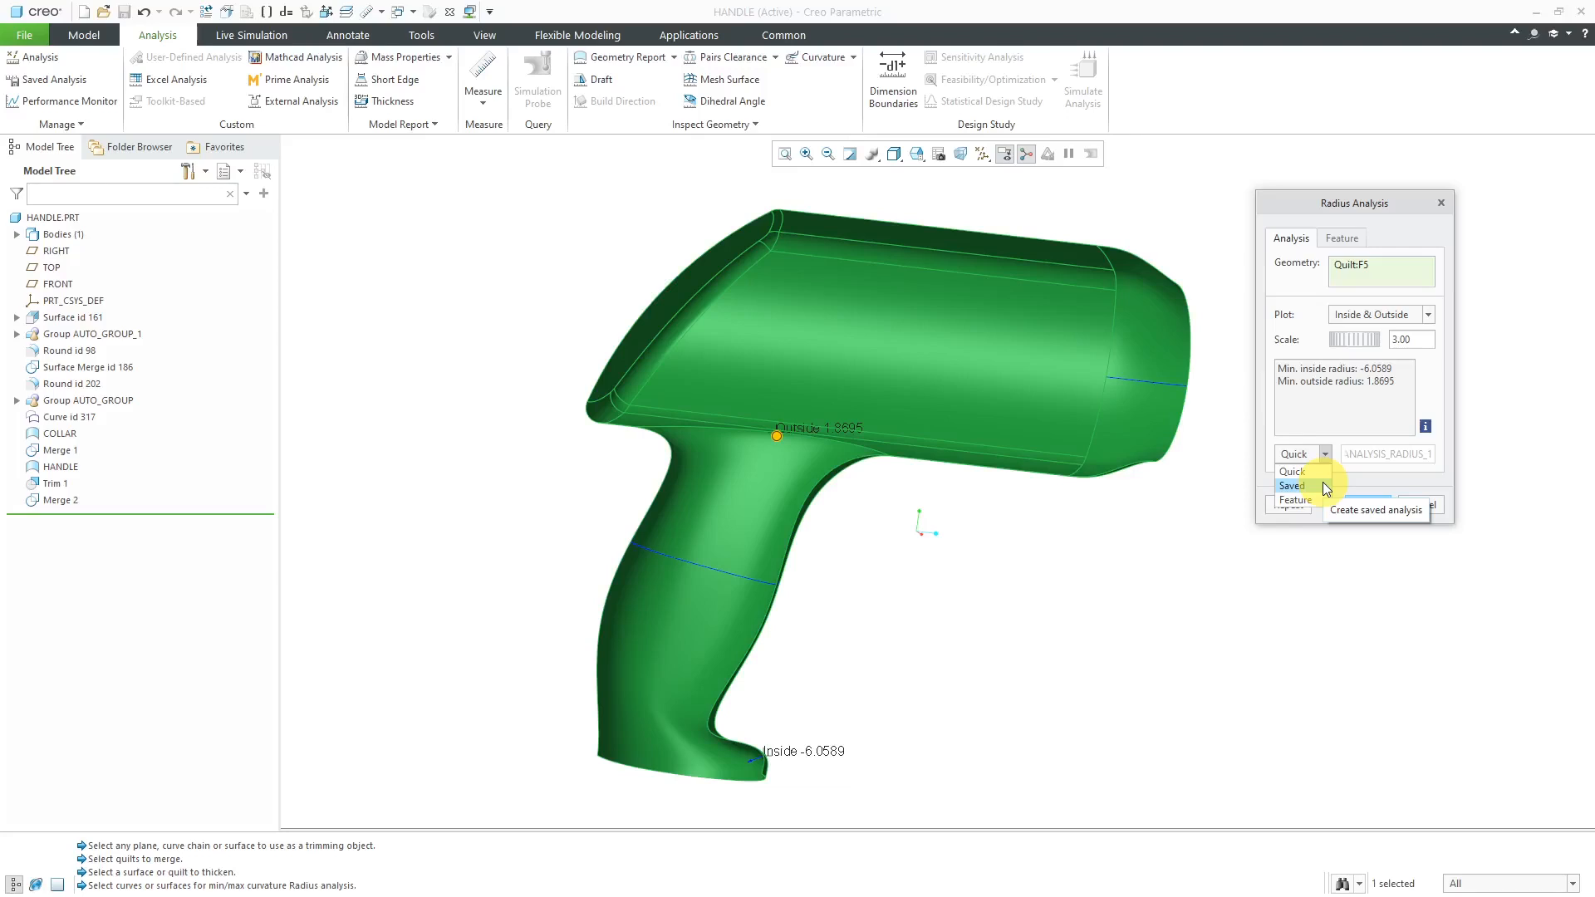
pyautogui.click(1292, 485)
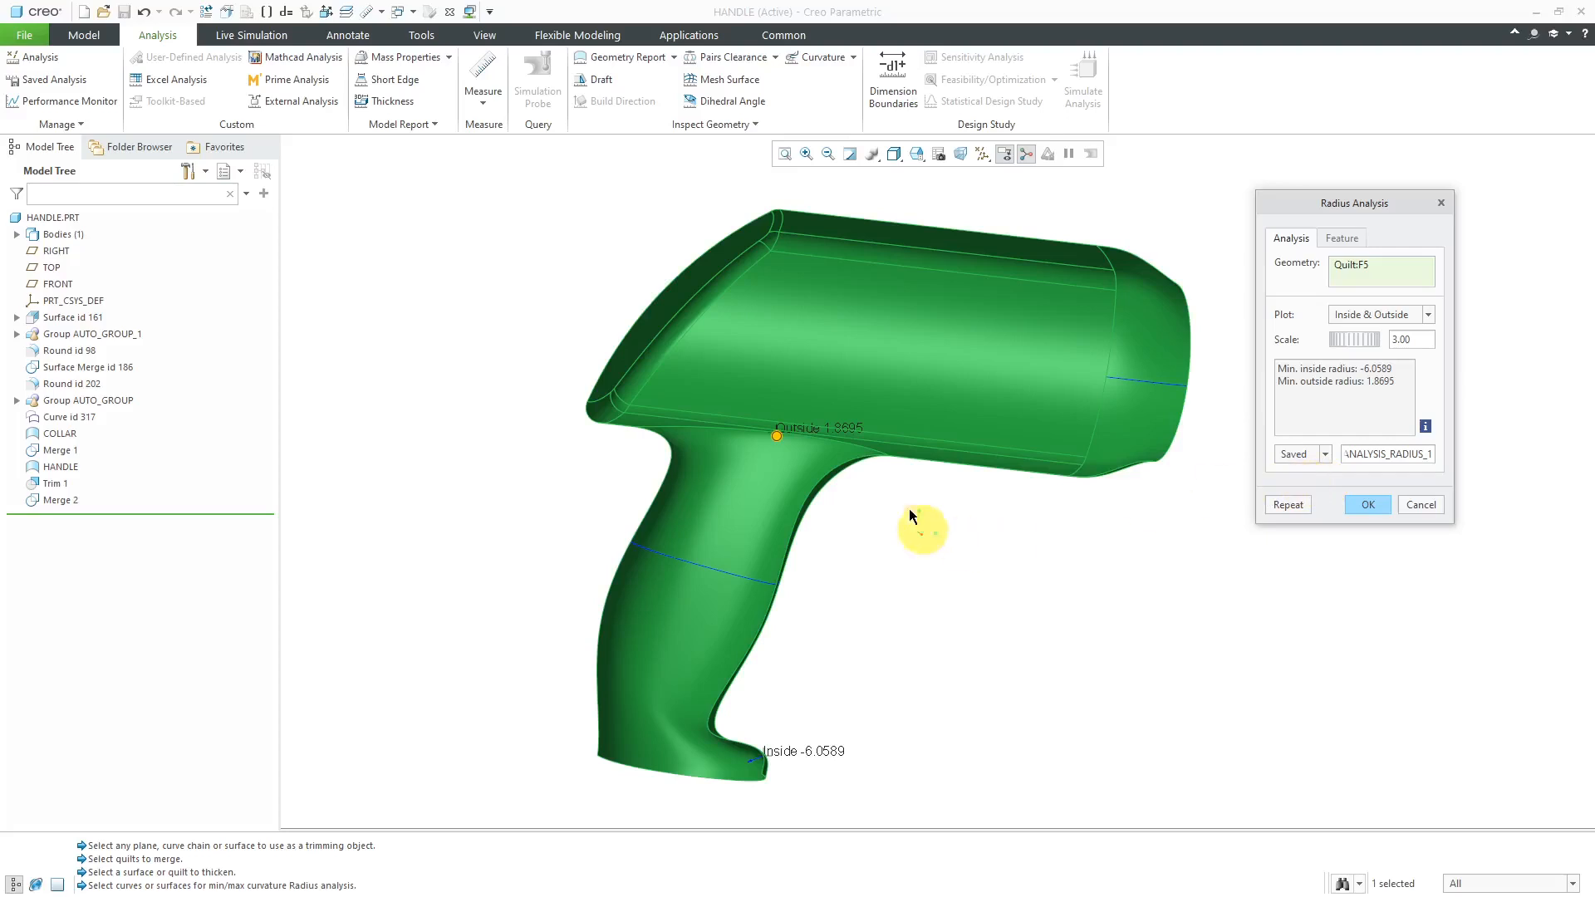
pyautogui.moveTo(883, 589)
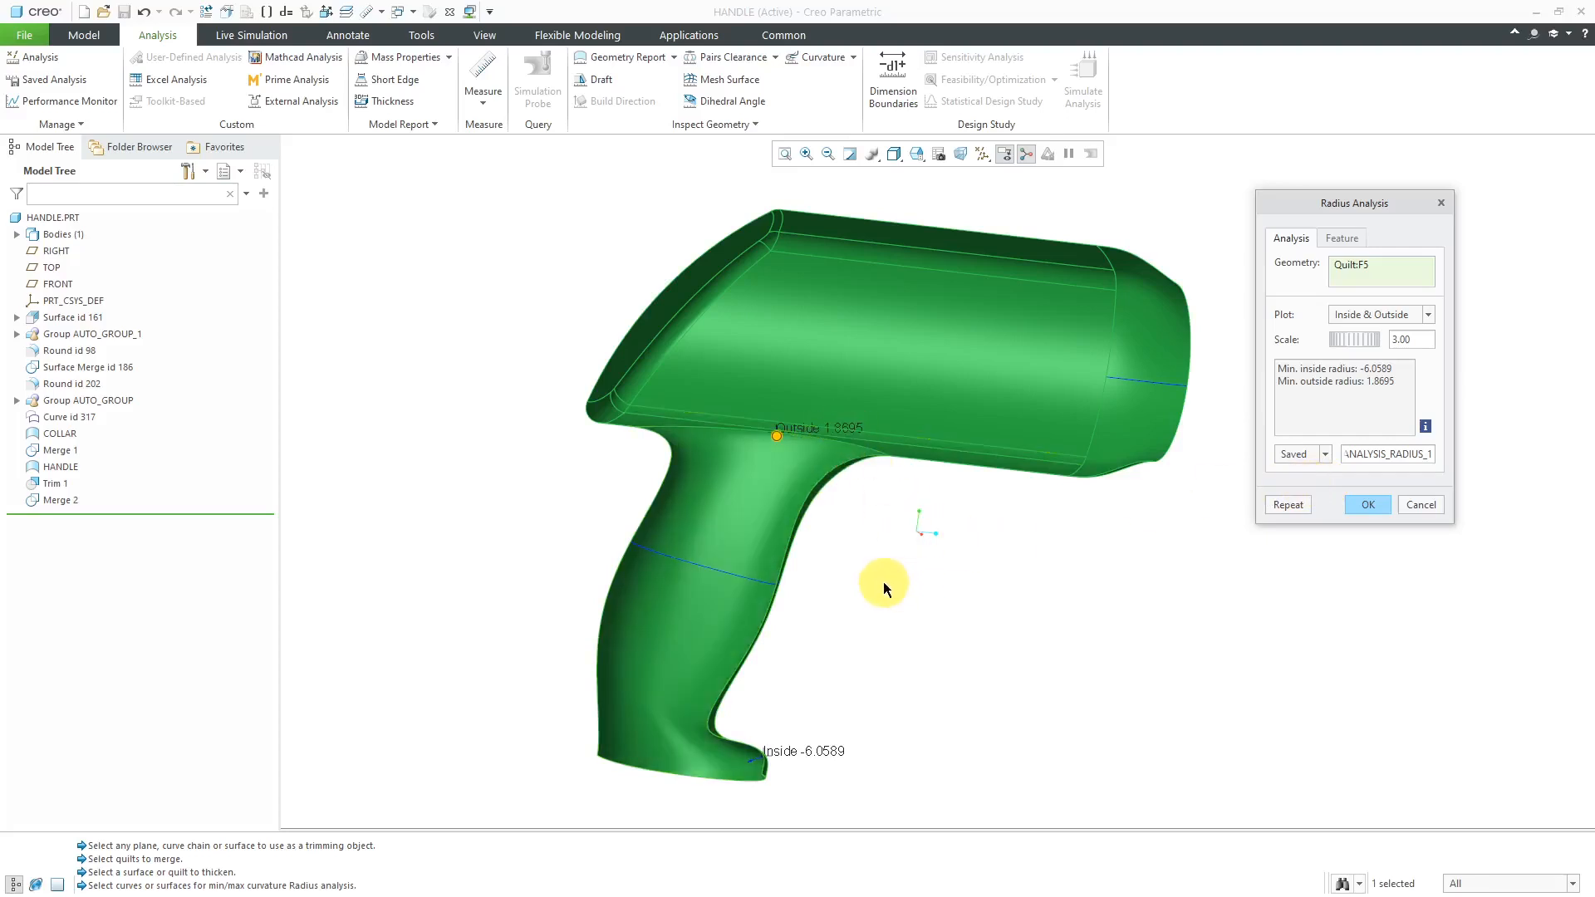
pyautogui.moveTo(886, 590)
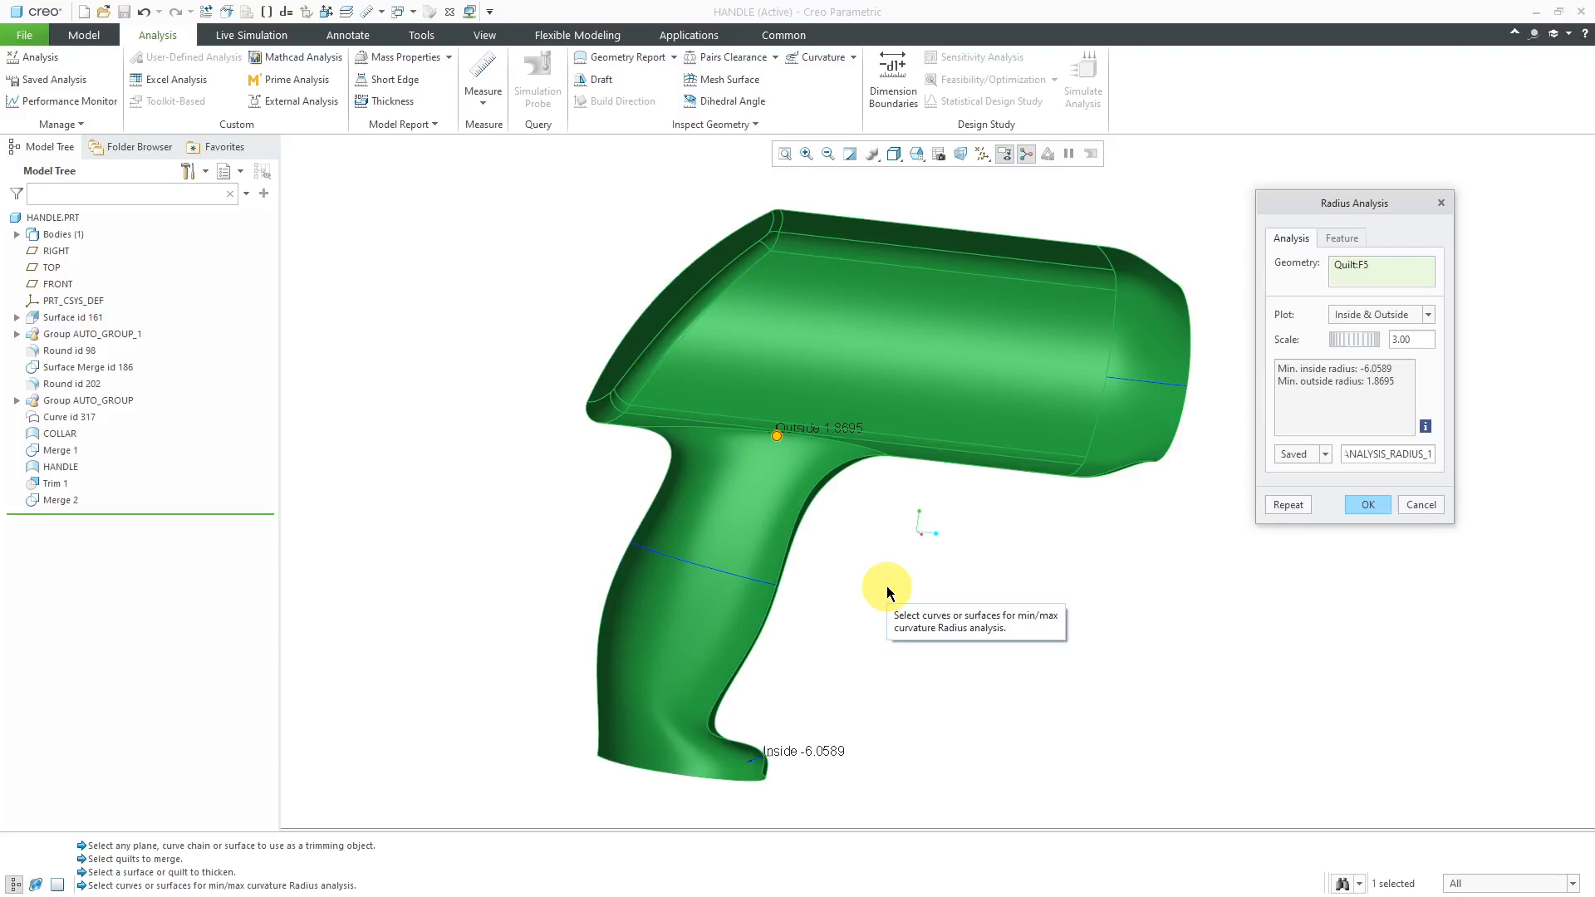
pyautogui.click(1326, 453)
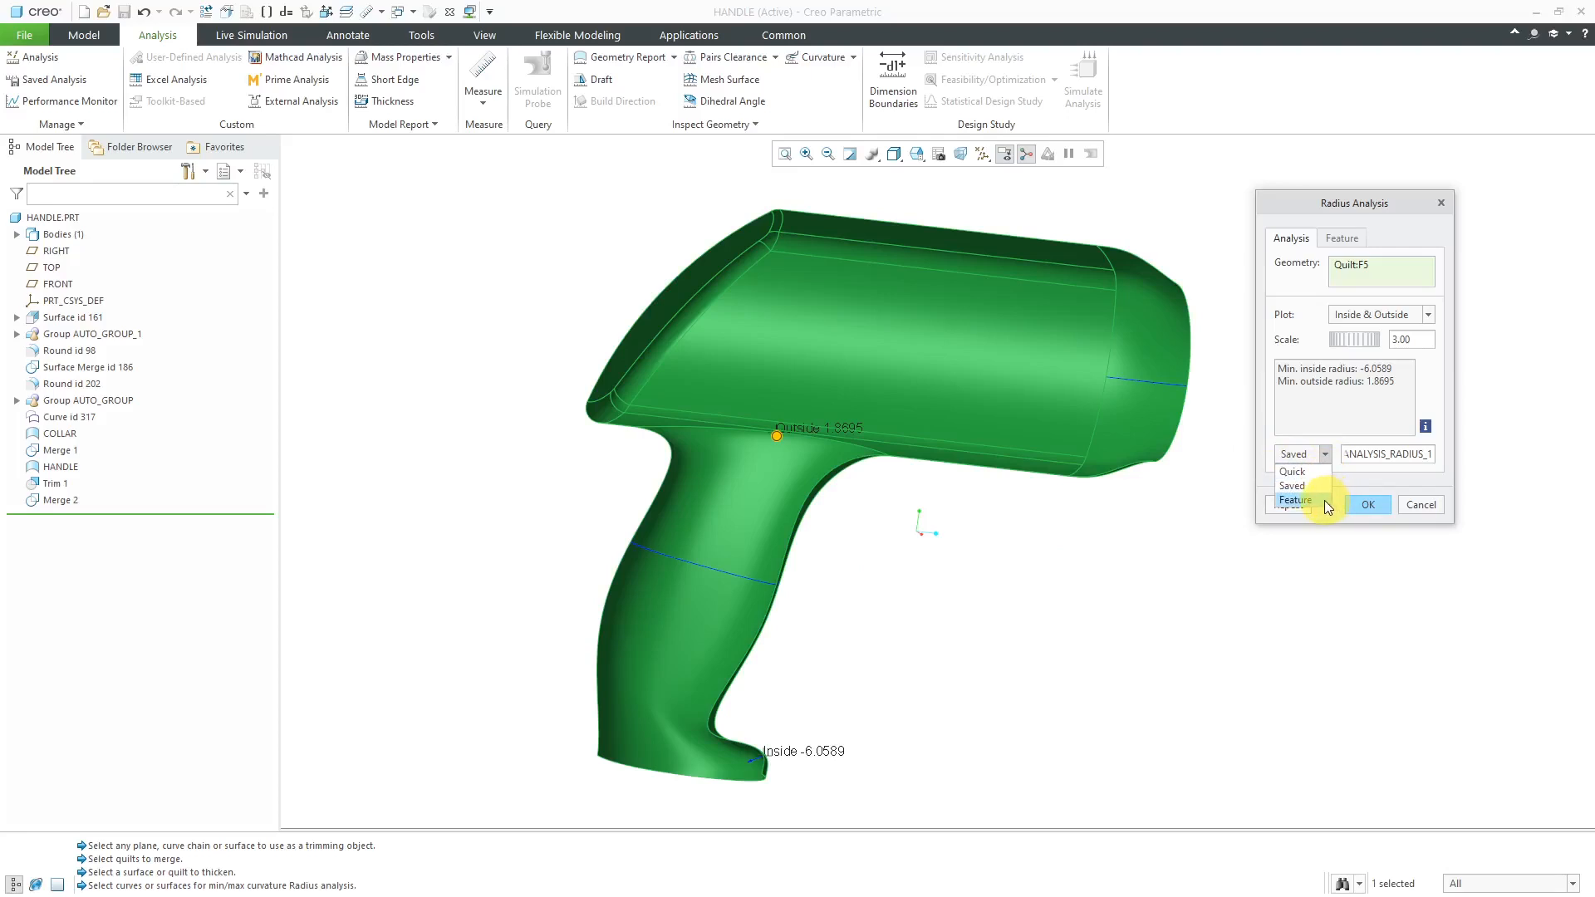
pyautogui.moveTo(1321, 507)
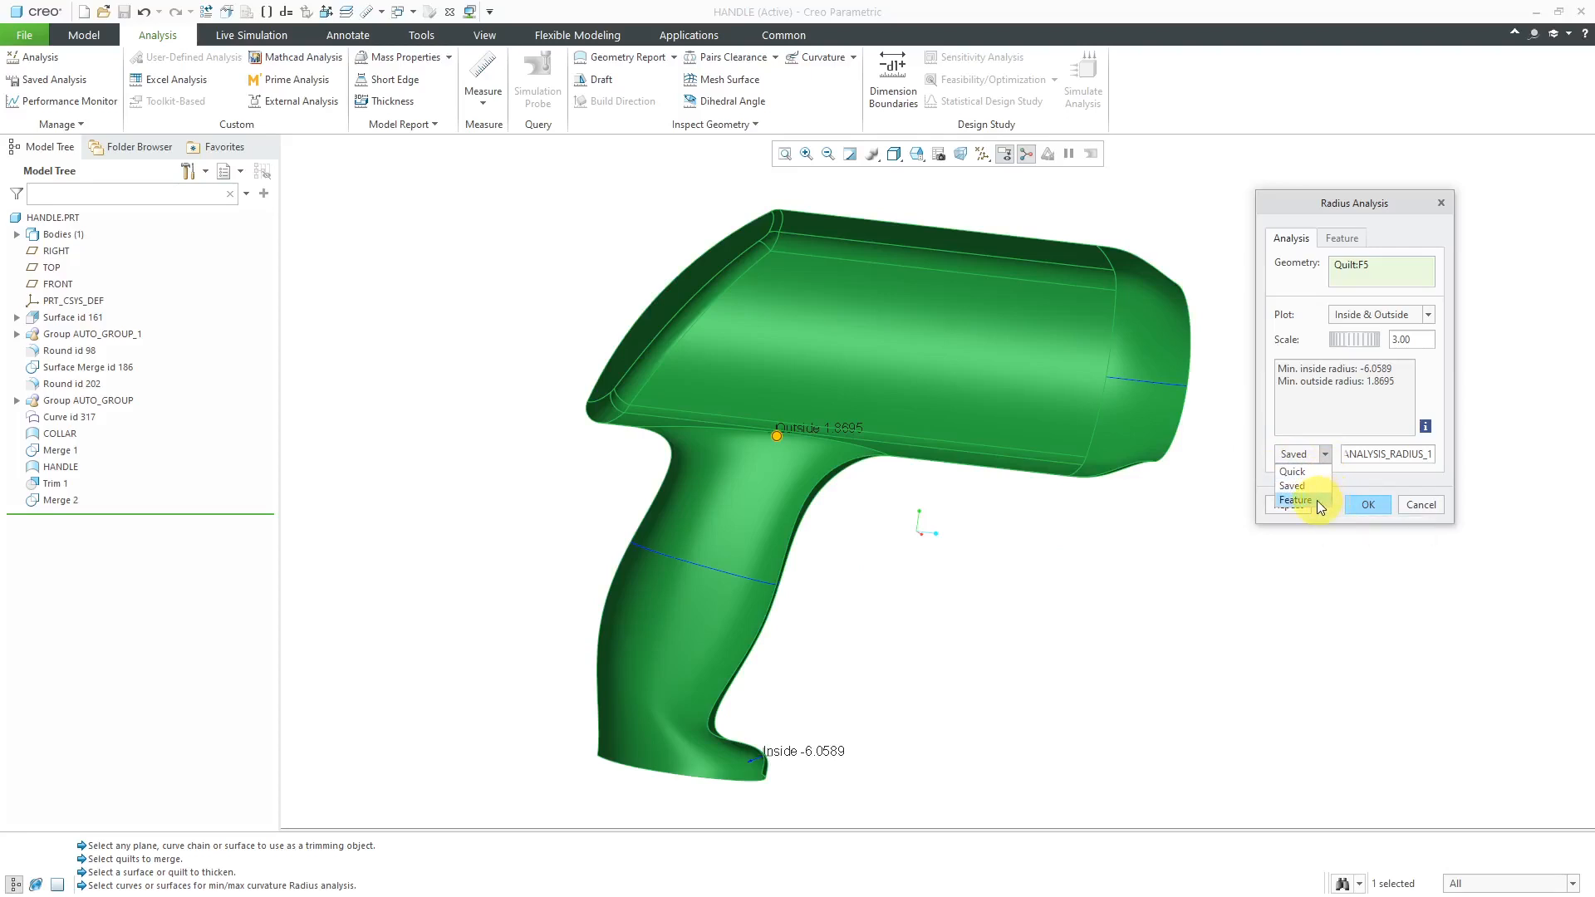
# Keep the radius analysis as a feature creating MIN_RADIUS_OUT and MIN_RADIUS_IN parameters
pyautogui.click(1341, 238)
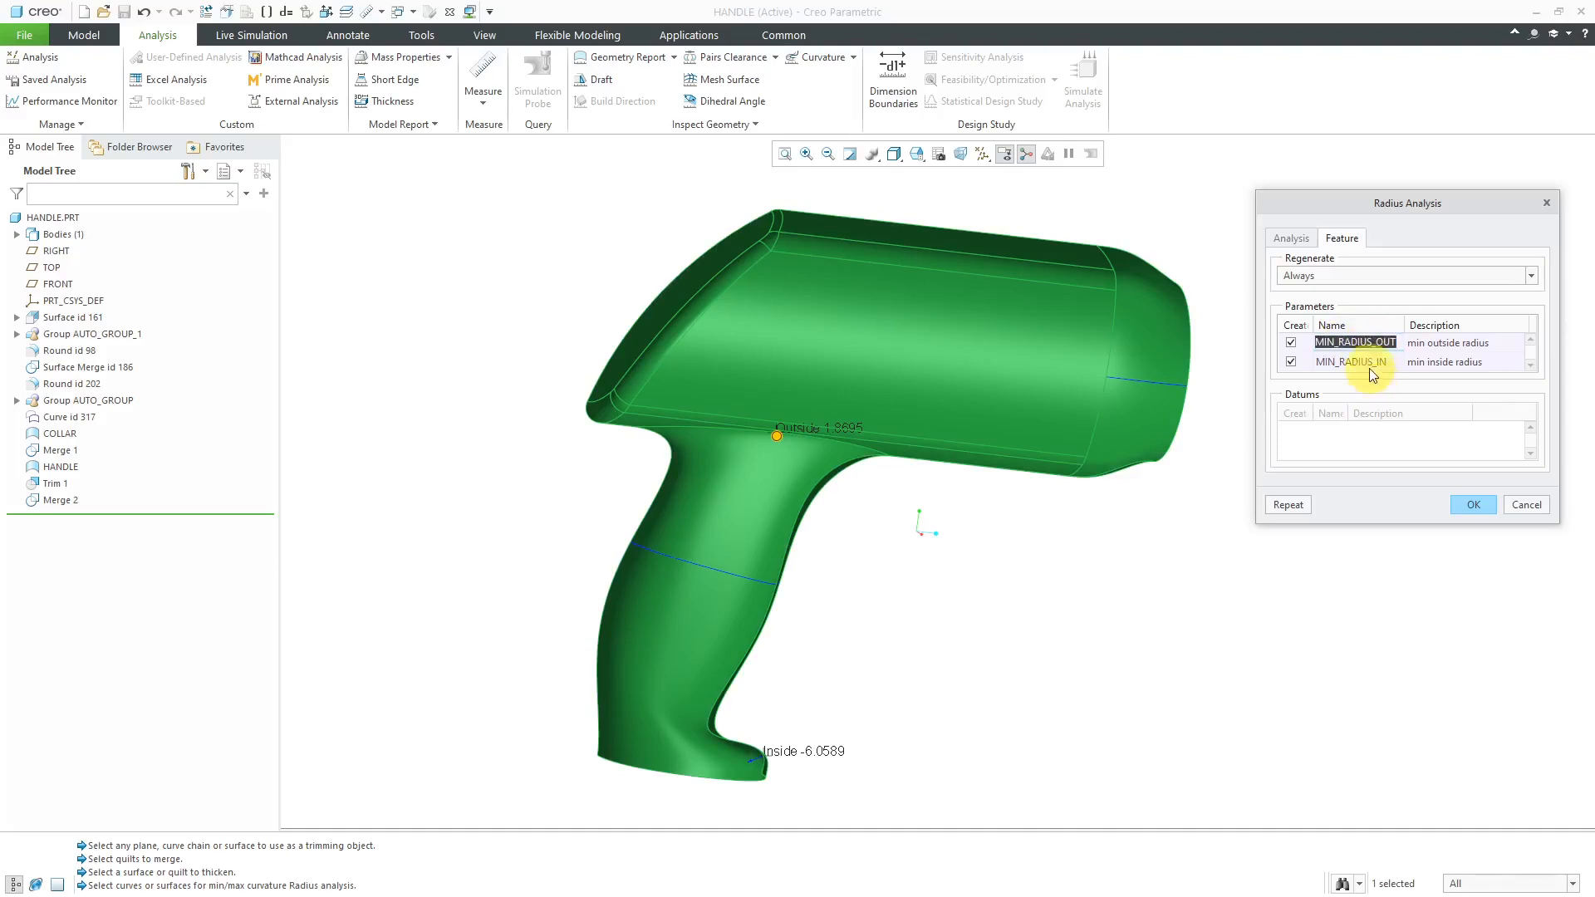
pyautogui.moveTo(1359, 388)
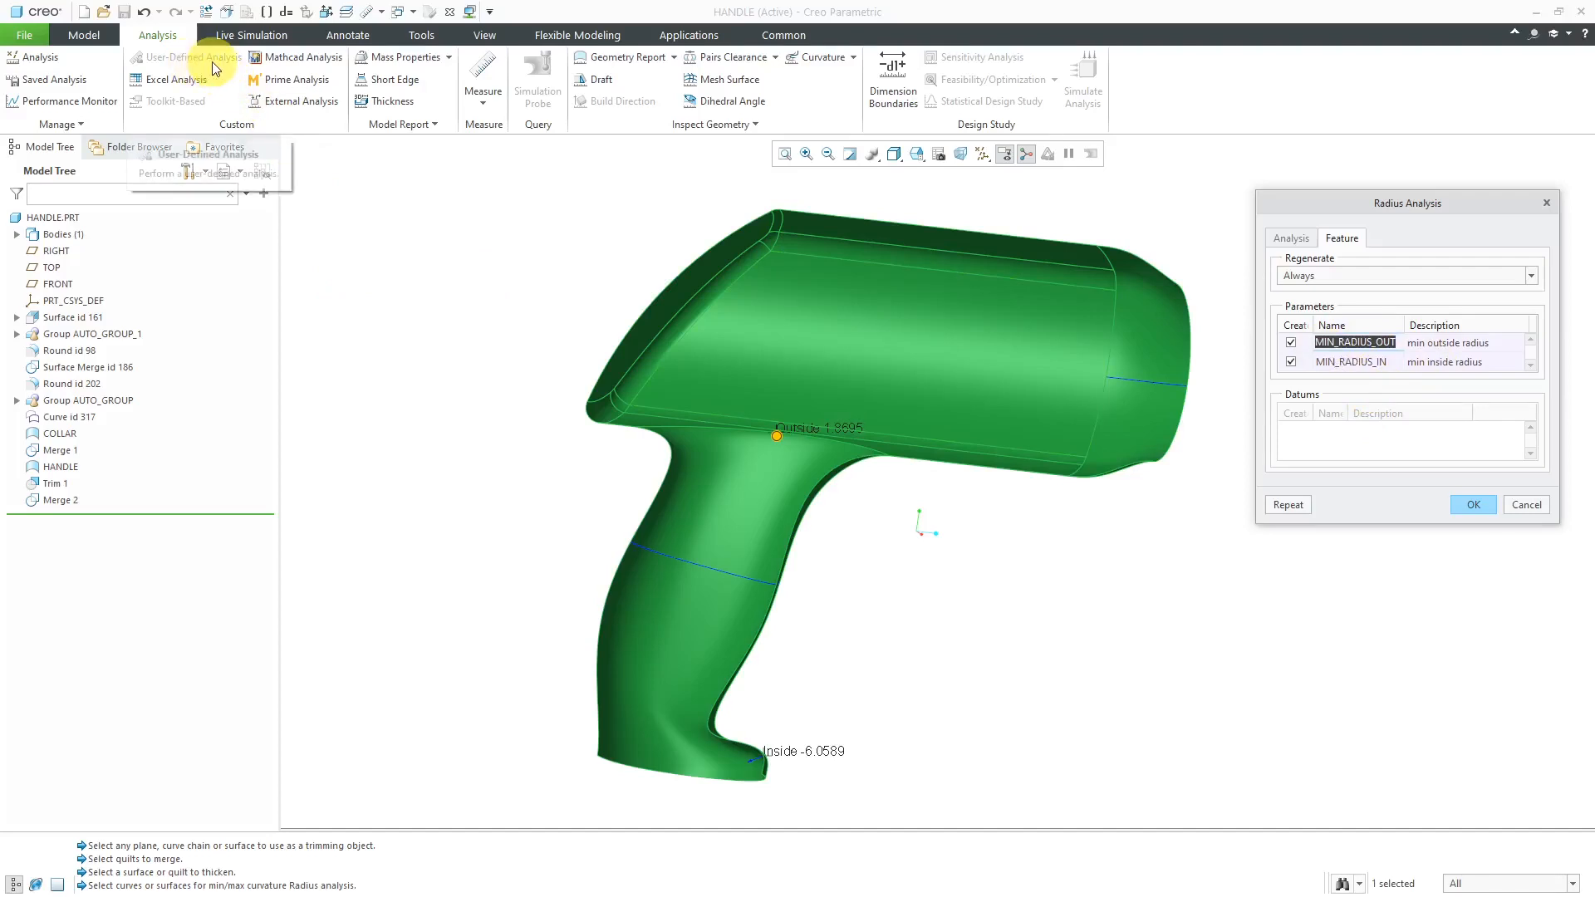
pyautogui.moveTo(977, 88)
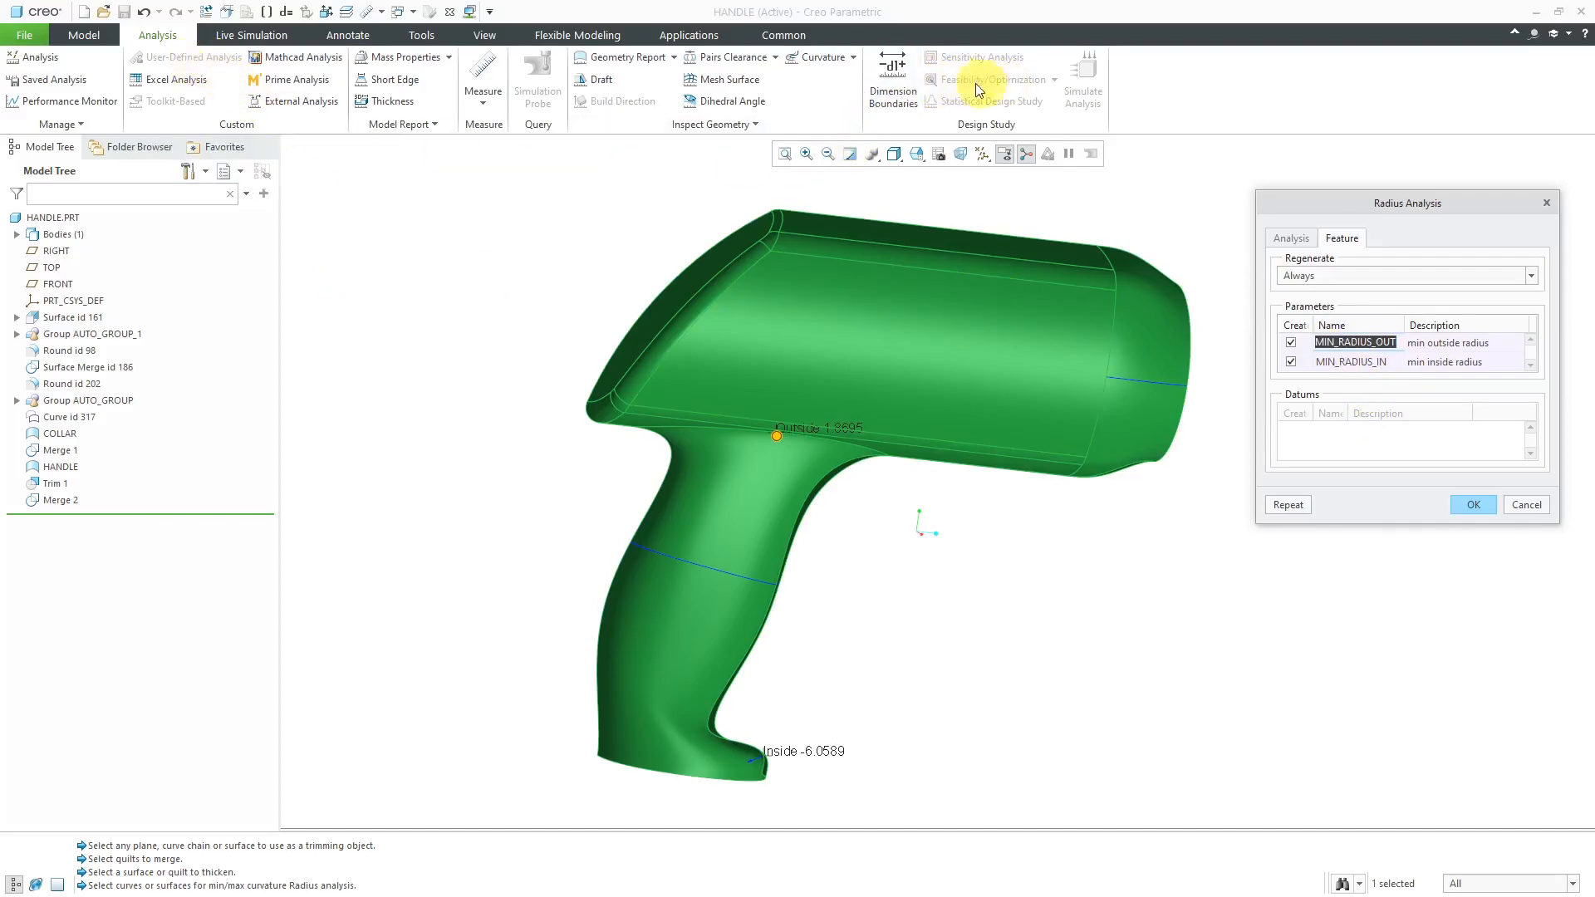
pyautogui.moveTo(1157, 221)
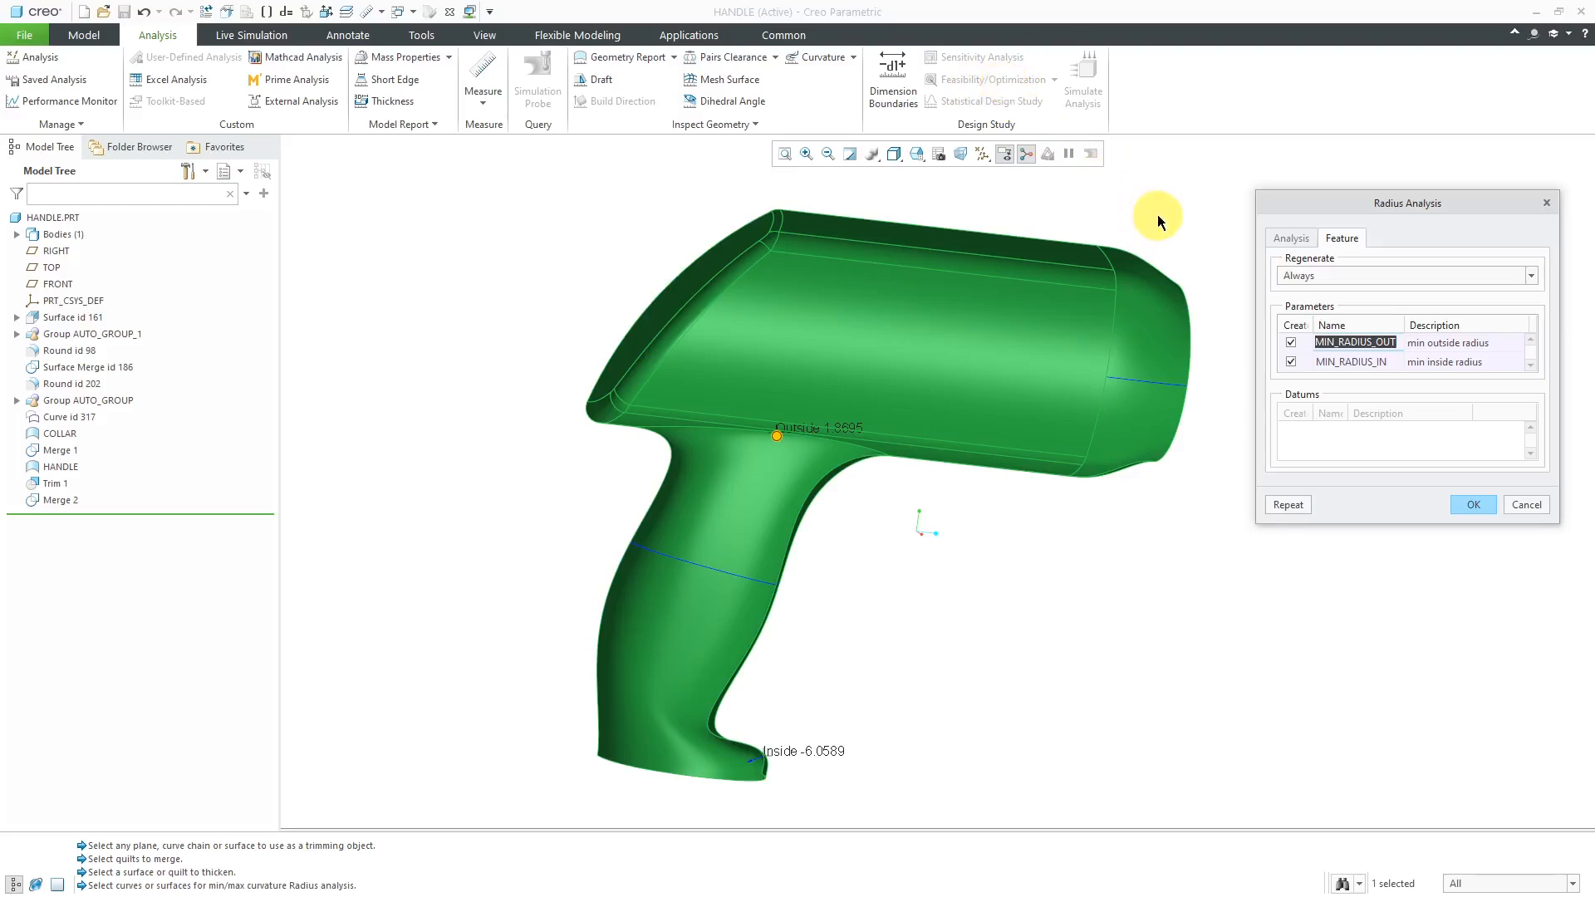
pyautogui.moveTo(1211, 221)
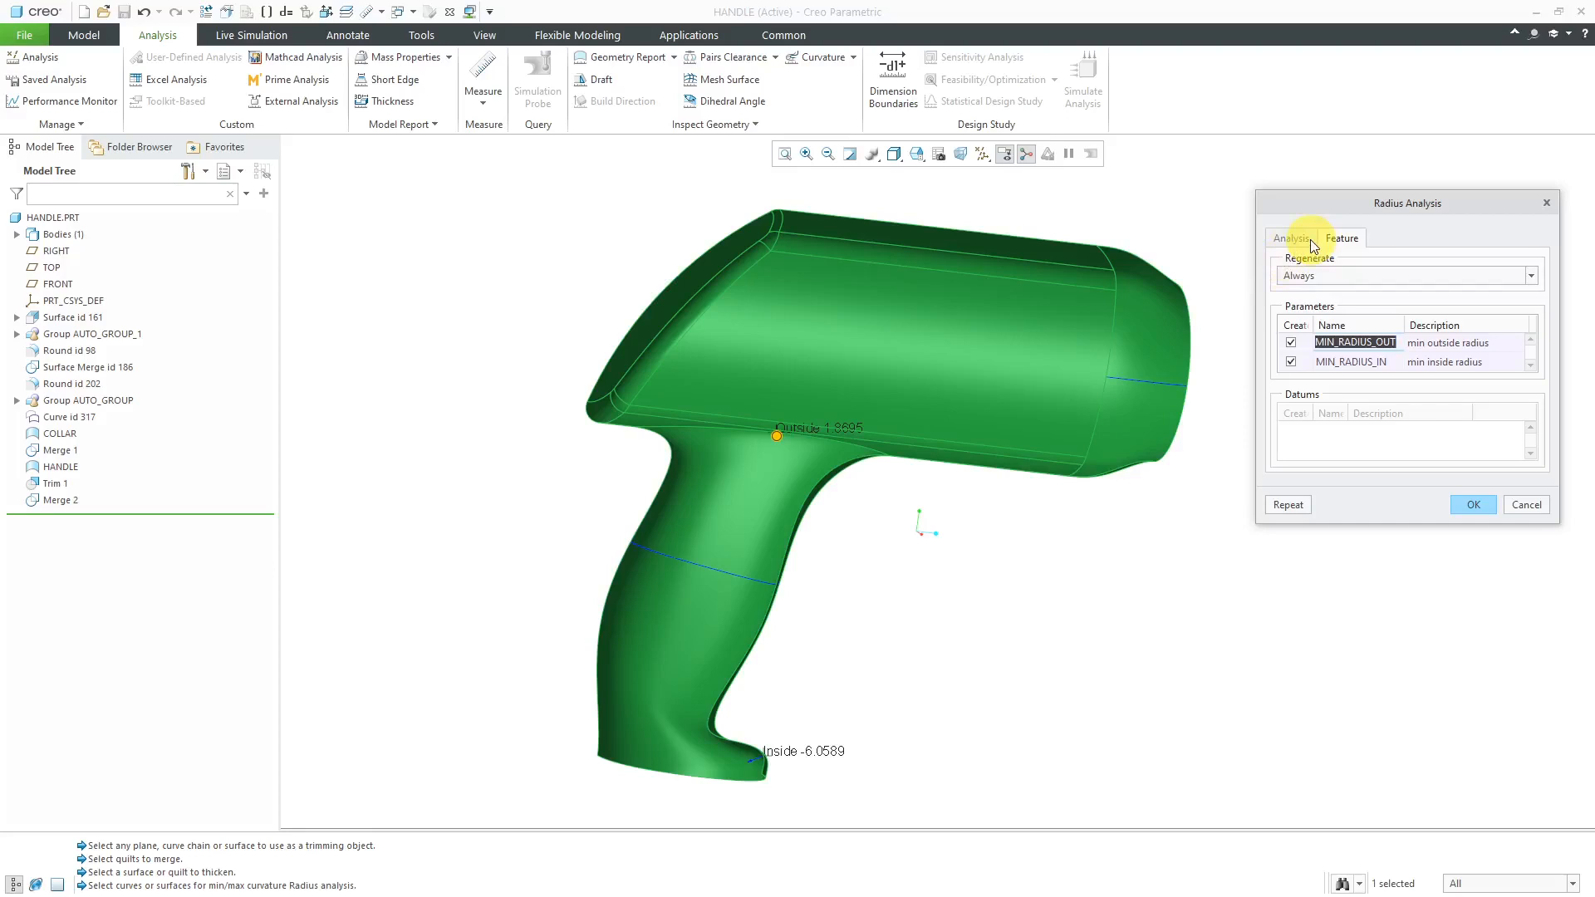
# Raise the radius plot scale to 14, inspect the grip markers, and accept the analysis
pyautogui.click(1290, 238)
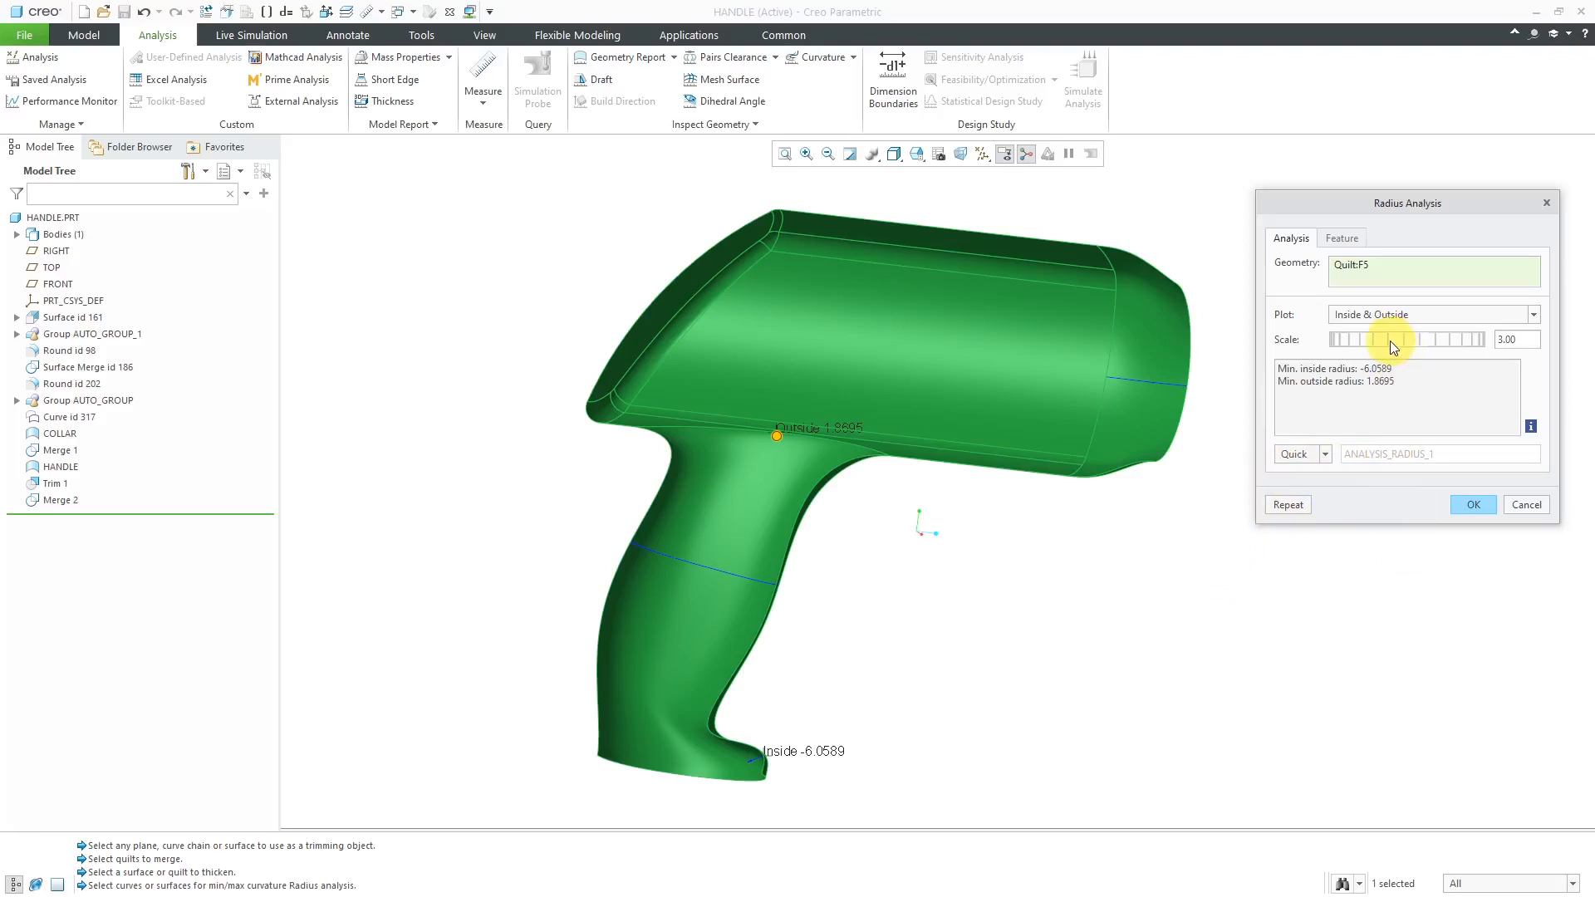
pyautogui.moveTo(1374, 339); pyautogui.dragTo(1414, 340)
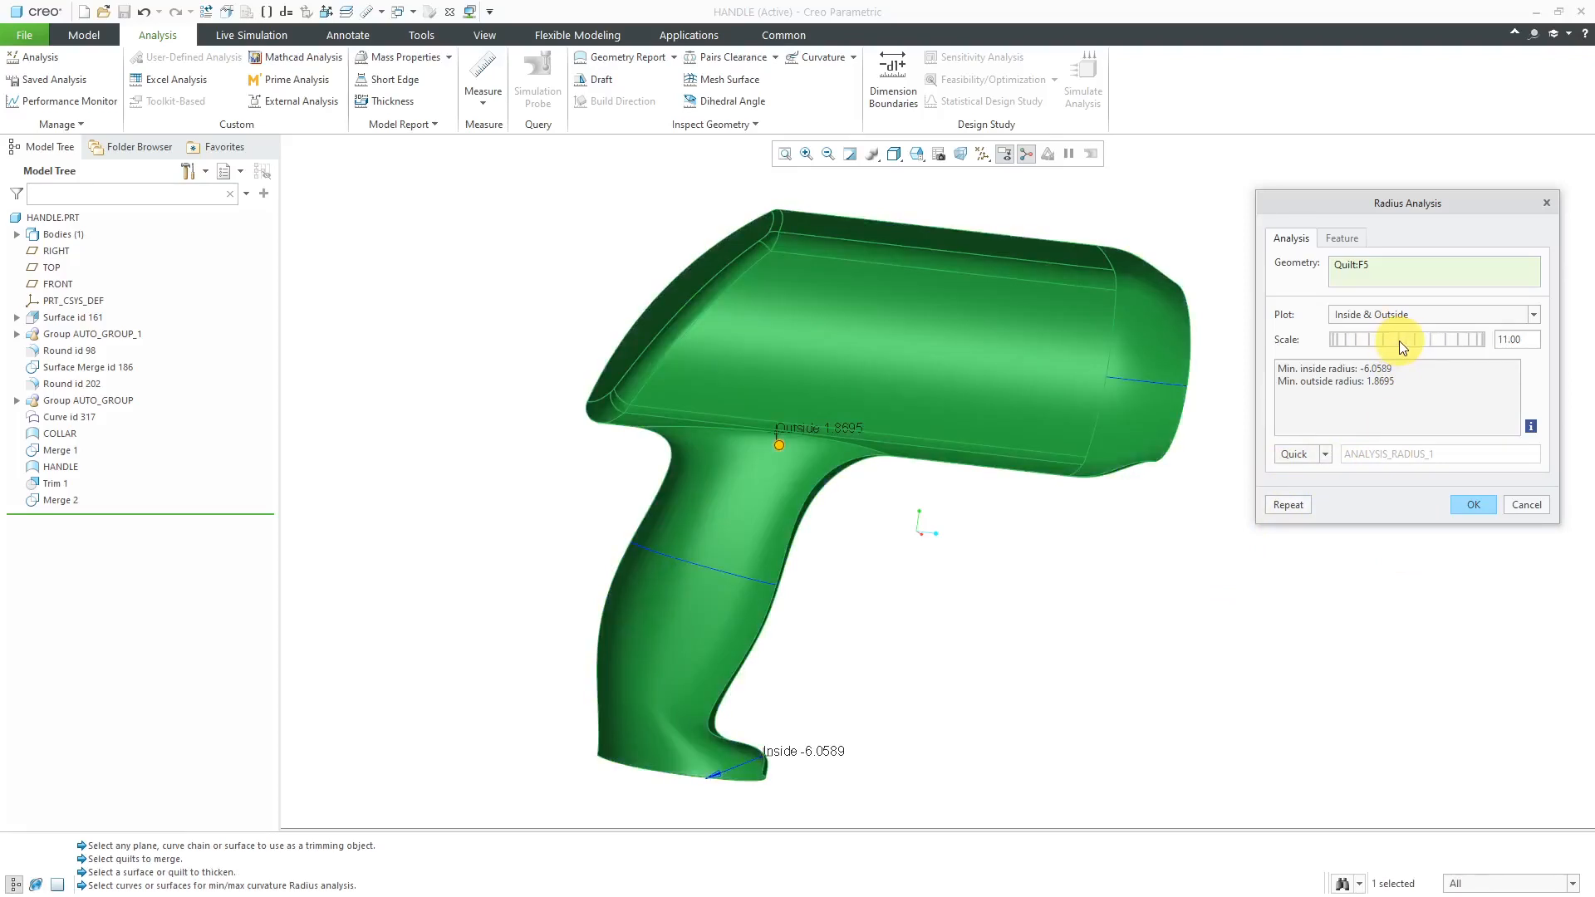
pyautogui.moveTo(1400, 340); pyautogui.dragTo(1439, 340)
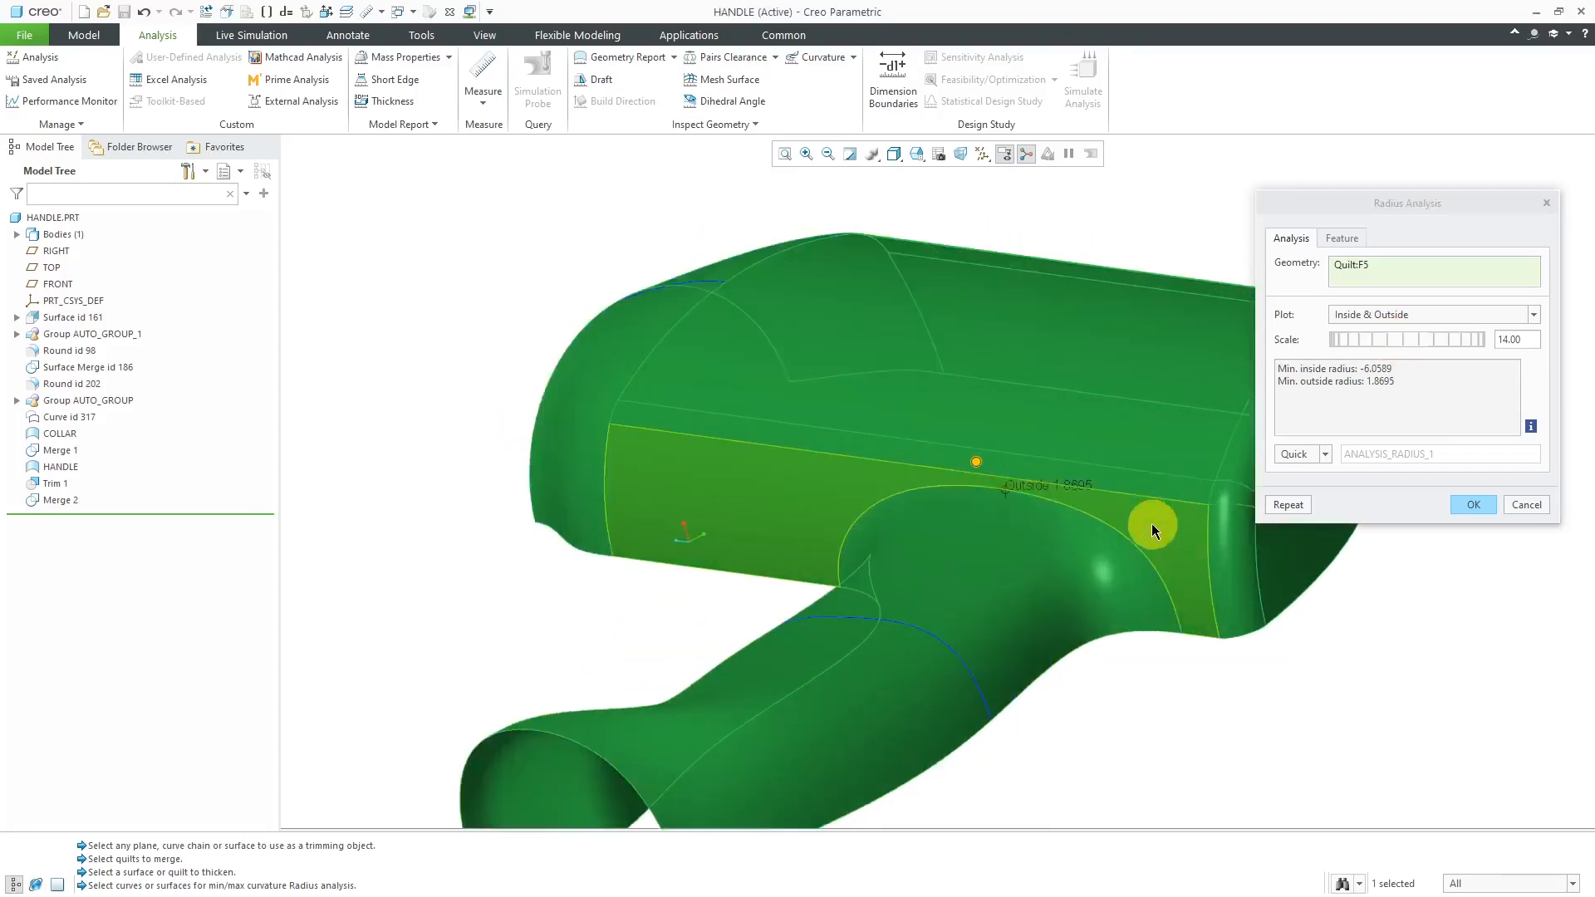
pyautogui.scroll(3)
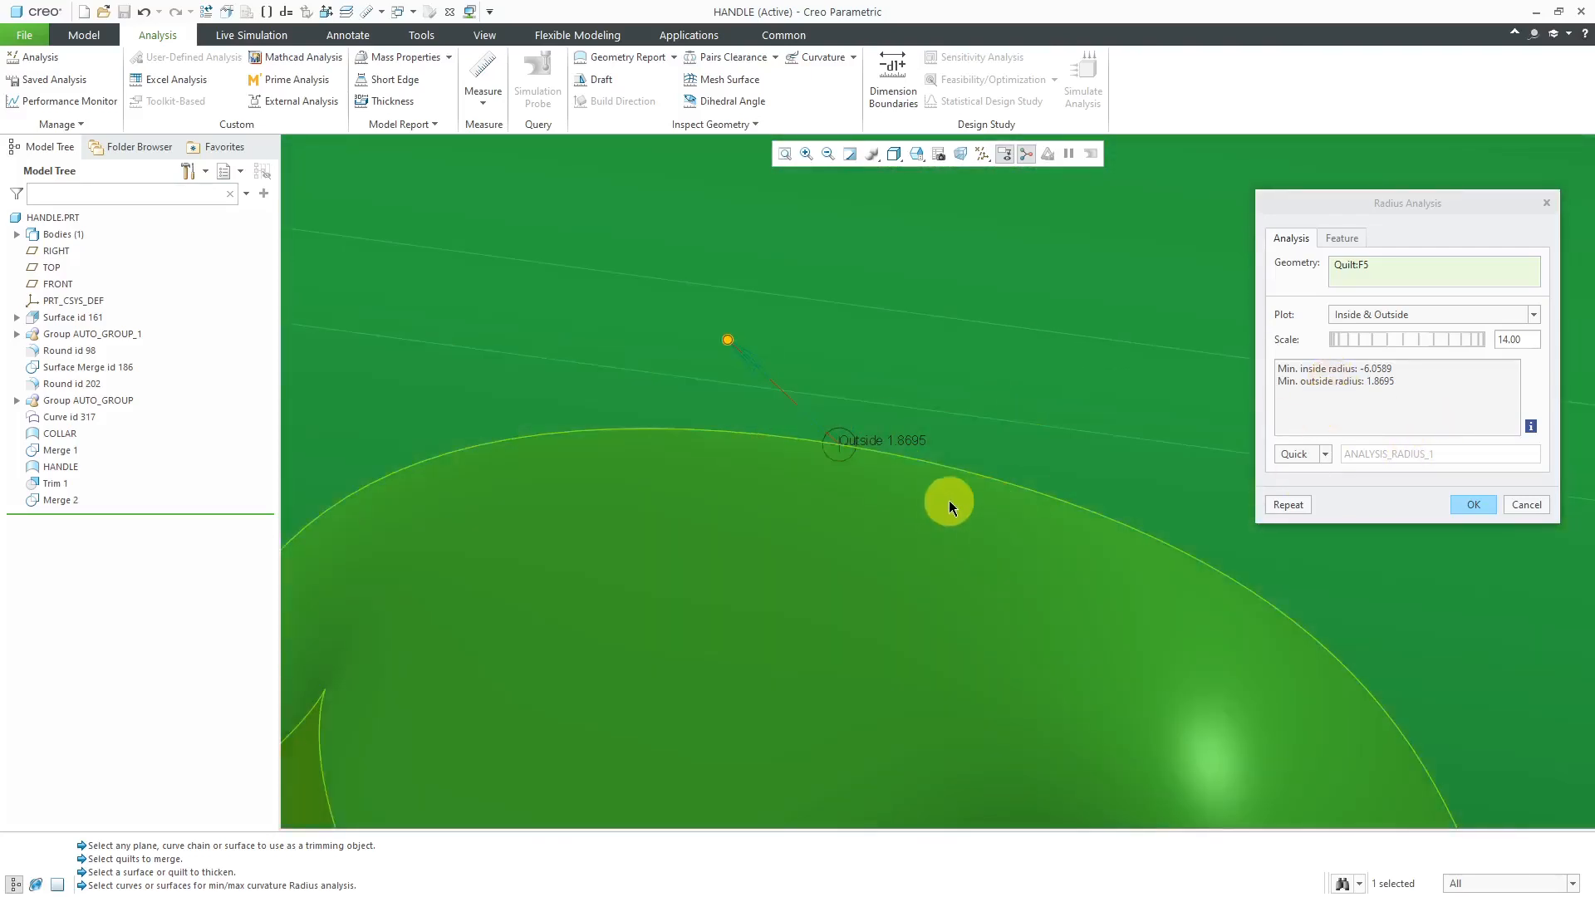
pyautogui.moveTo(946, 509); pyautogui.dragTo(839, 560)
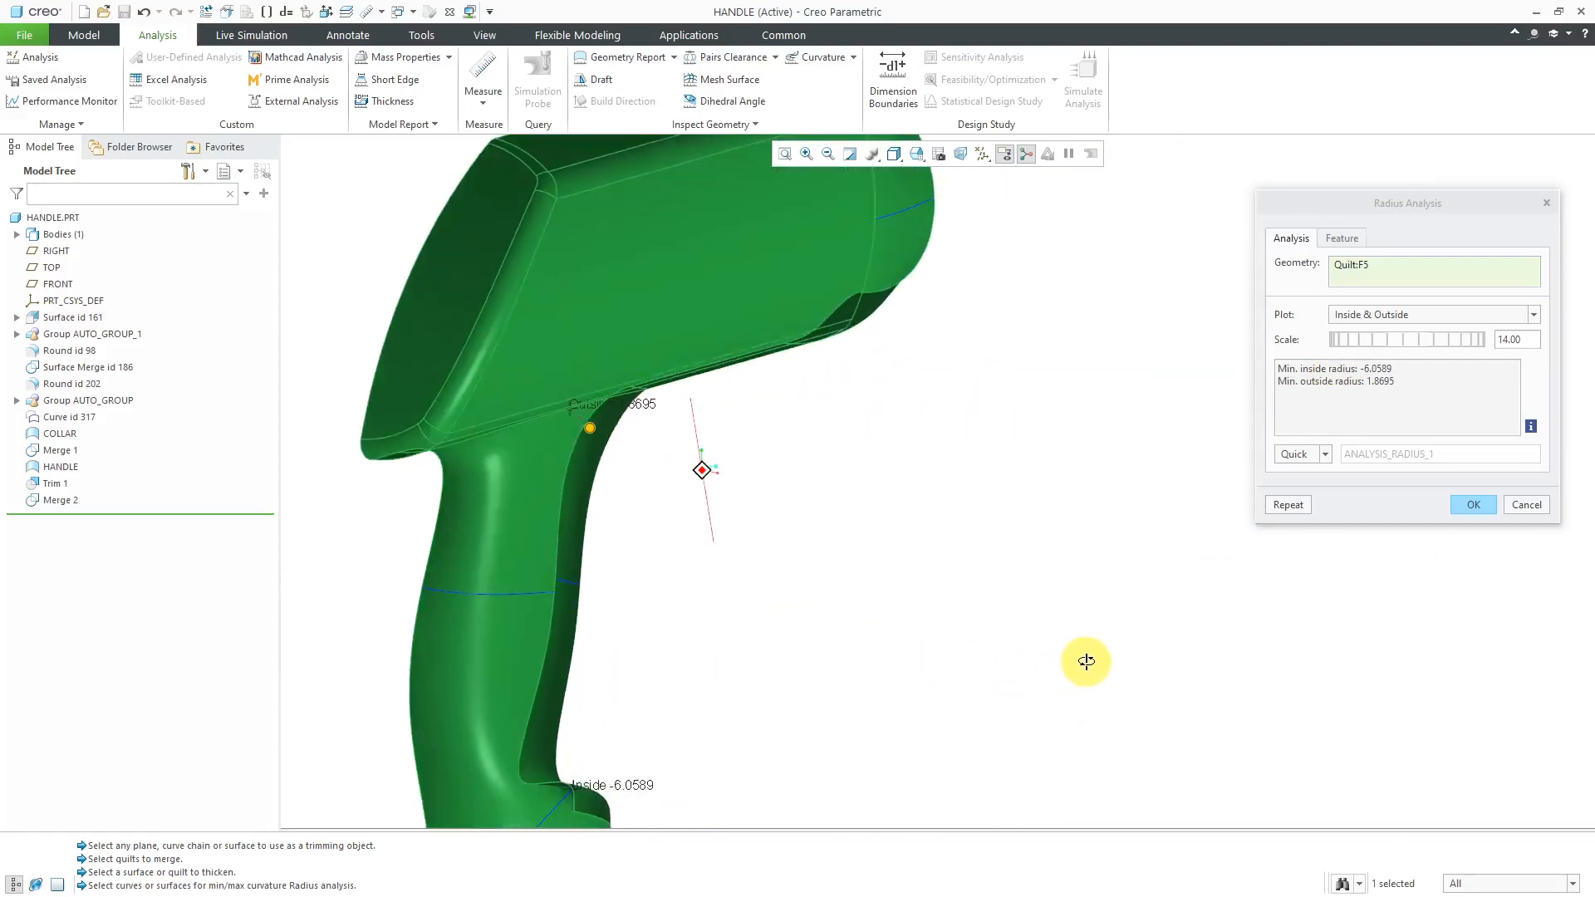
pyautogui.moveTo(1086, 661); pyautogui.dragTo(779, 733)
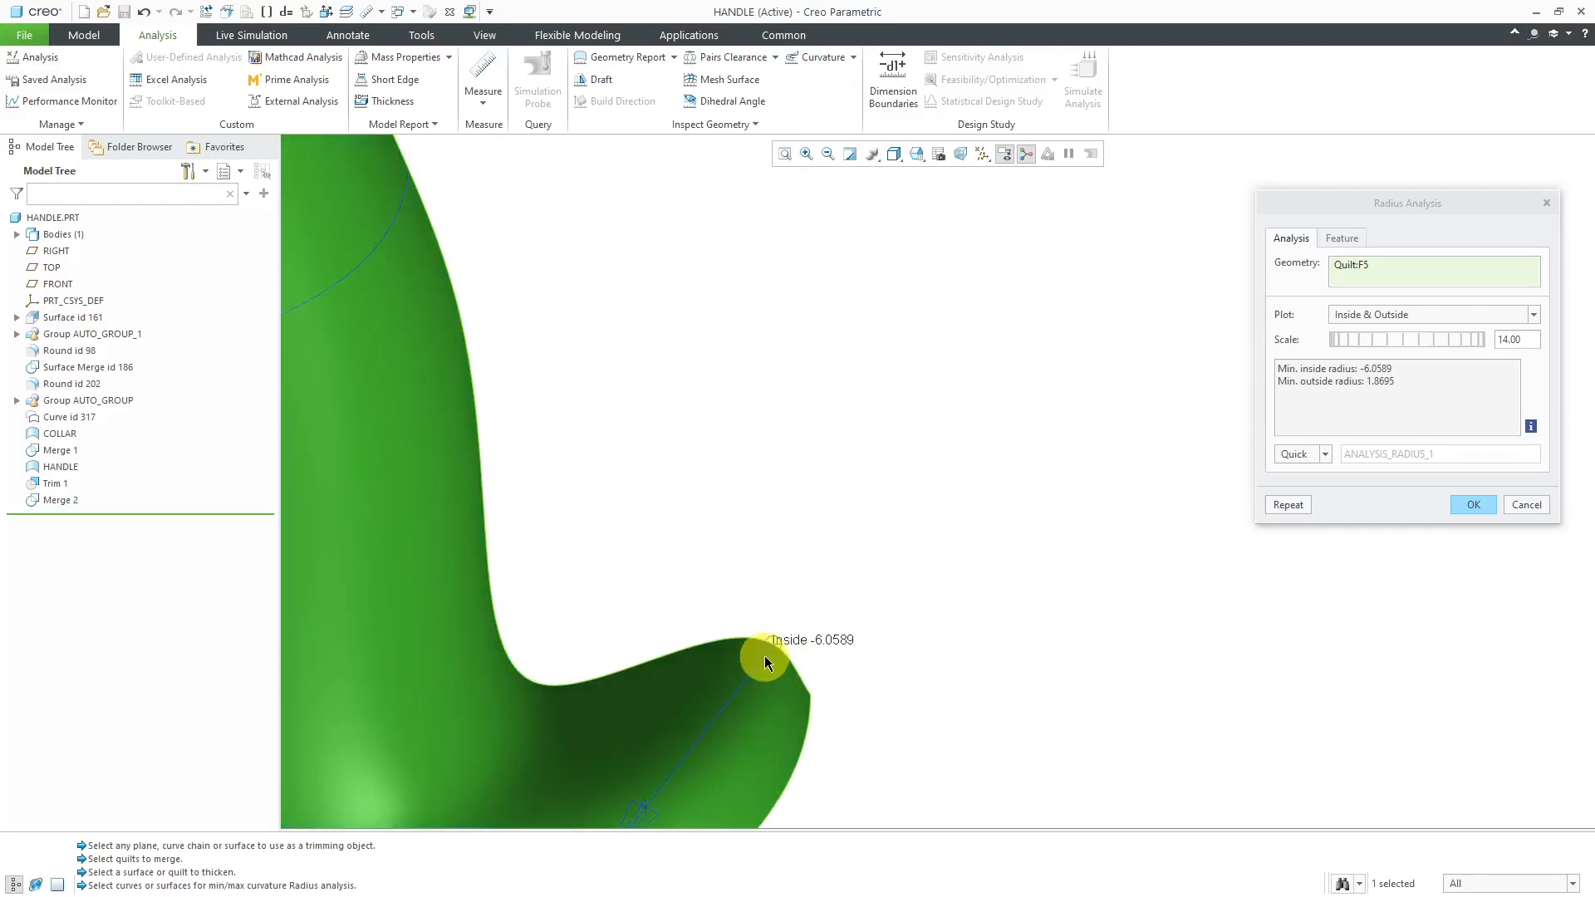
pyautogui.moveTo(137, 458)
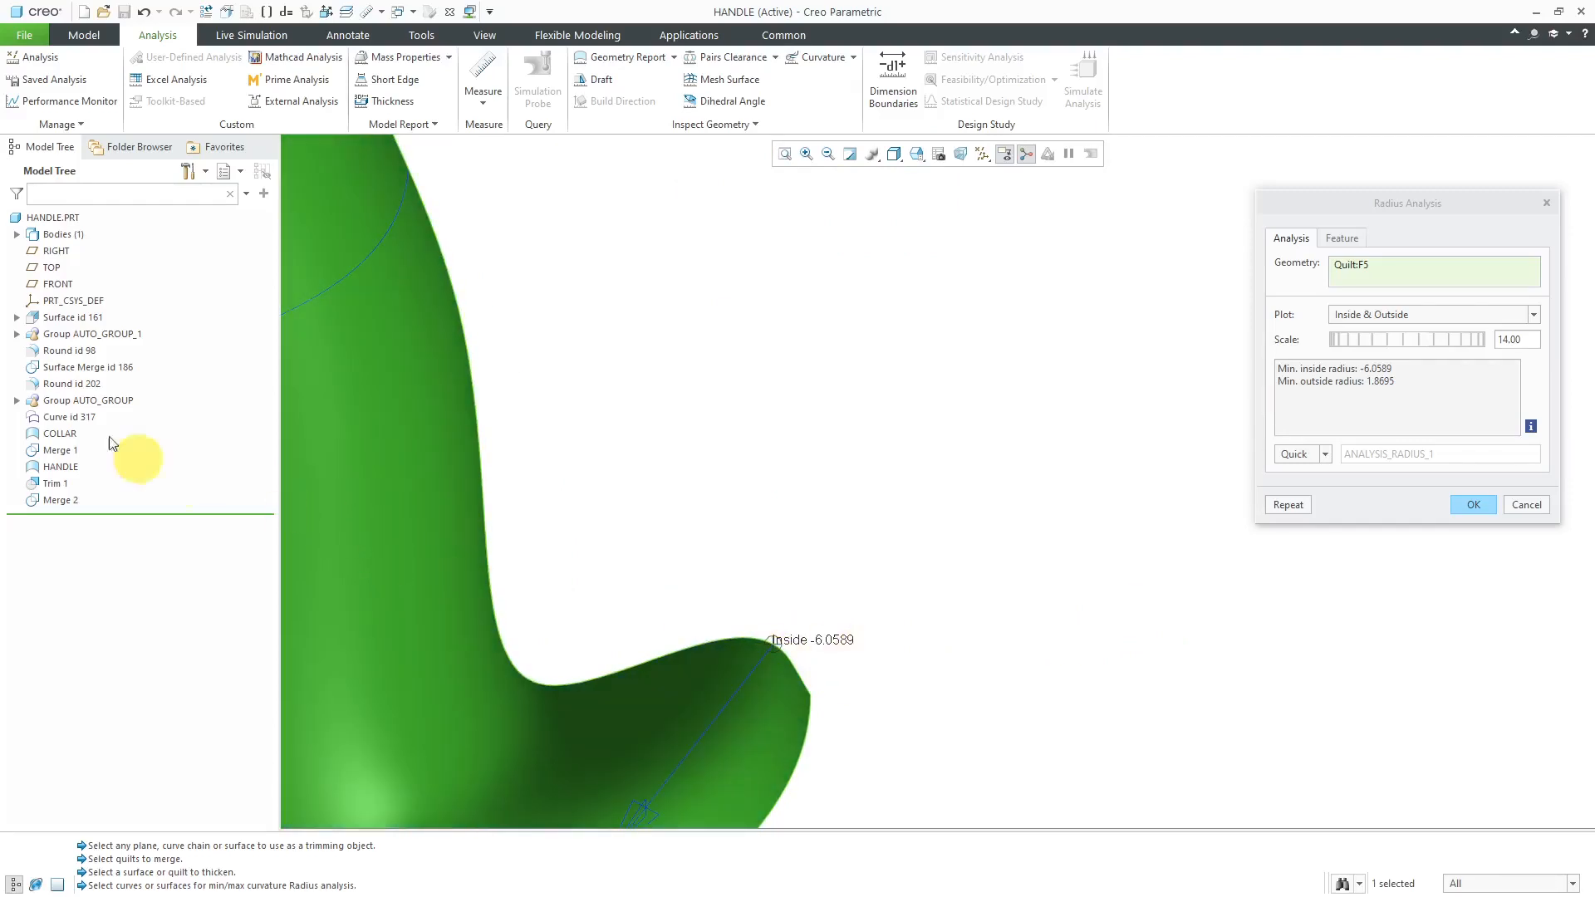
pyautogui.moveTo(969, 656)
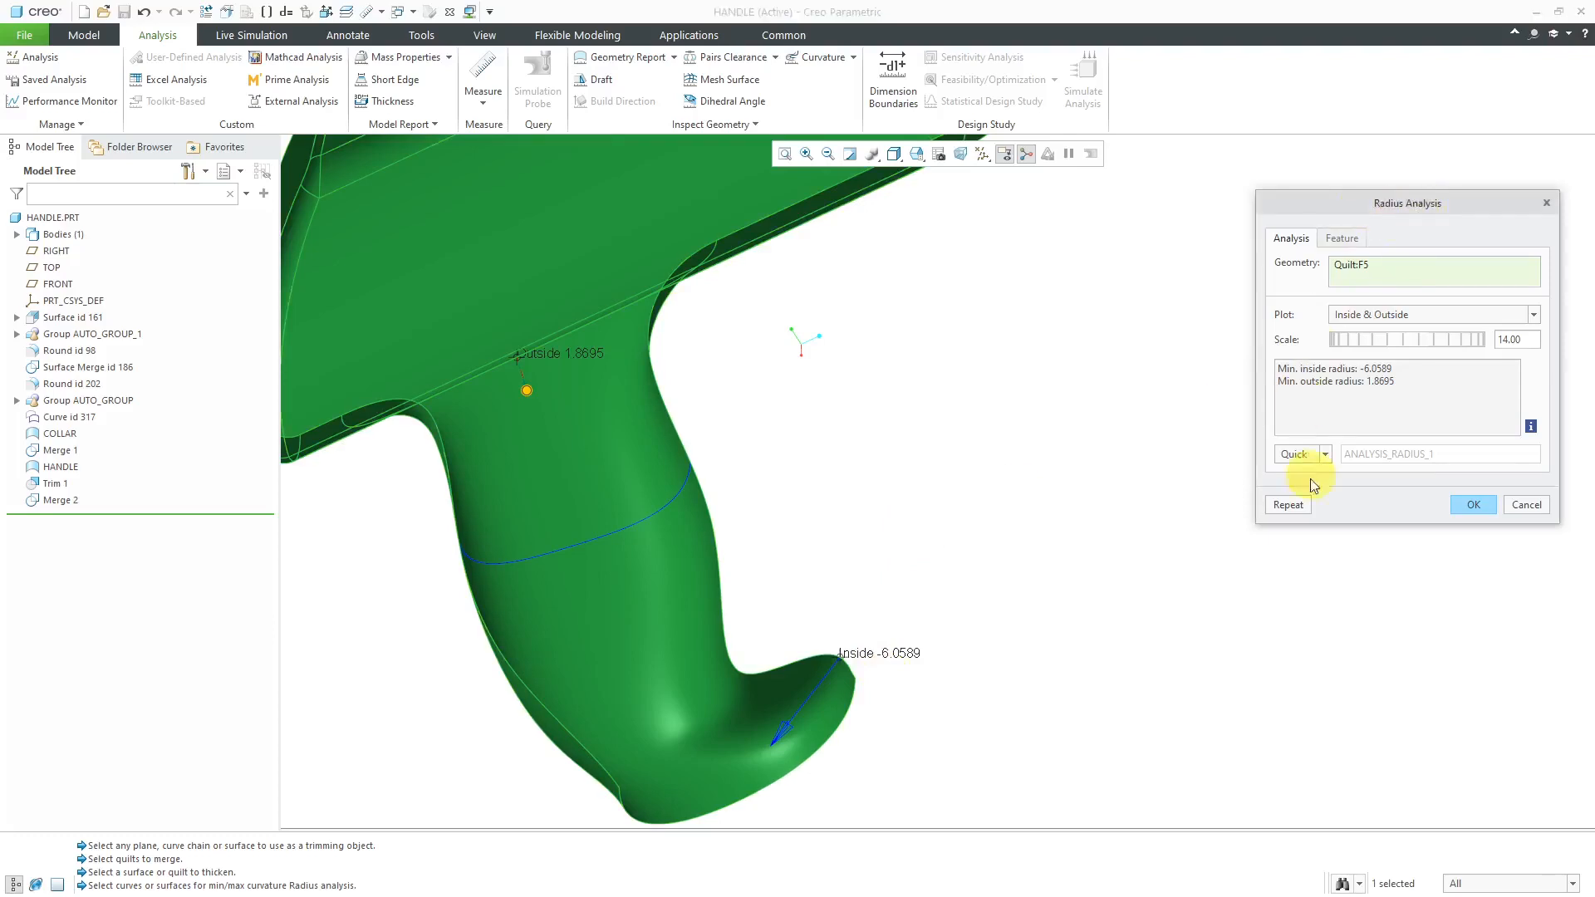
pyautogui.moveTo(1192, 518)
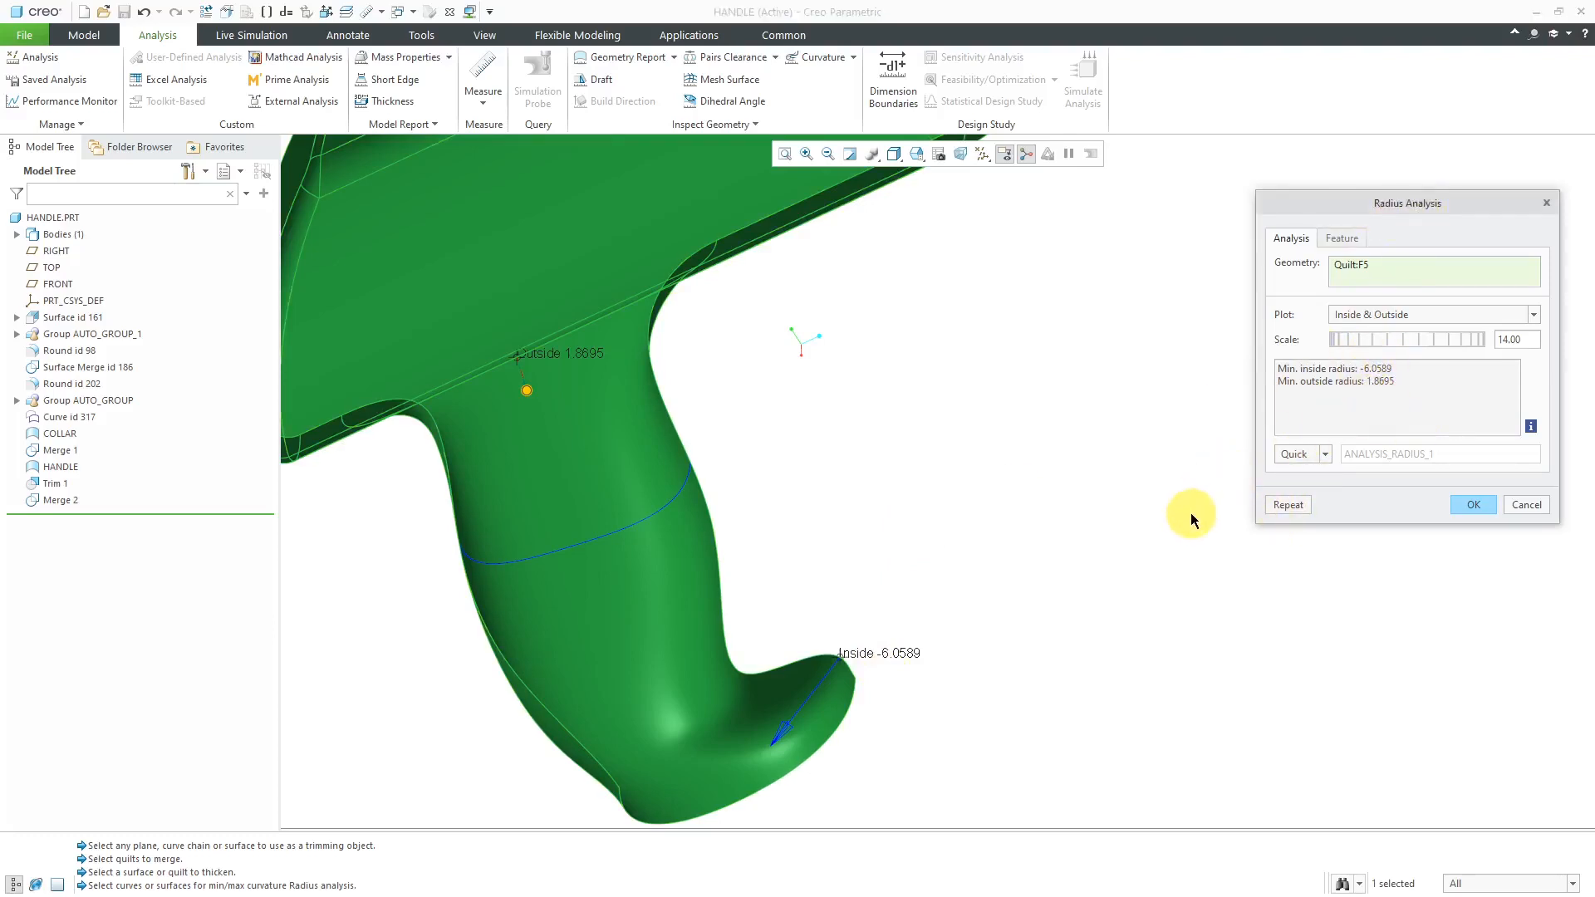
pyautogui.moveTo(1409, 506)
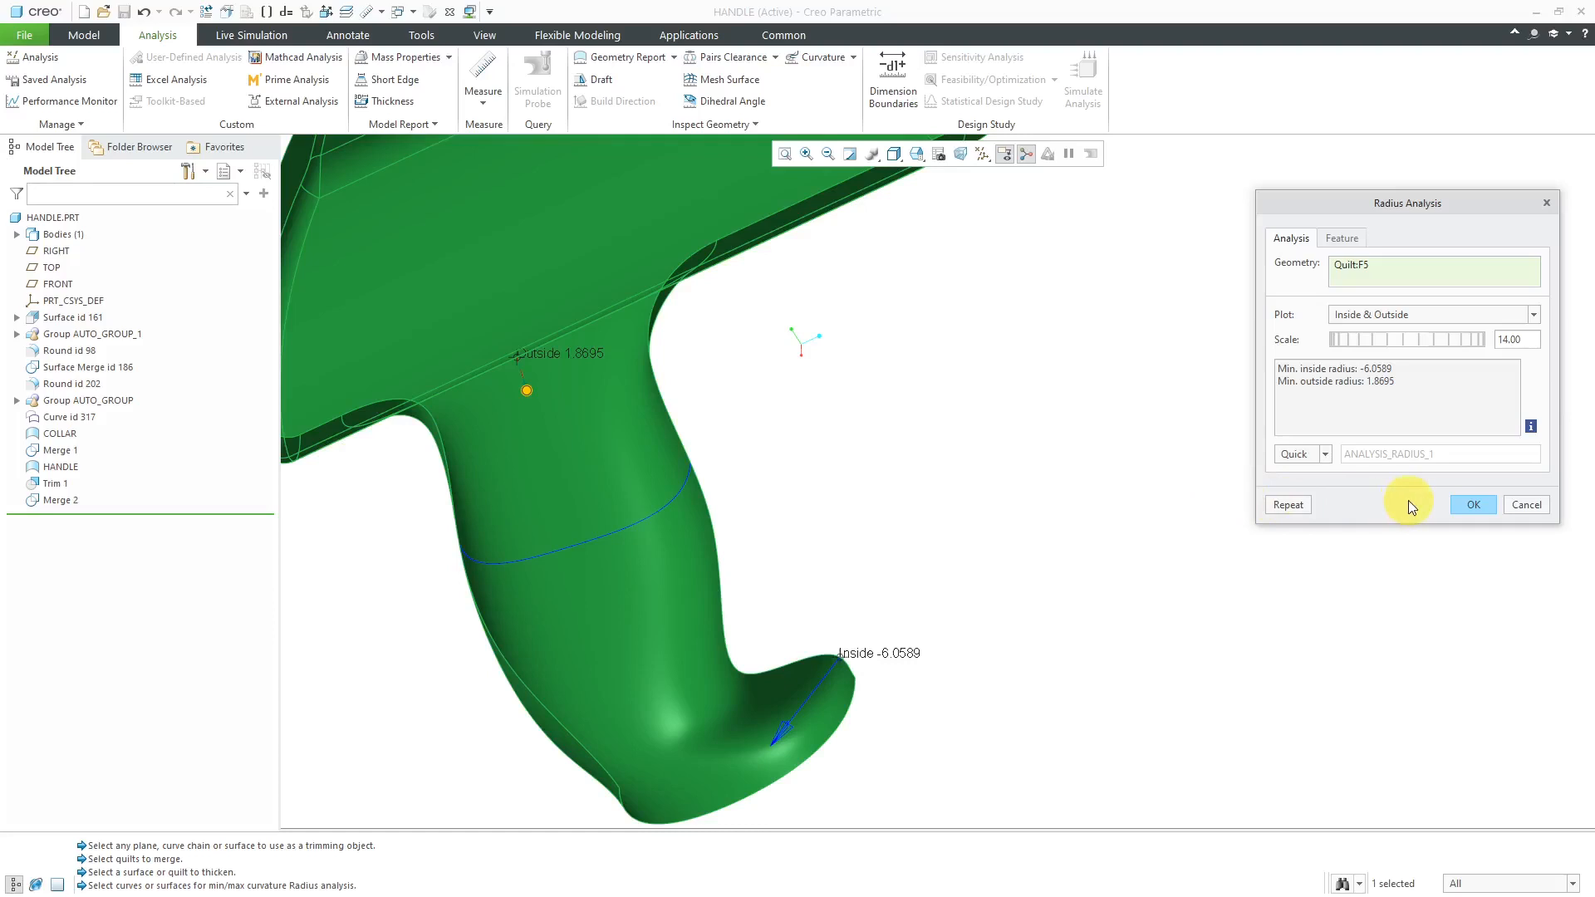
pyautogui.click(1471, 504)
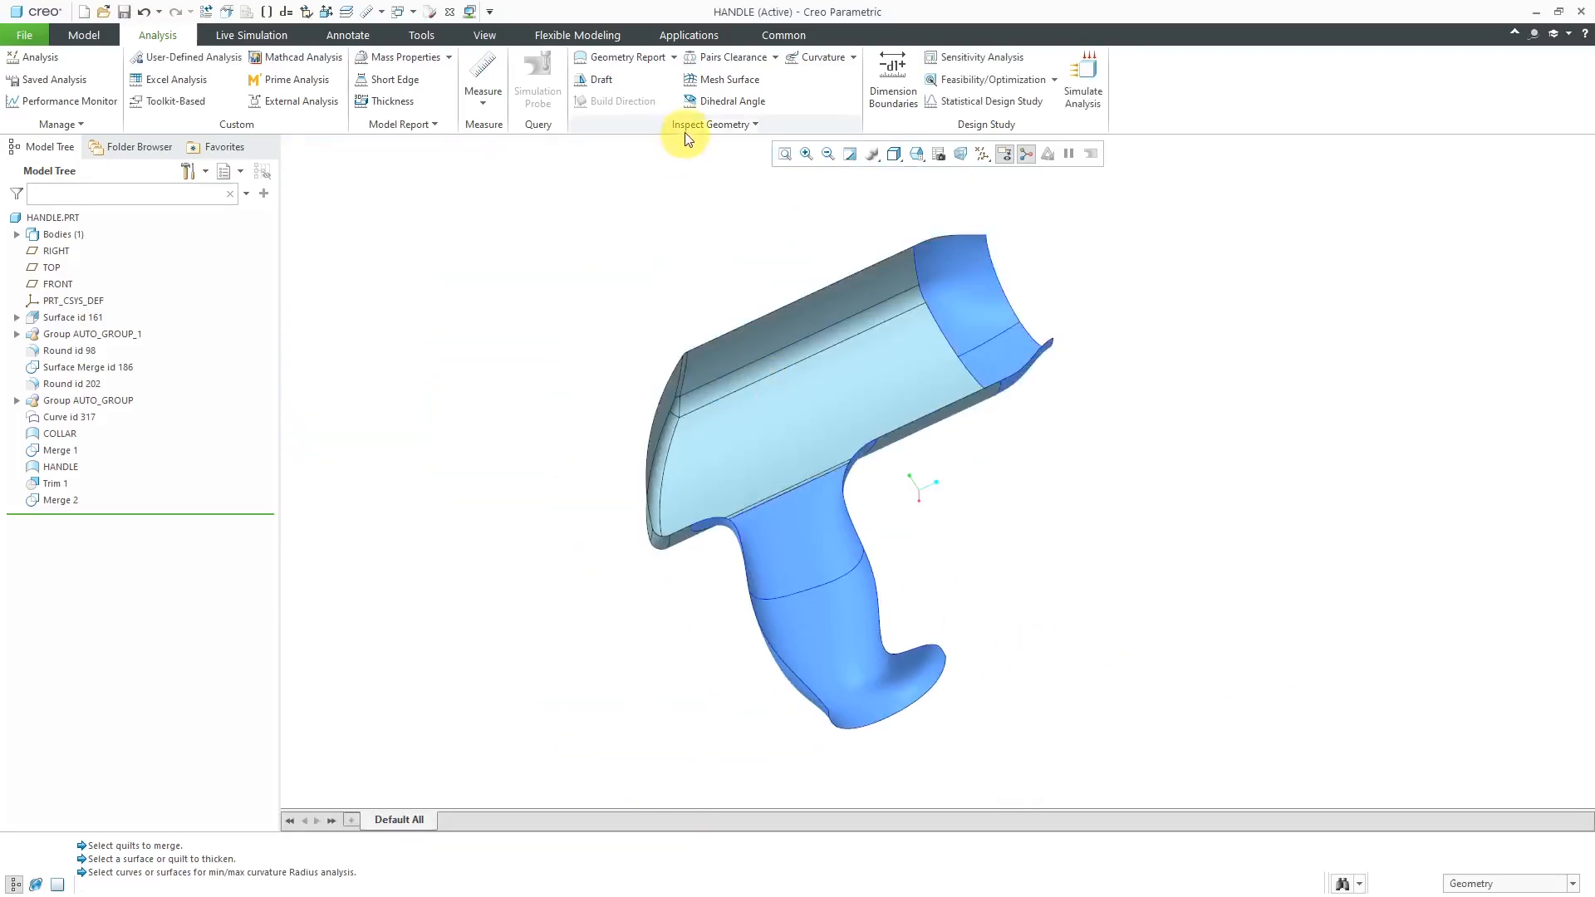
# Start an Offset Analysis, move its dialog nearer the model, and turn the handle toward the quilt
pyautogui.click(715, 123)
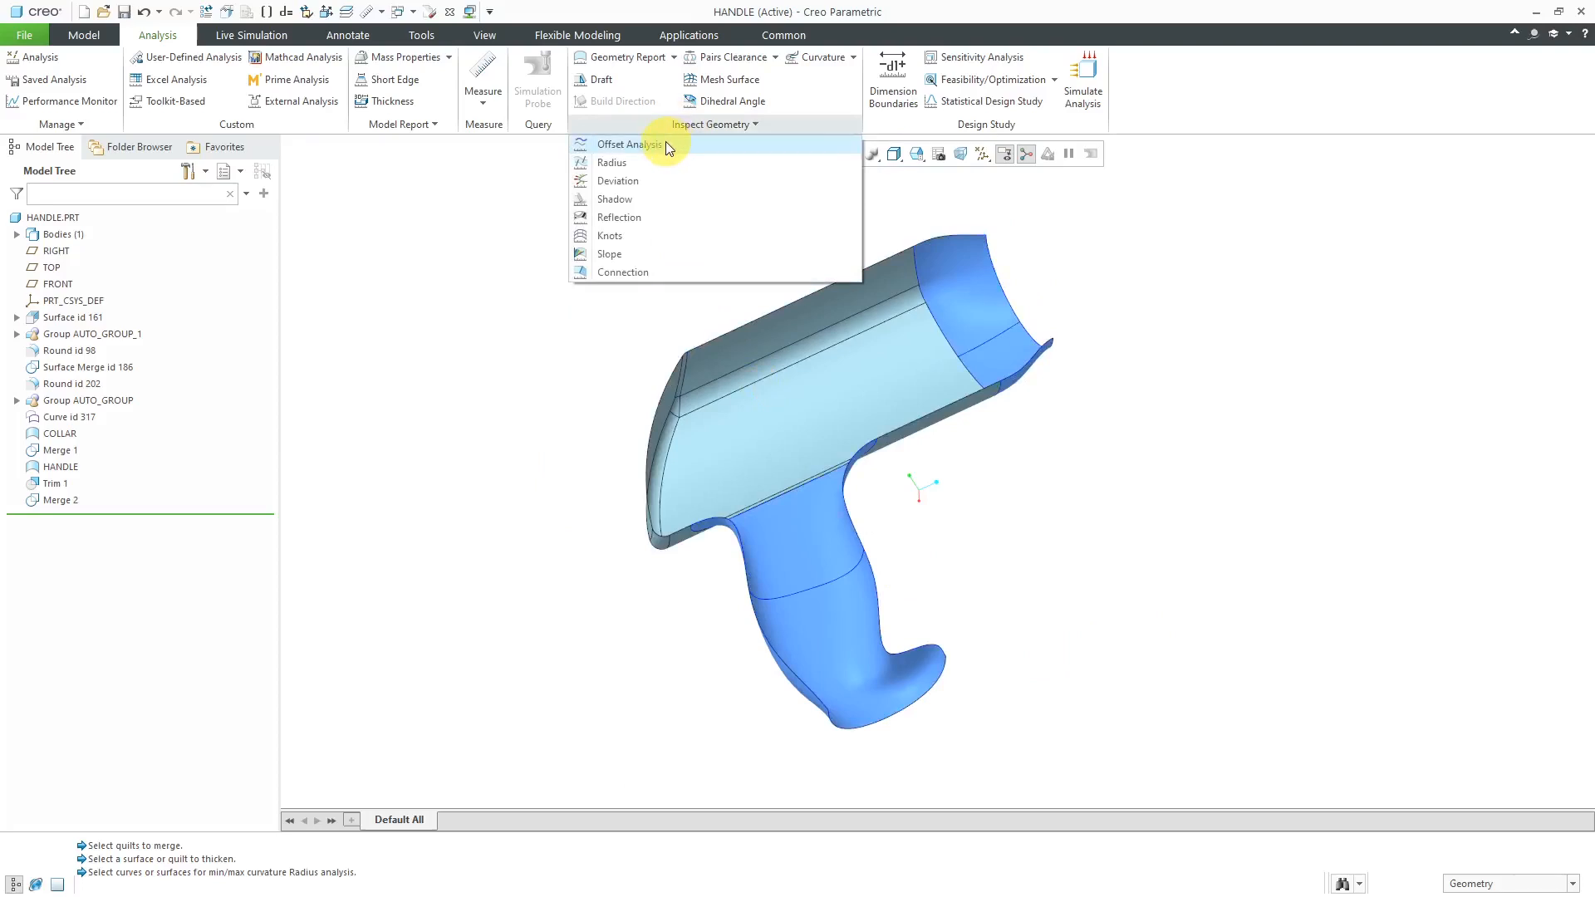
pyautogui.click(630, 144)
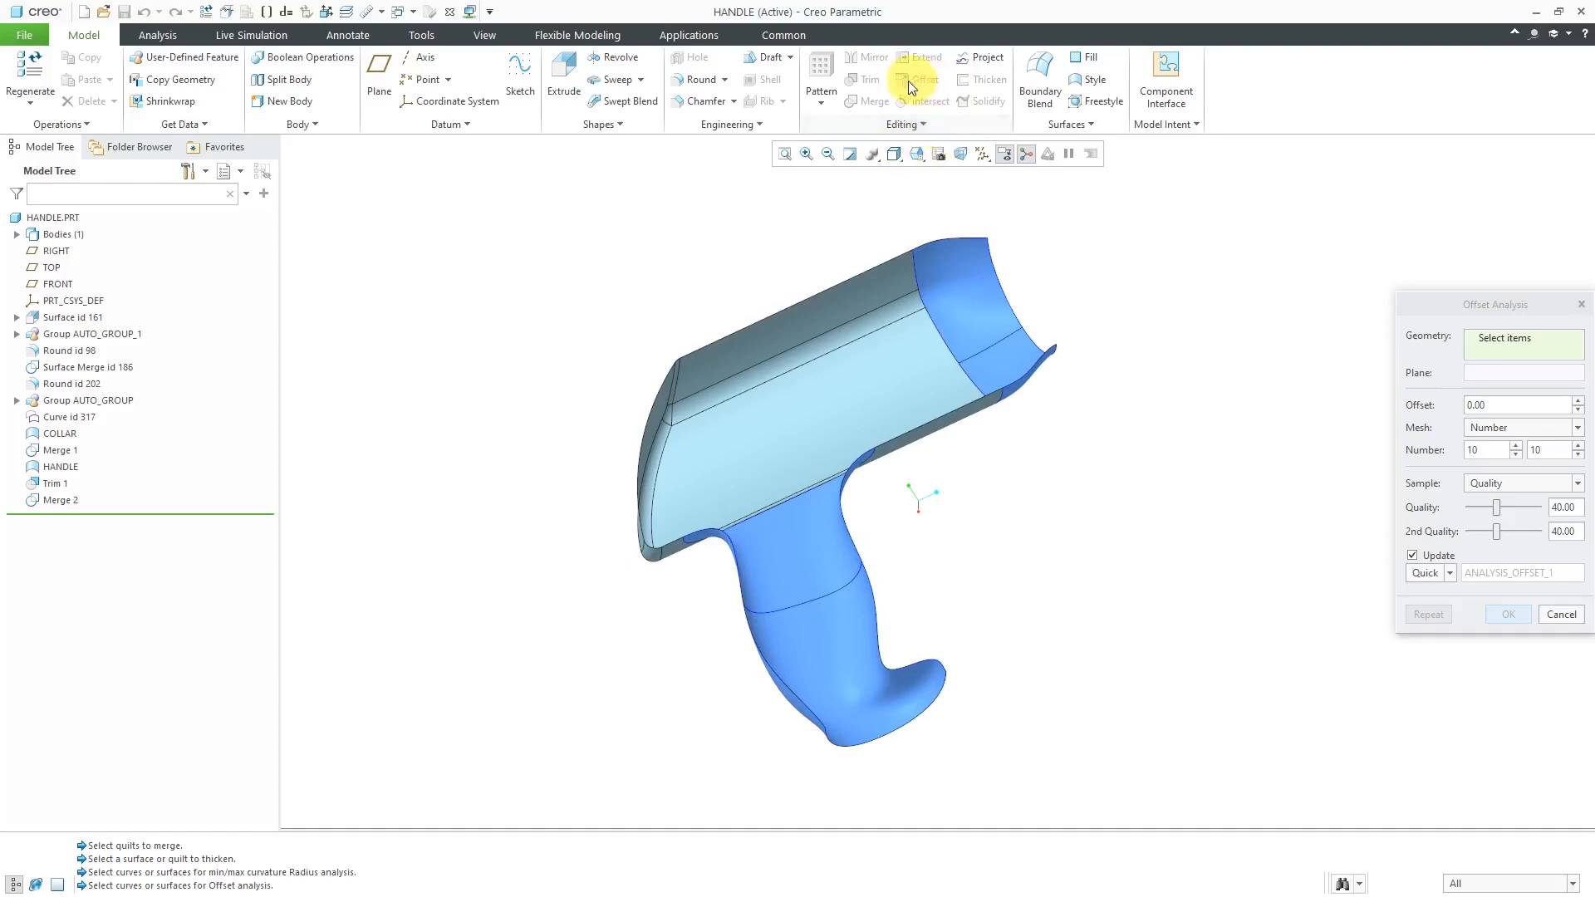
pyautogui.moveTo(225, 82)
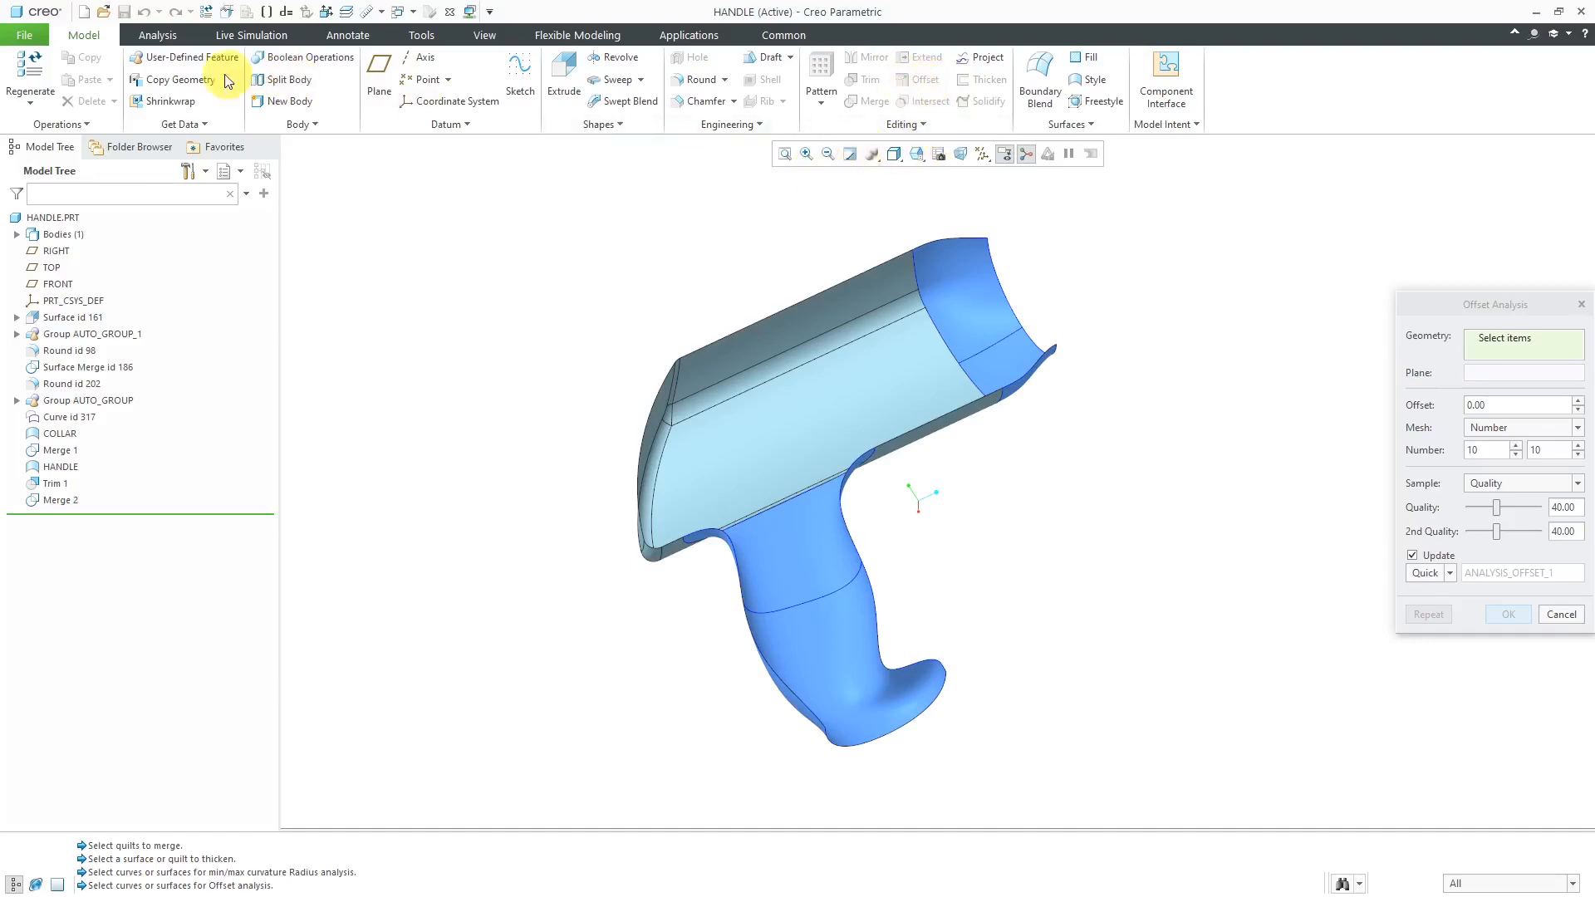
pyautogui.click(158, 34)
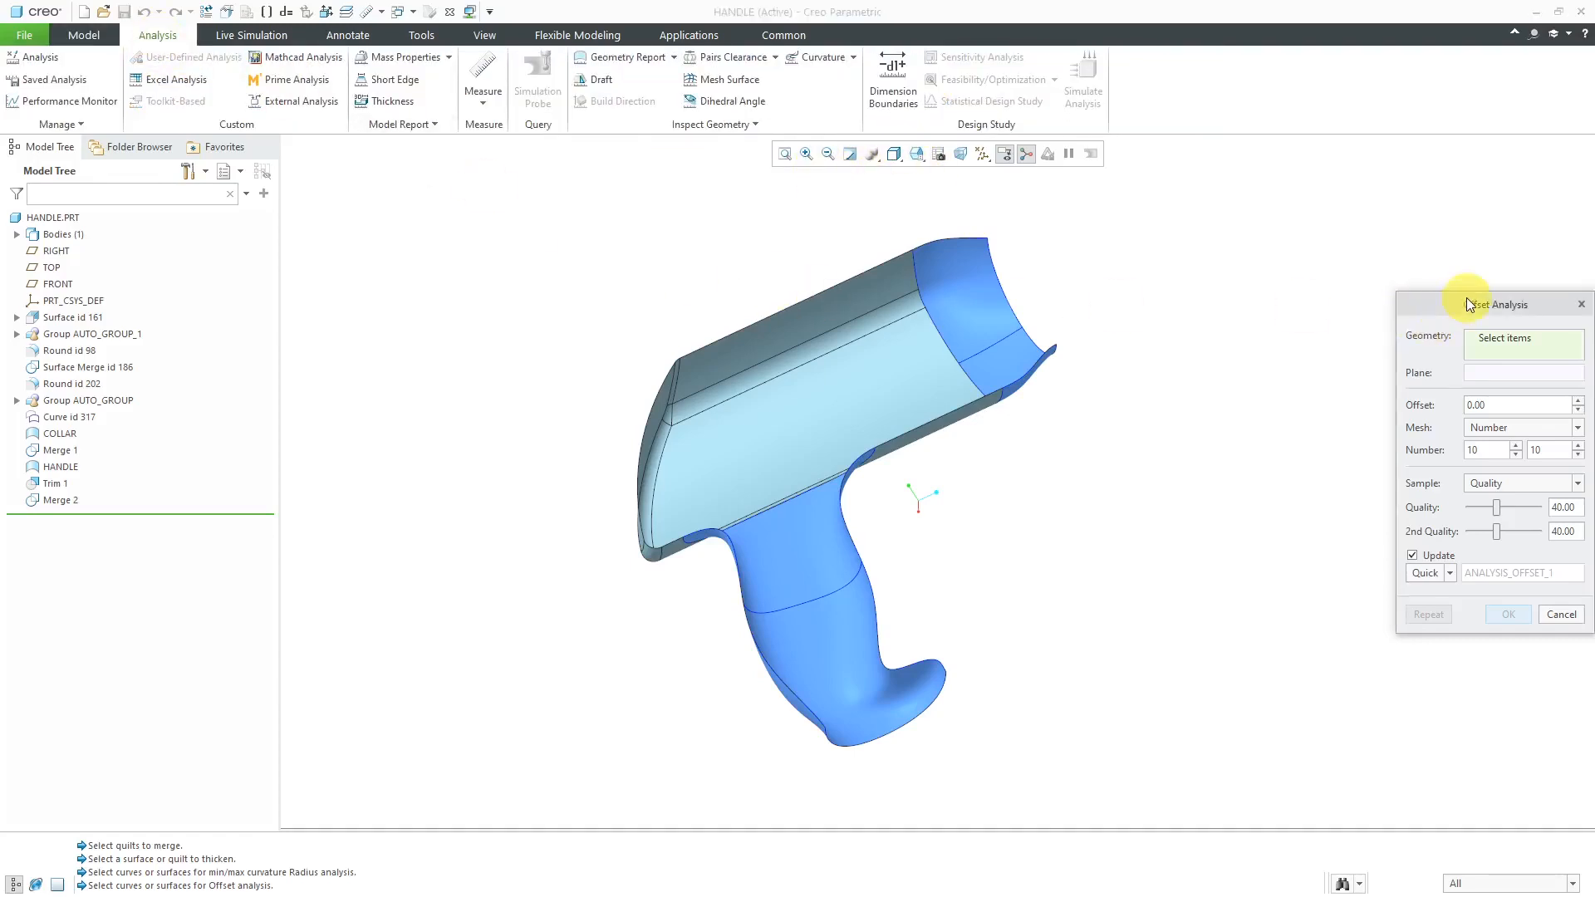
pyautogui.moveTo(1496, 304); pyautogui.dragTo(1231, 220)
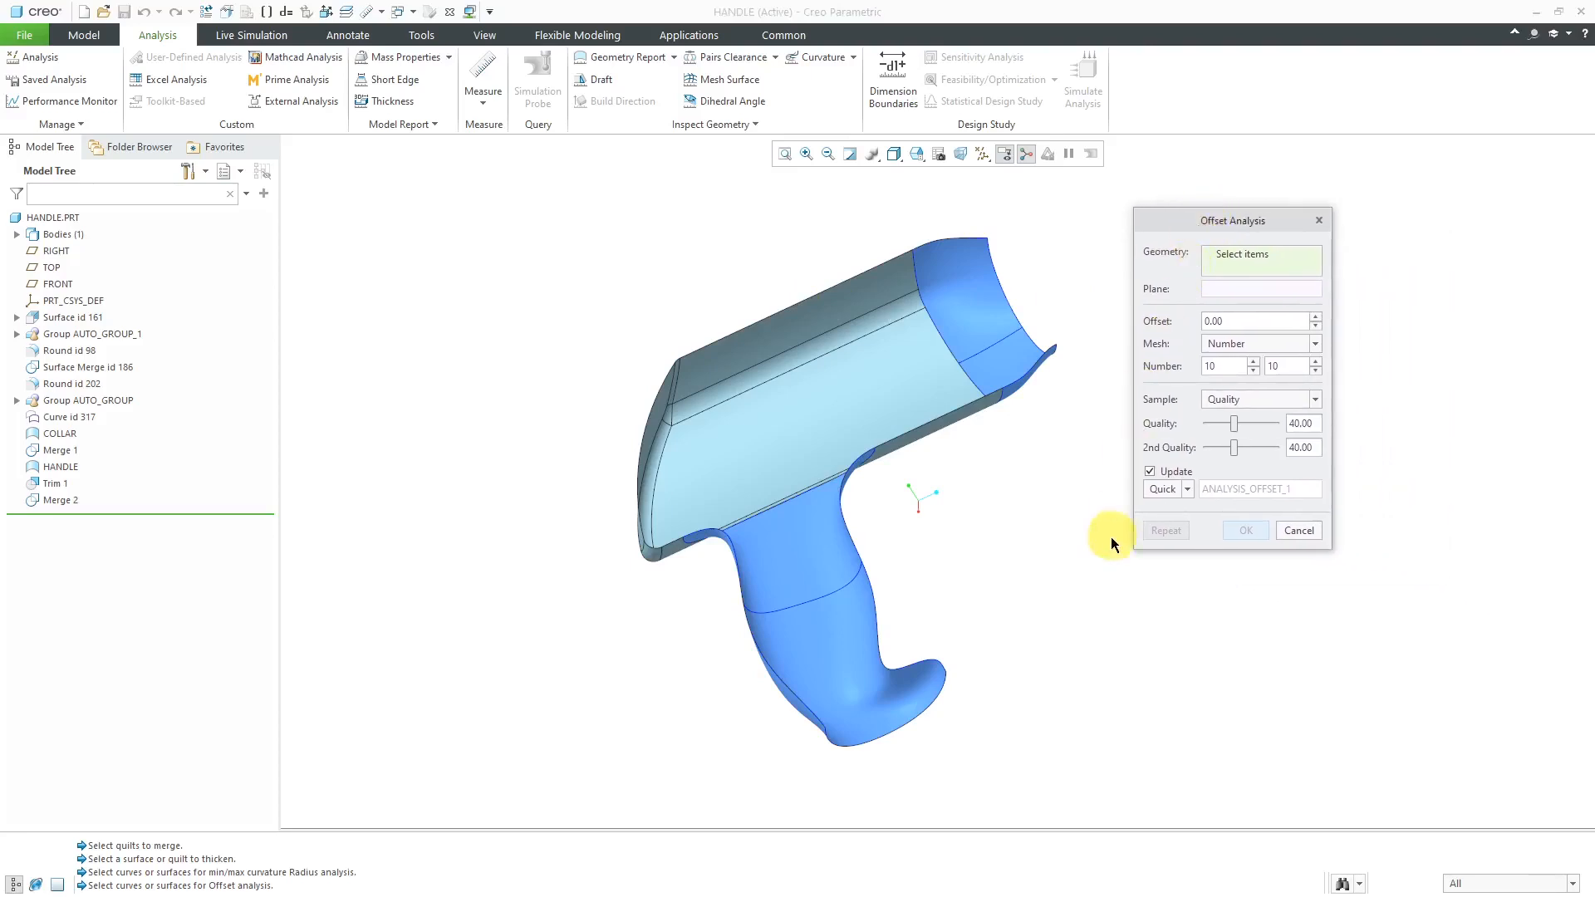
pyautogui.moveTo(1114, 544); pyautogui.dragTo(980, 435)
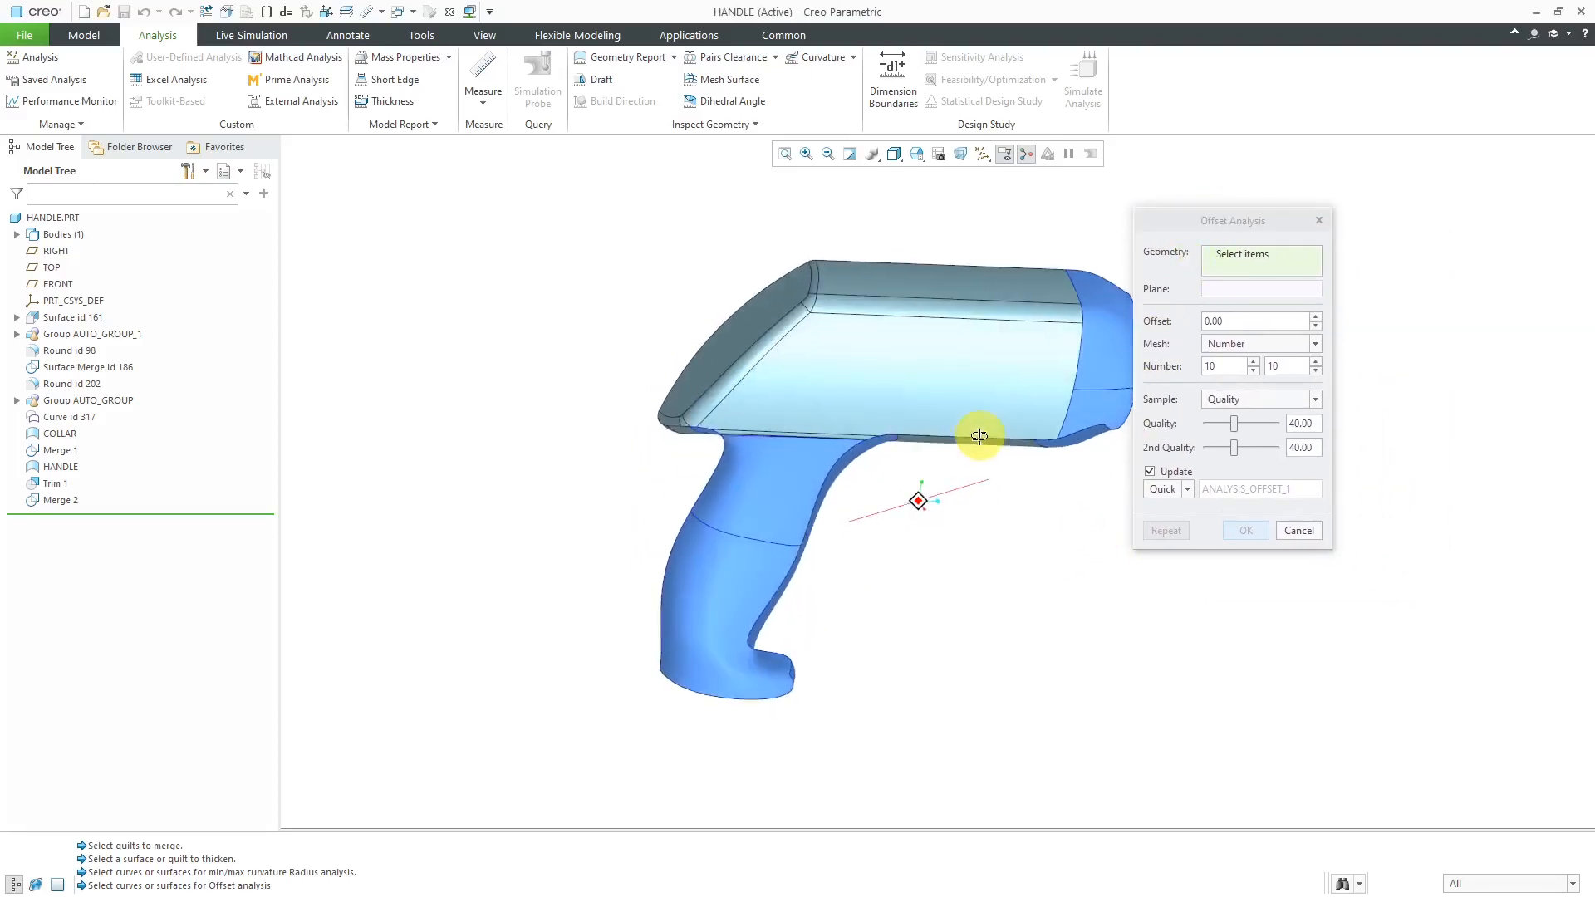
pyautogui.moveTo(978, 435); pyautogui.dragTo(1022, 539)
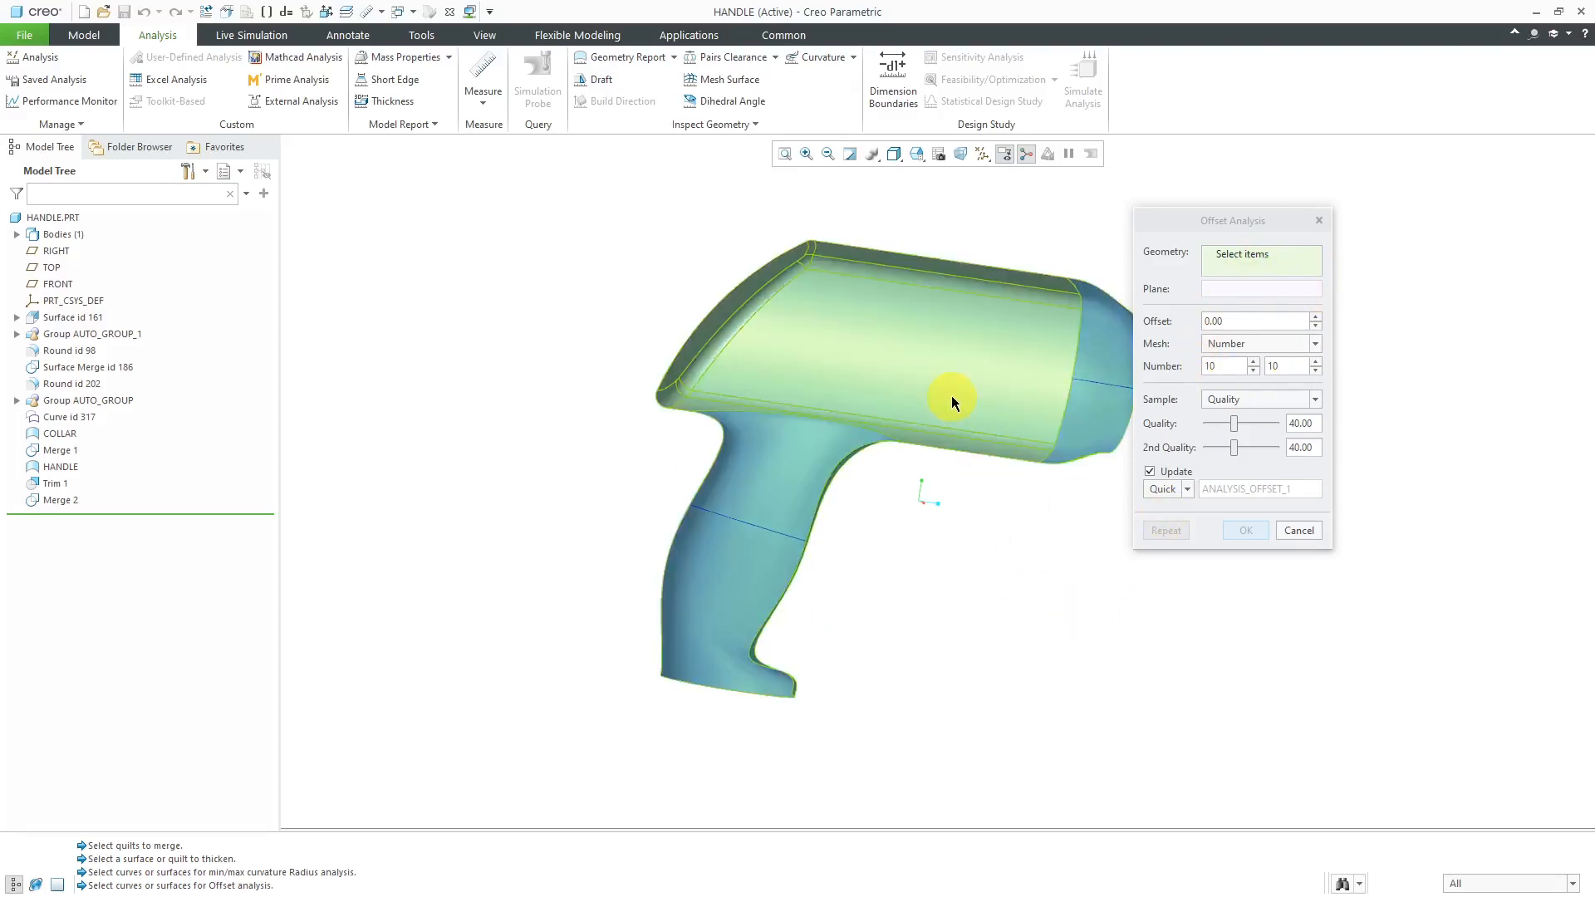
pyautogui.moveTo(951, 400)
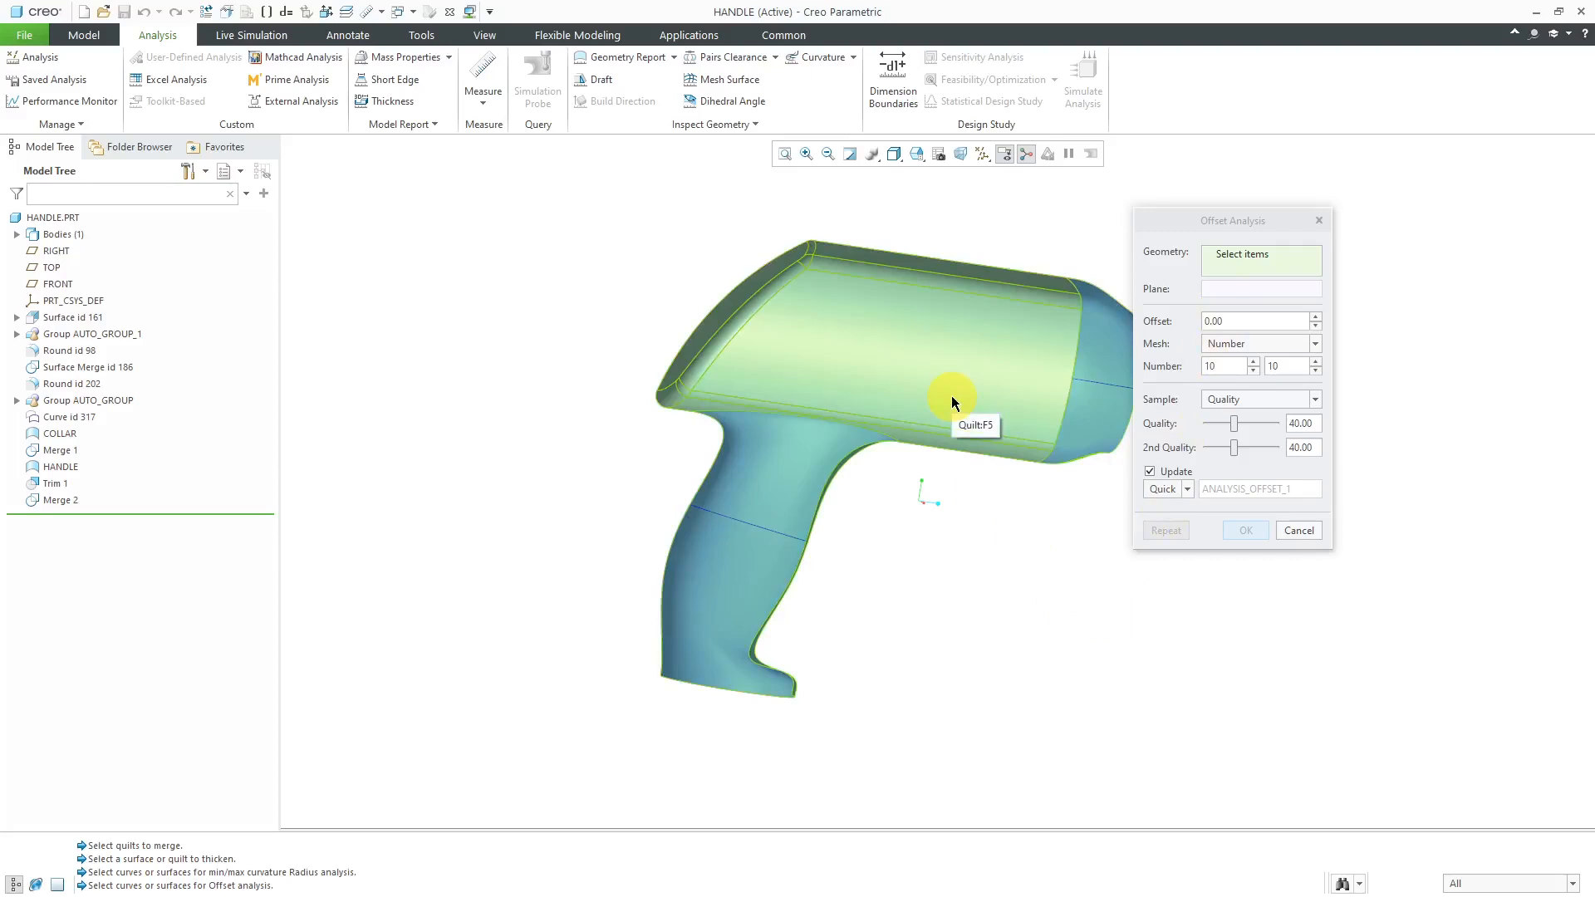
# Pick Quilt:F5 for the offset analysis and orbit to inspect its 1.00 offset mesh
pyautogui.click(951, 392)
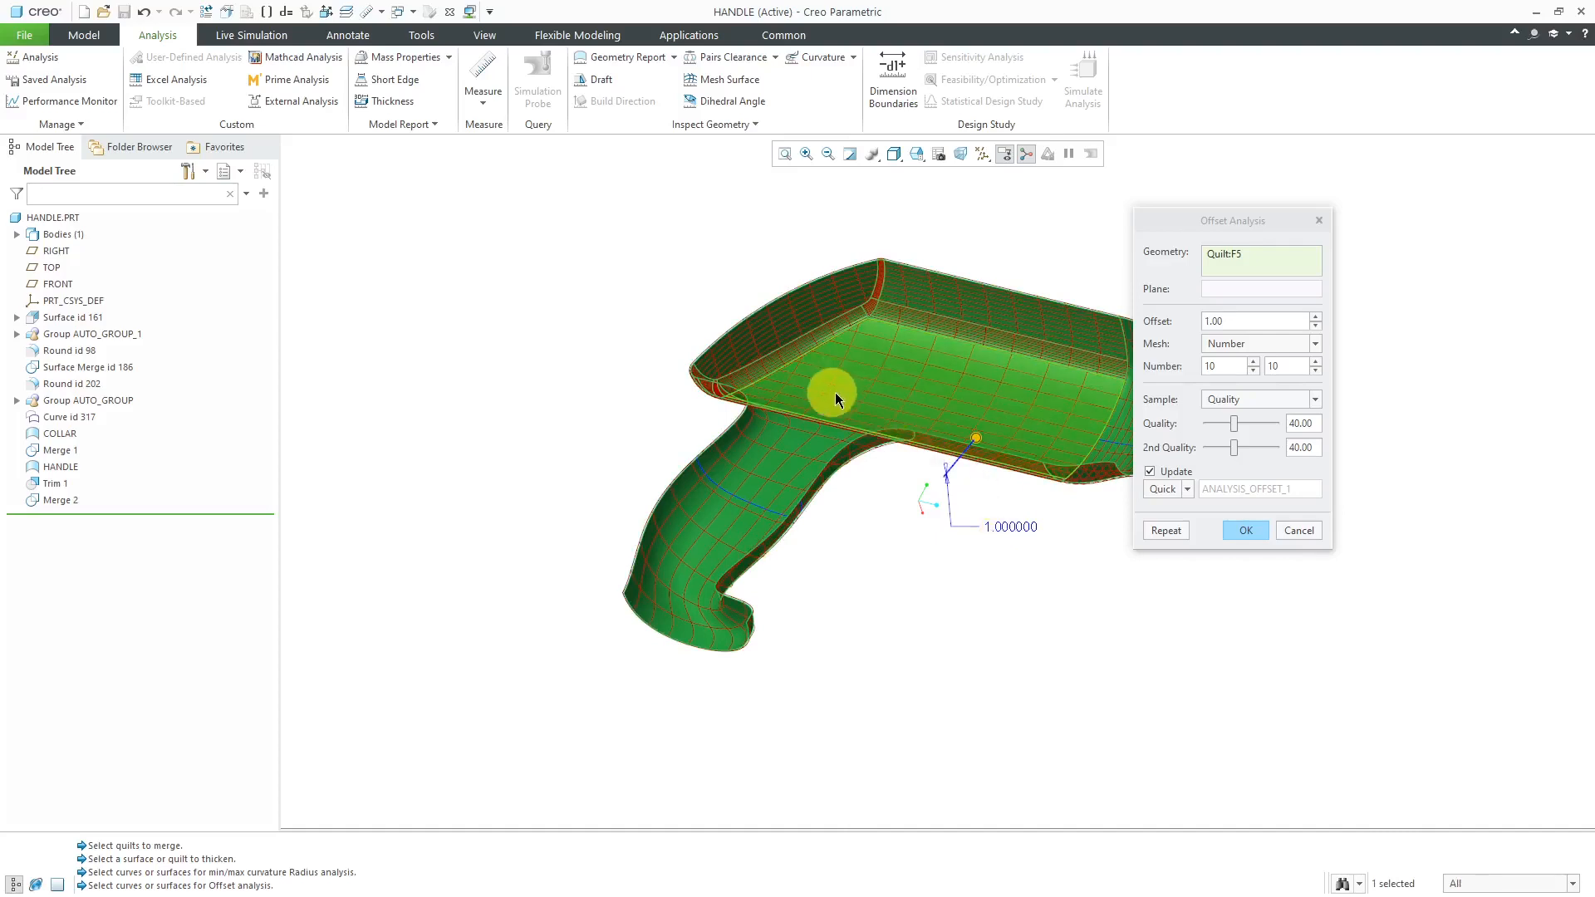
pyautogui.moveTo(834, 399); pyautogui.dragTo(867, 440)
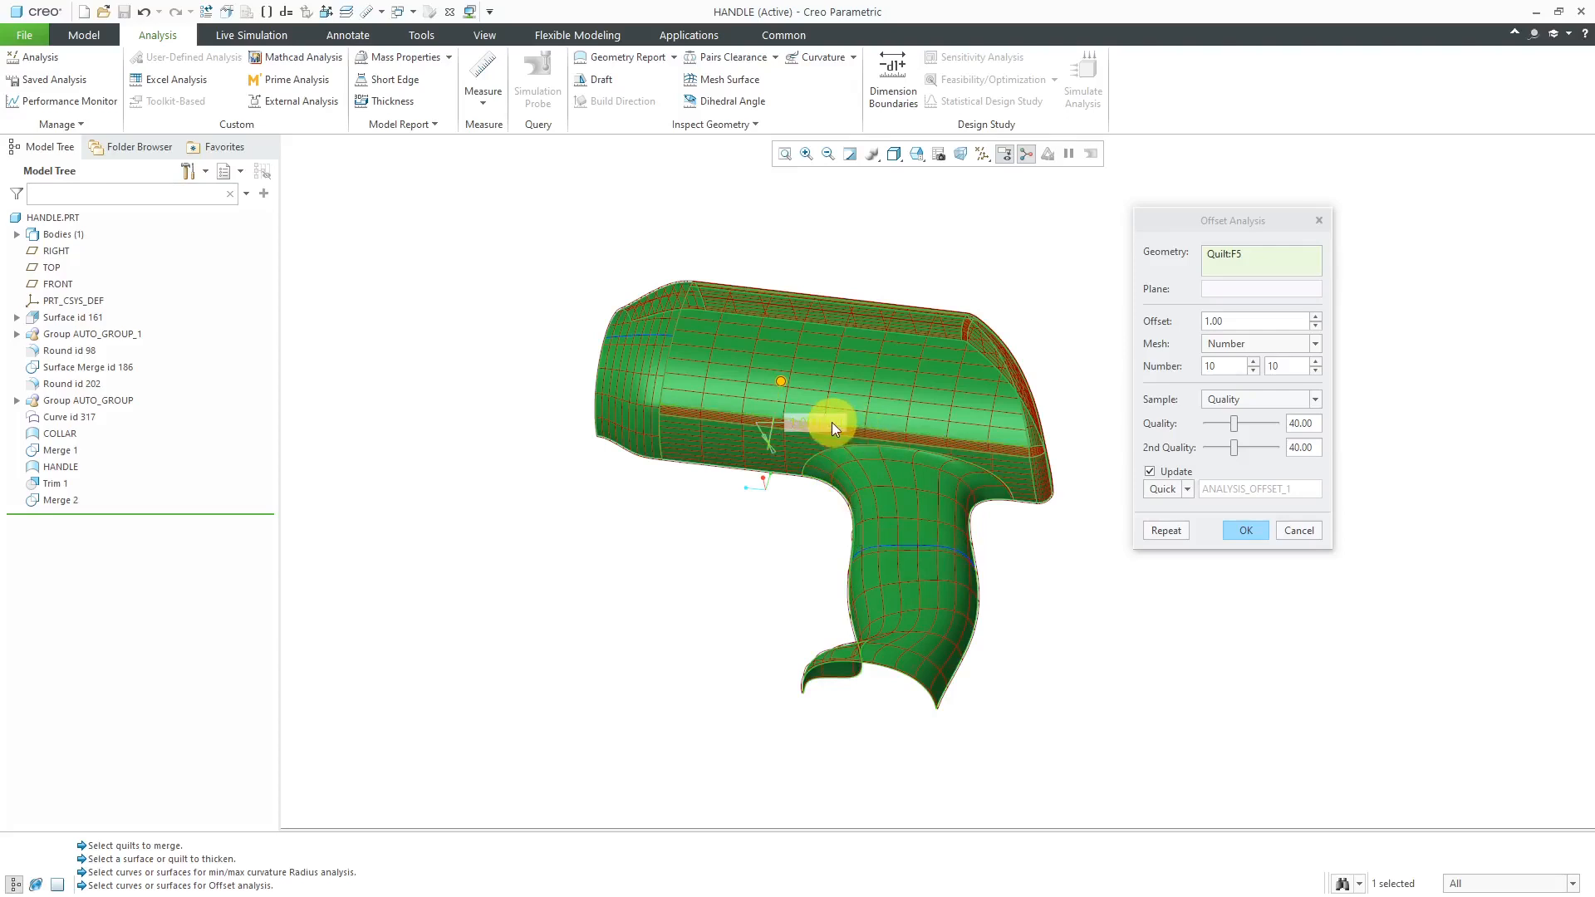
pyautogui.moveTo(827, 430)
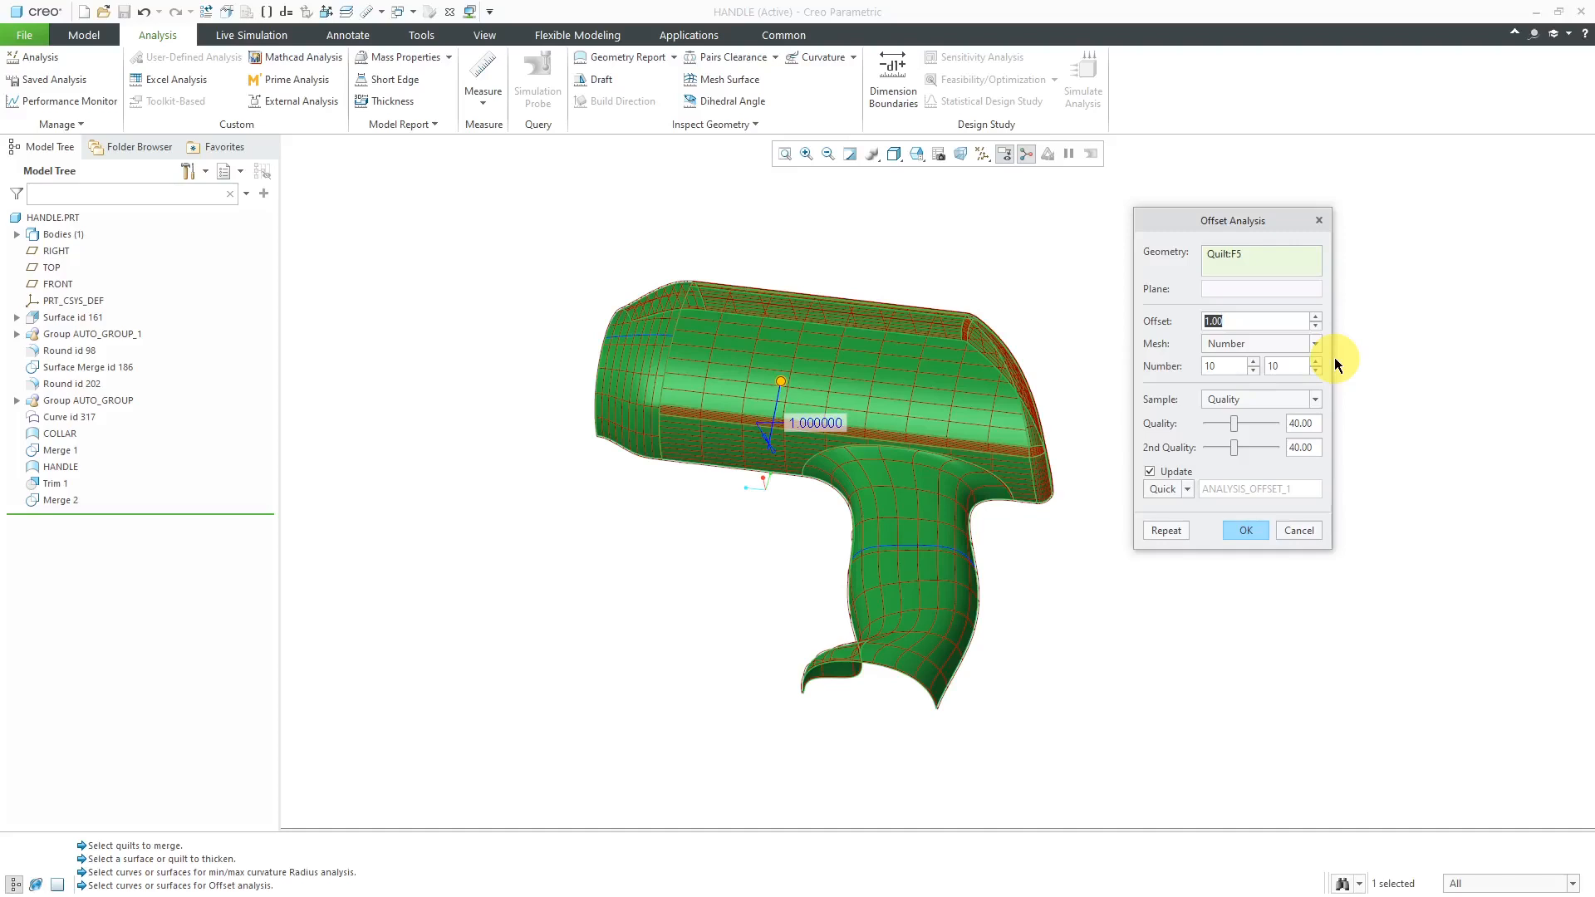
# Change the offset to 10.00 and orbit the handle to inspect the wider mesh
pyautogui.write('10.00')
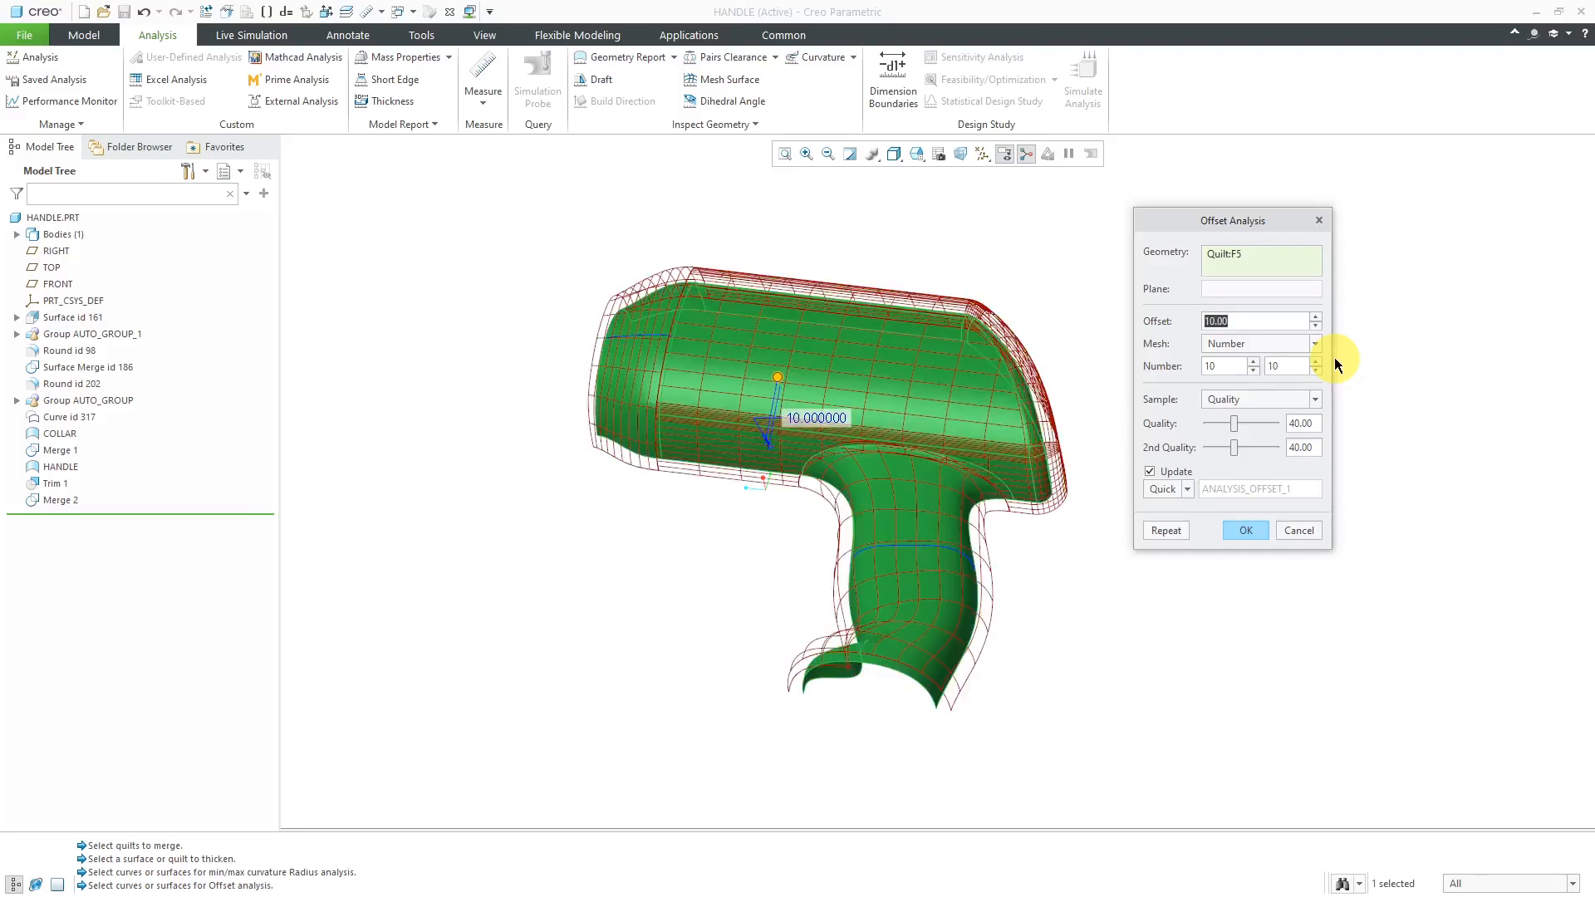
pyautogui.moveTo(1006, 590)
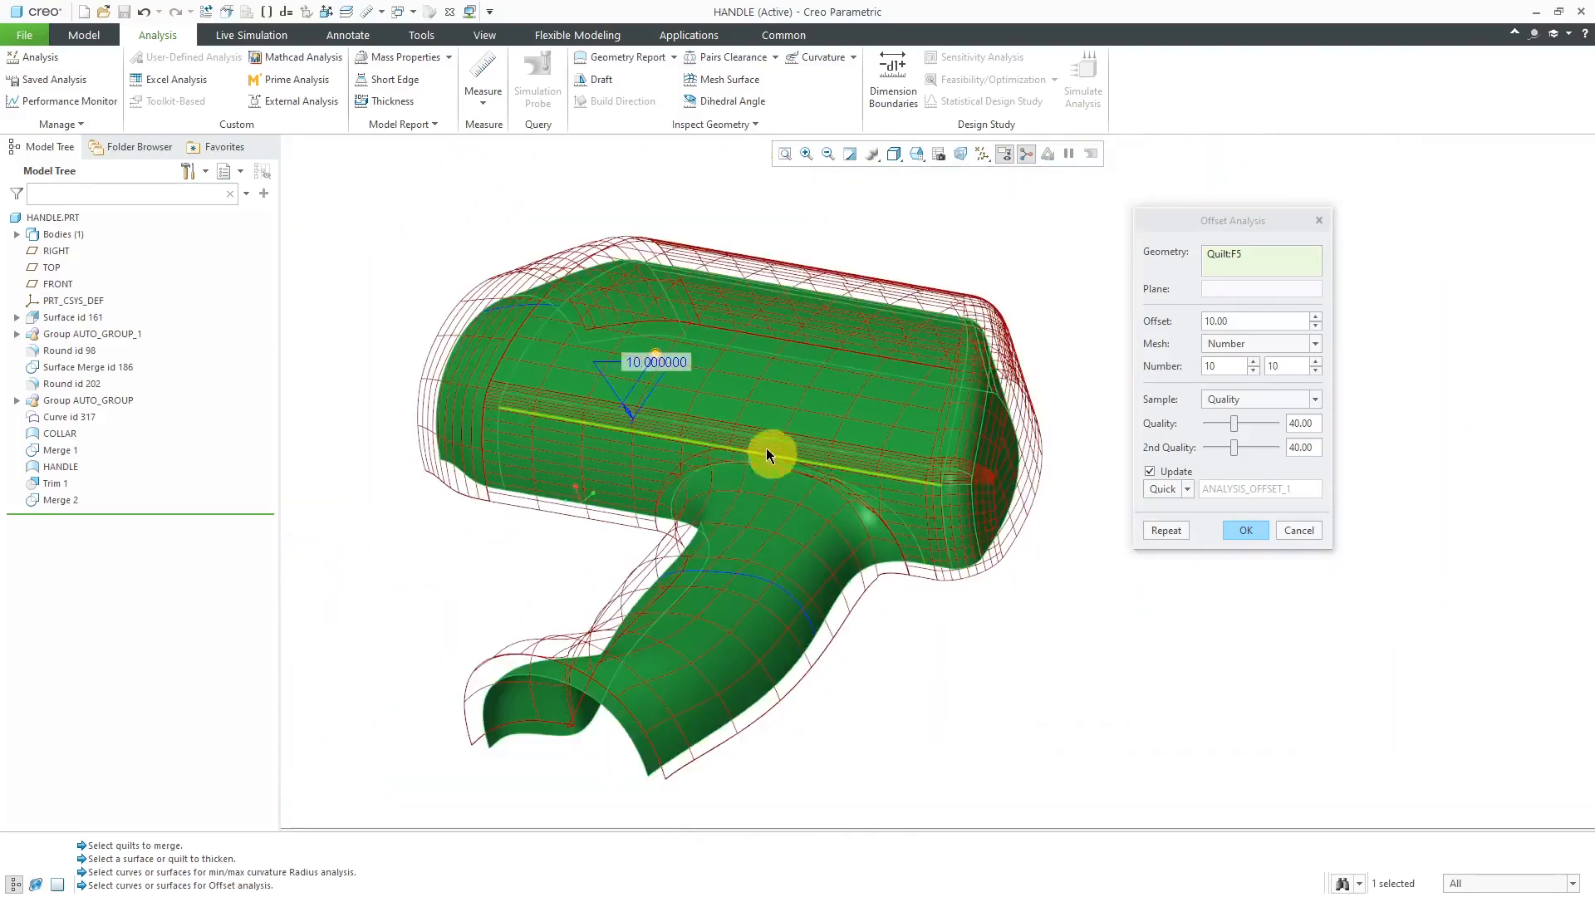
pyautogui.moveTo(767, 456); pyautogui.dragTo(919, 493)
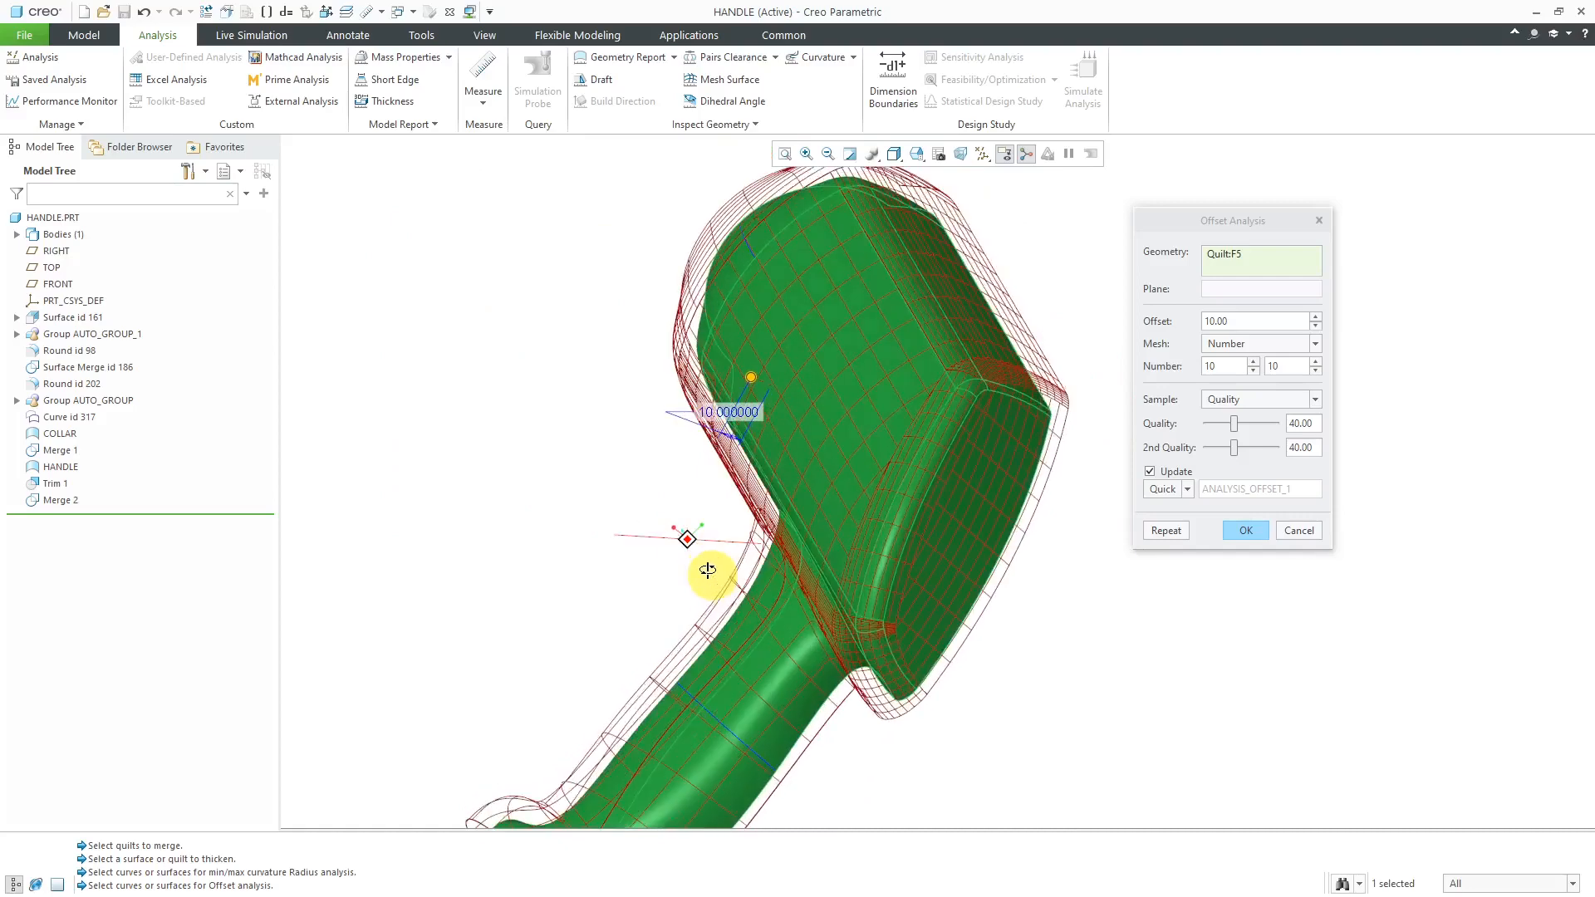
pyautogui.moveTo(708, 570); pyautogui.dragTo(1017, 578)
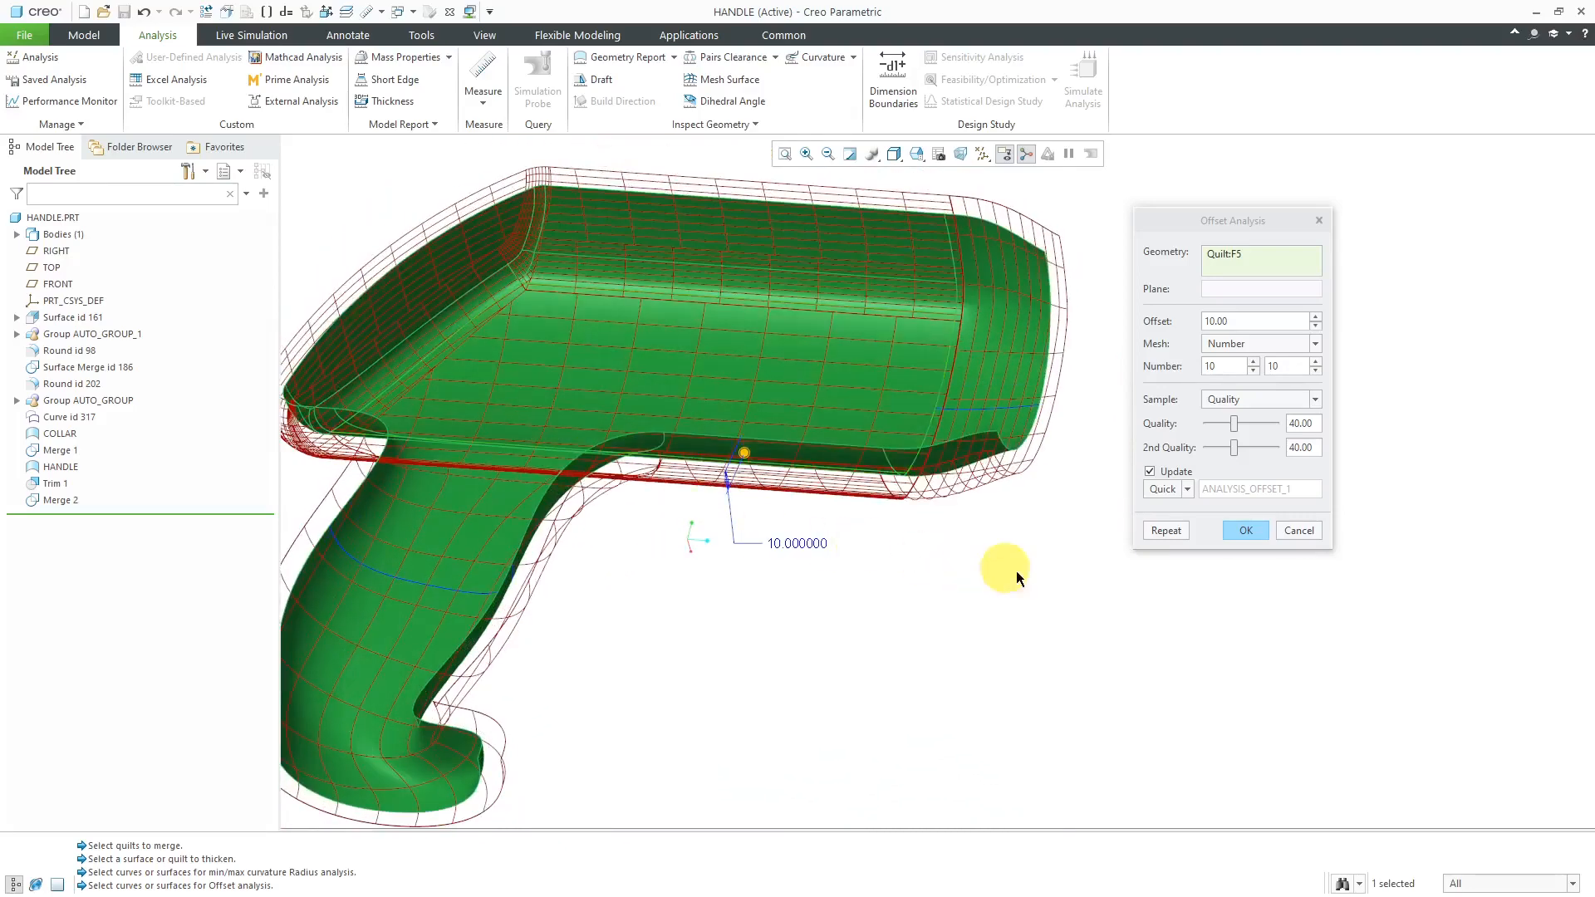
pyautogui.moveTo(1280, 353)
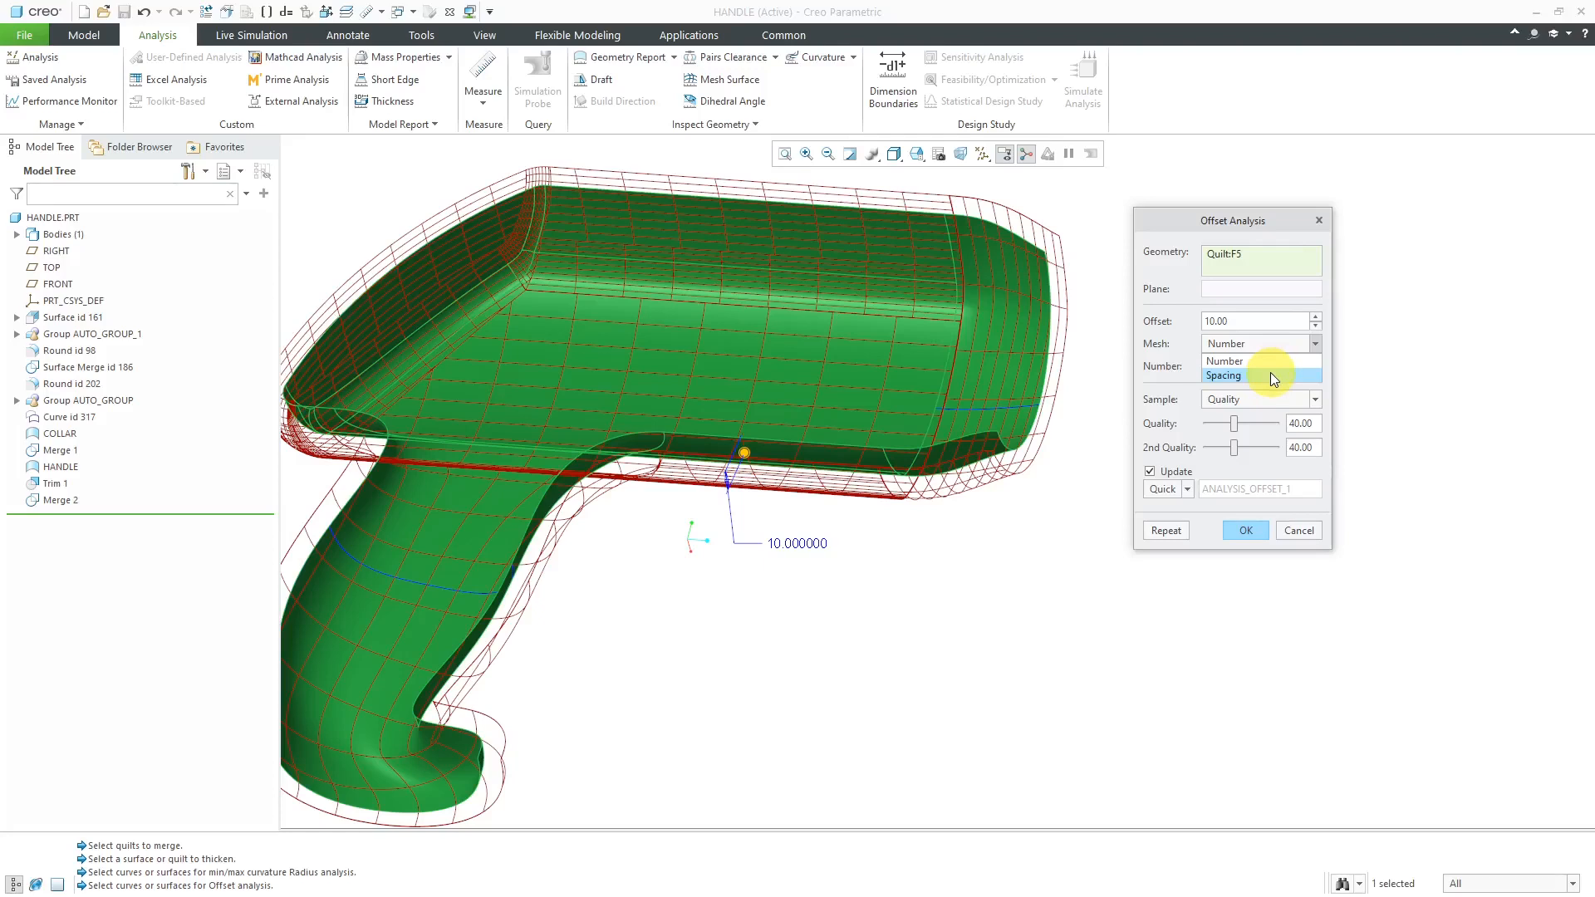
# Set the offset mesh to 16 by 16 divisions and keep the analysis as Quick
pyautogui.click(1225, 362)
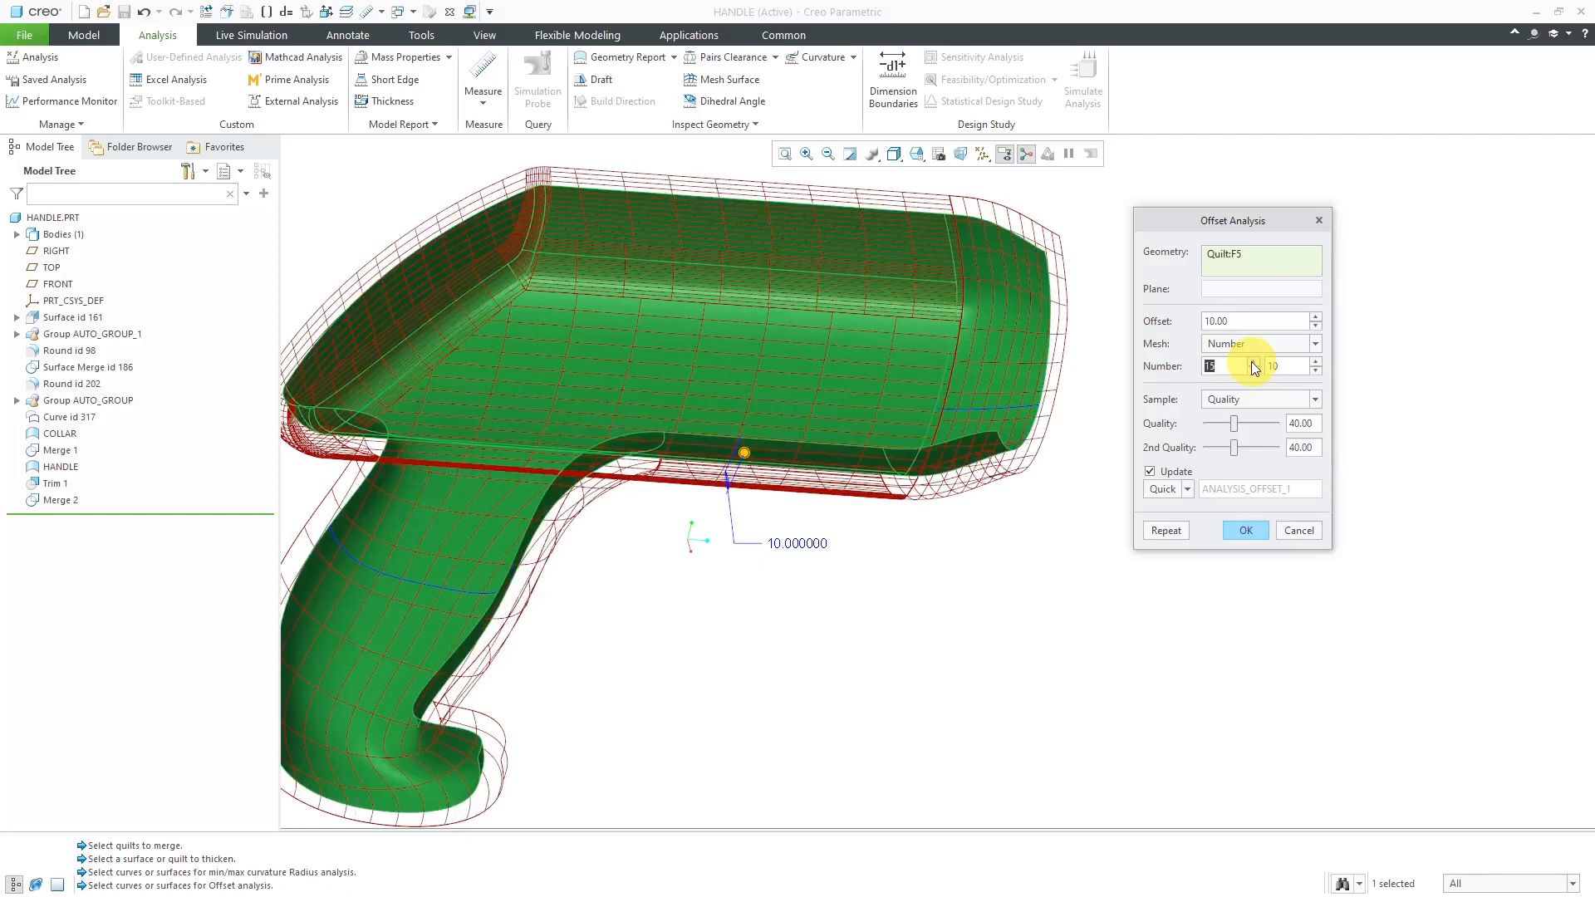
pyautogui.click(1316, 361)
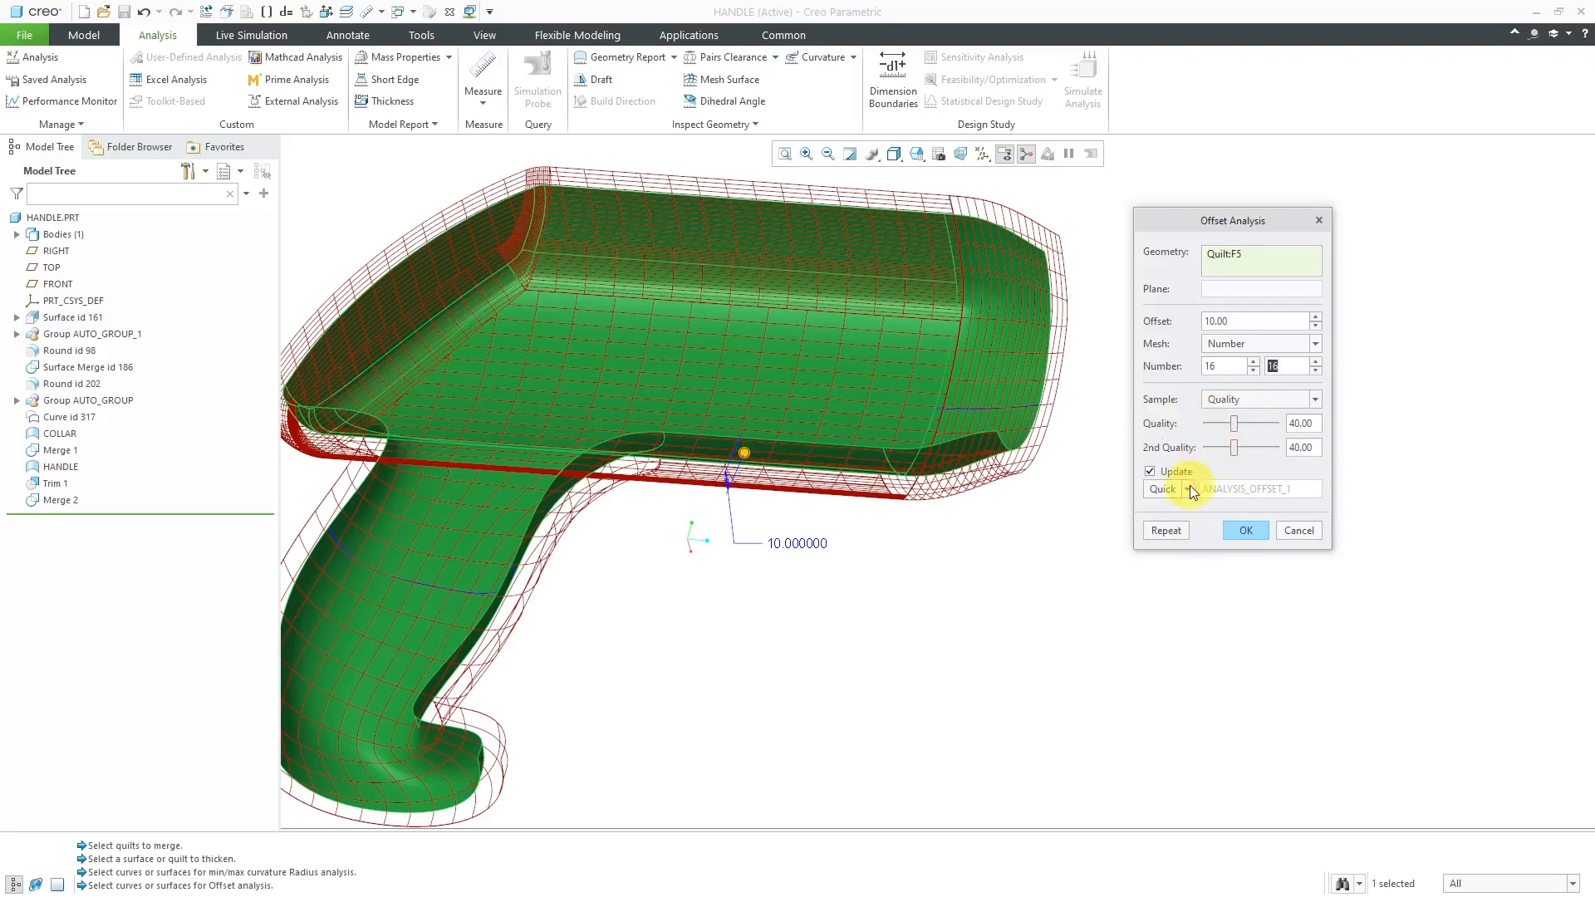
pyautogui.click(1163, 489)
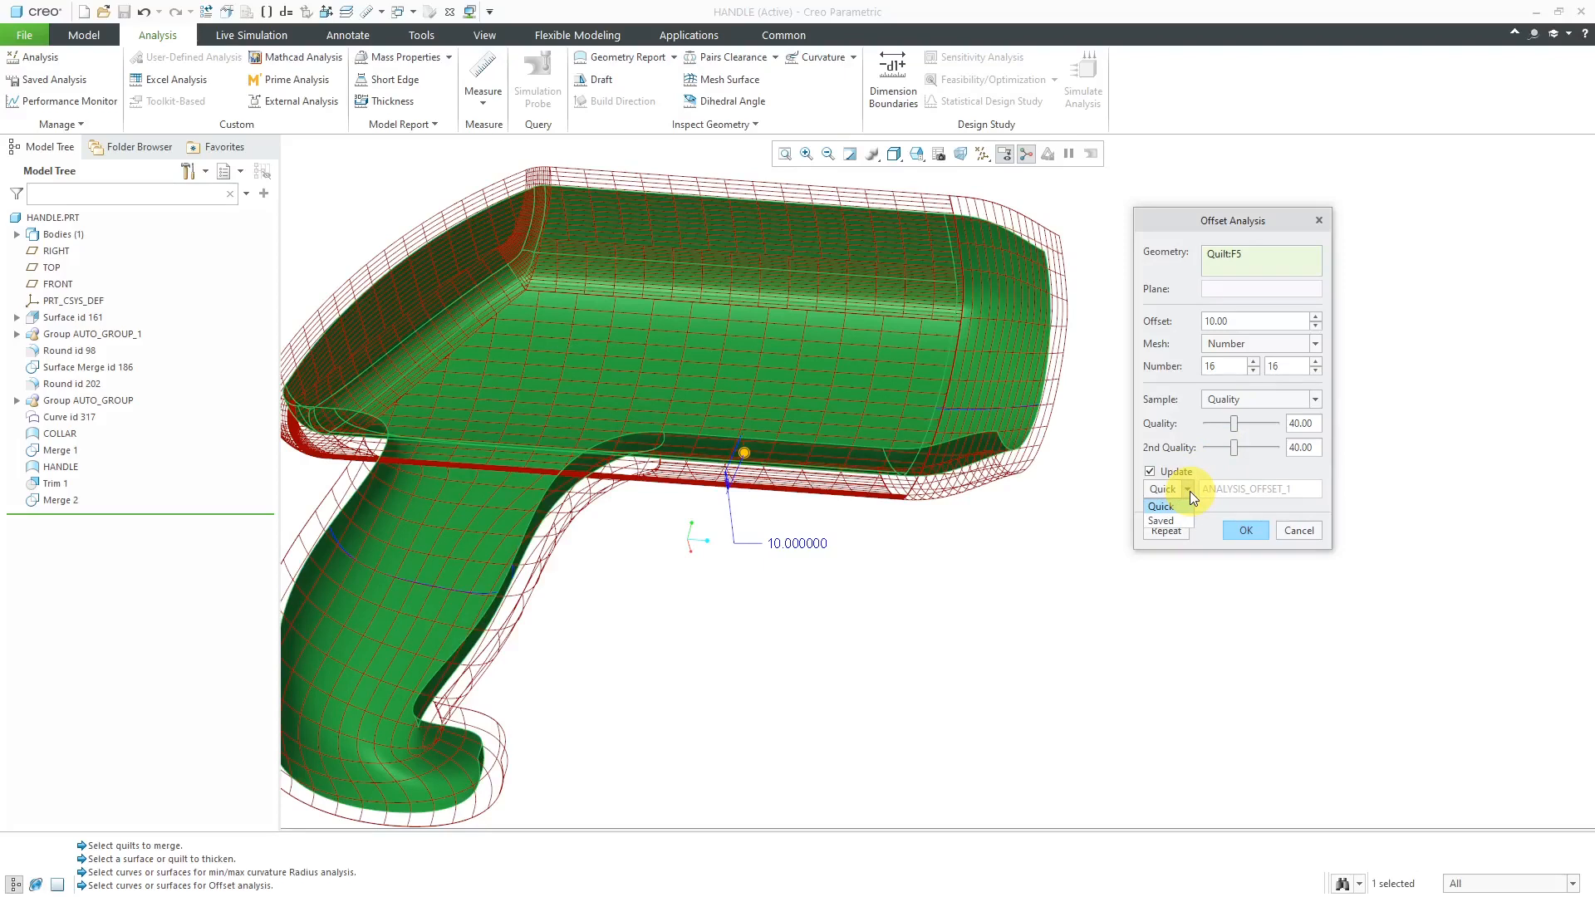
pyautogui.click(1160, 506)
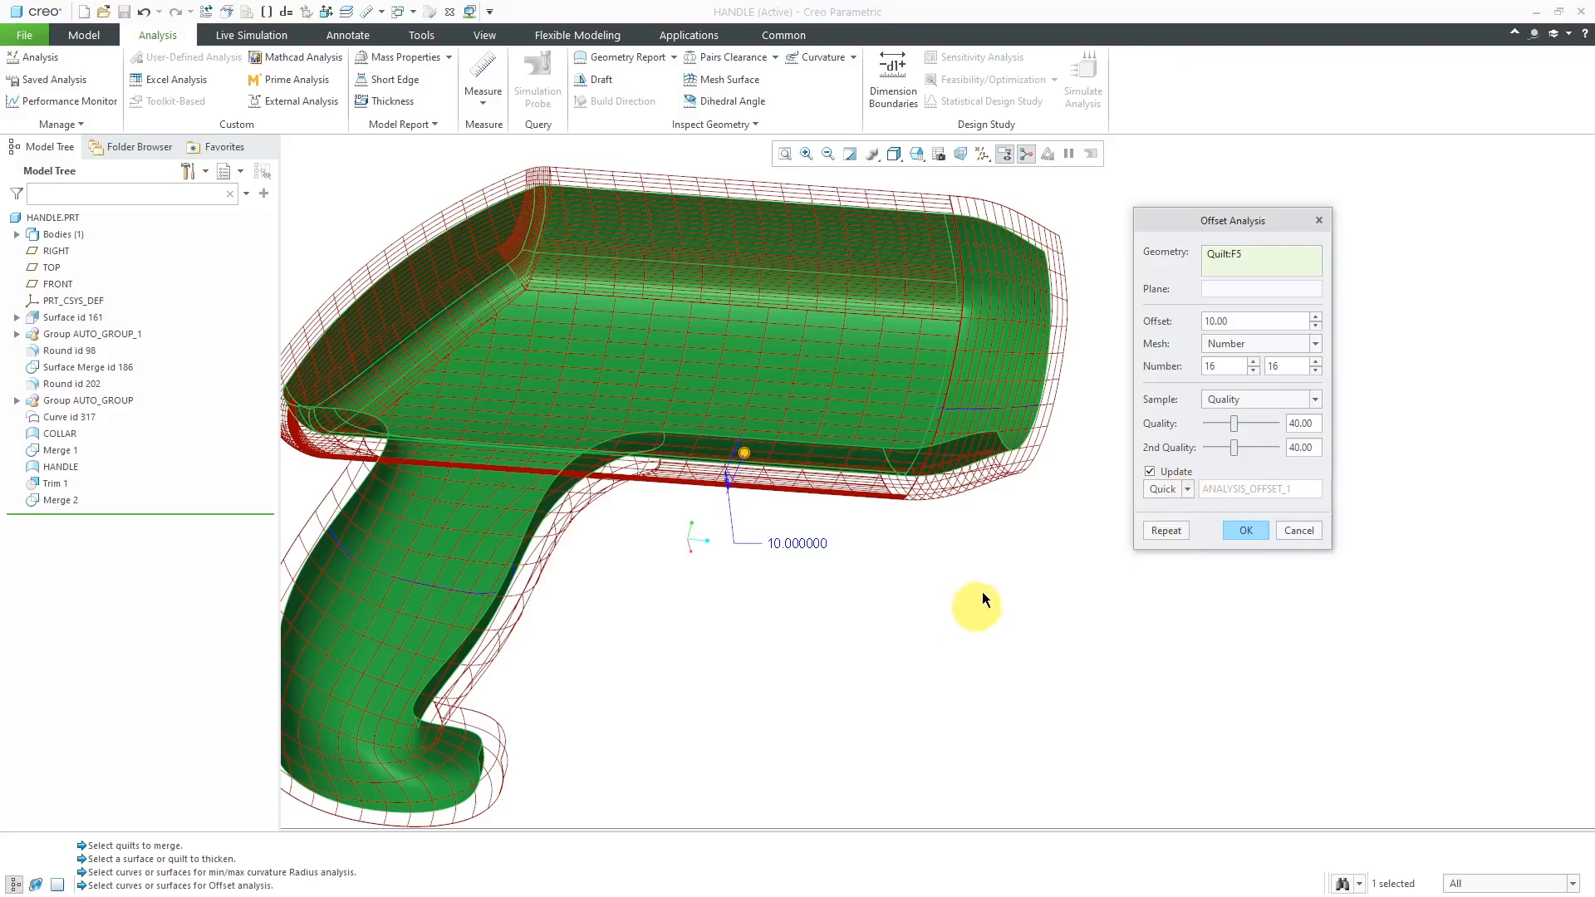
pyautogui.moveTo(984, 599); pyautogui.dragTo(867, 567)
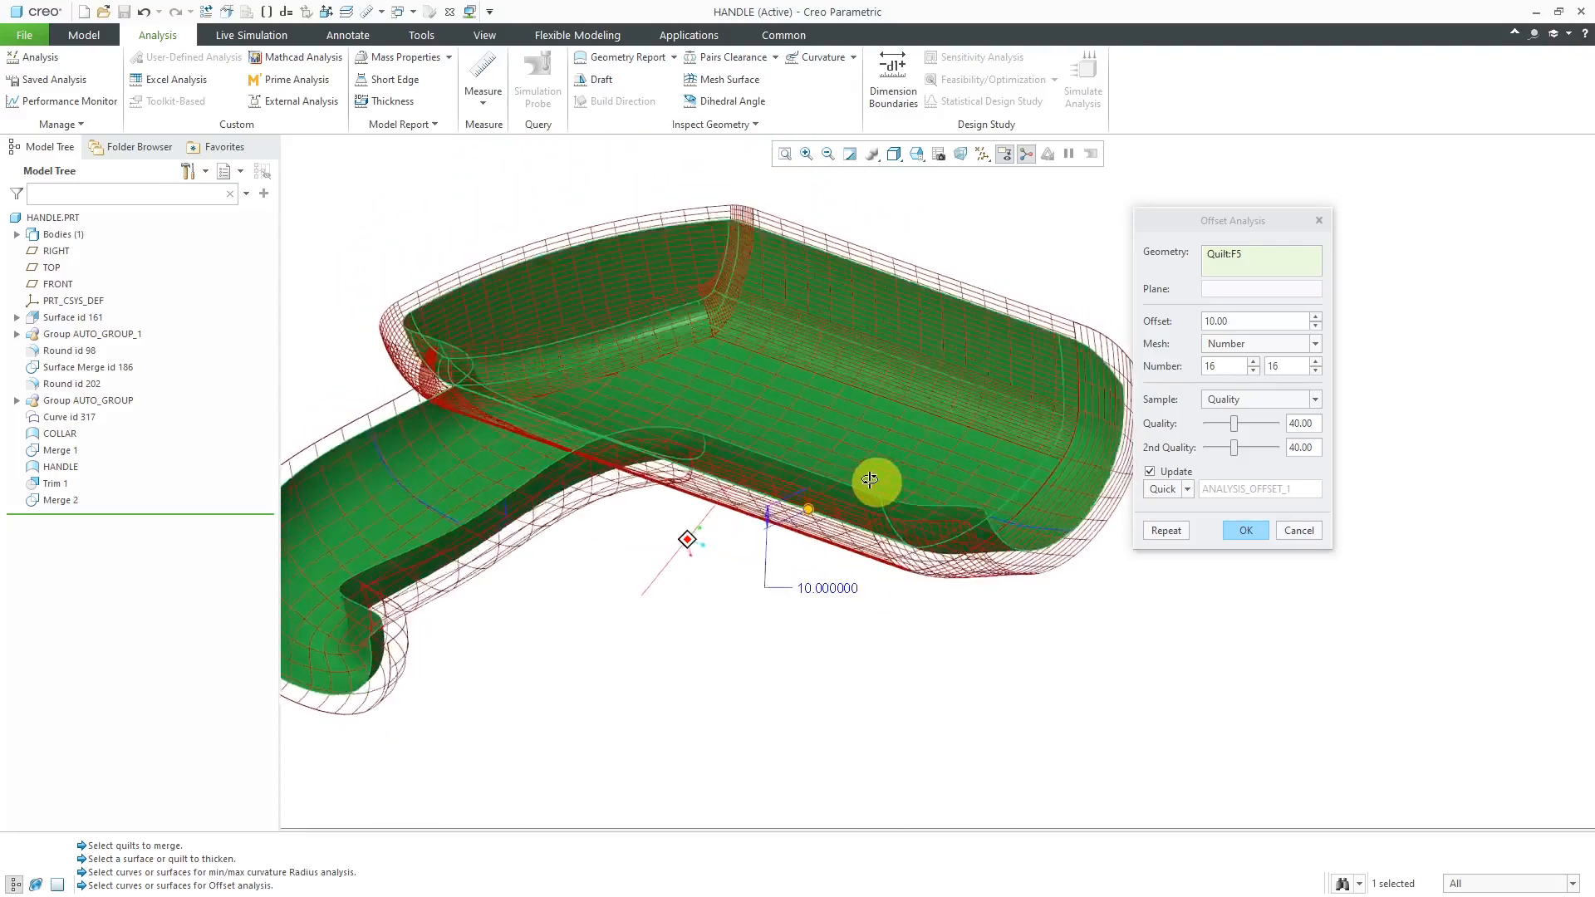
# Orbit the handle to inspect the -10.00 inward offset mesh, then cancel the offset analysis
pyautogui.moveTo(870, 480); pyautogui.dragTo(850, 495)
pyautogui.write('-10.000000')
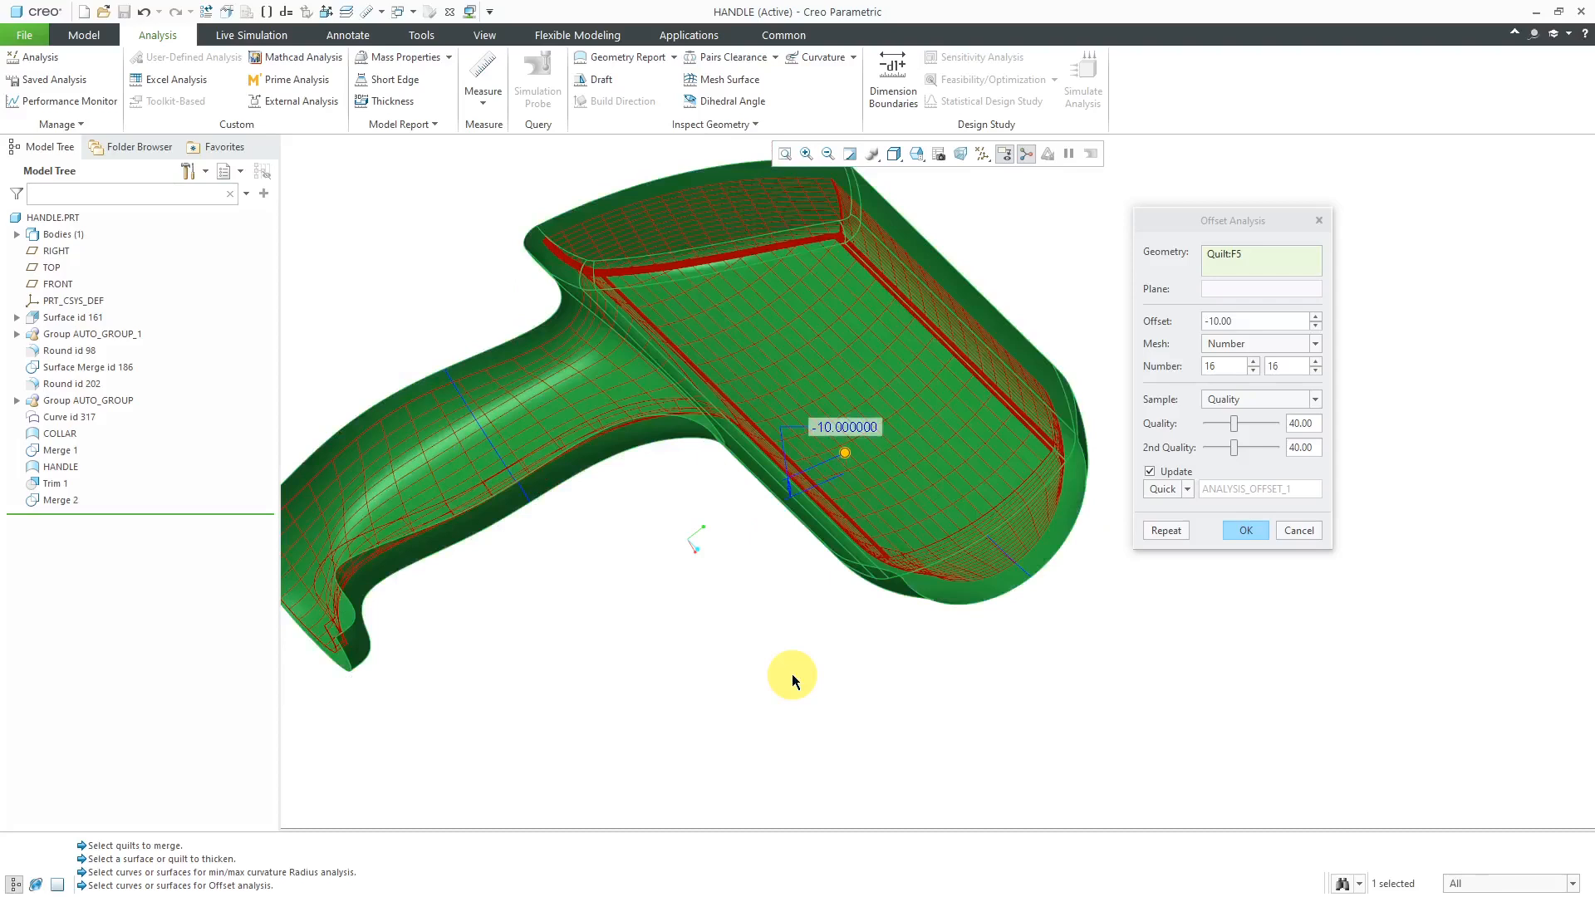
pyautogui.moveTo(793, 680); pyautogui.dragTo(483, 606)
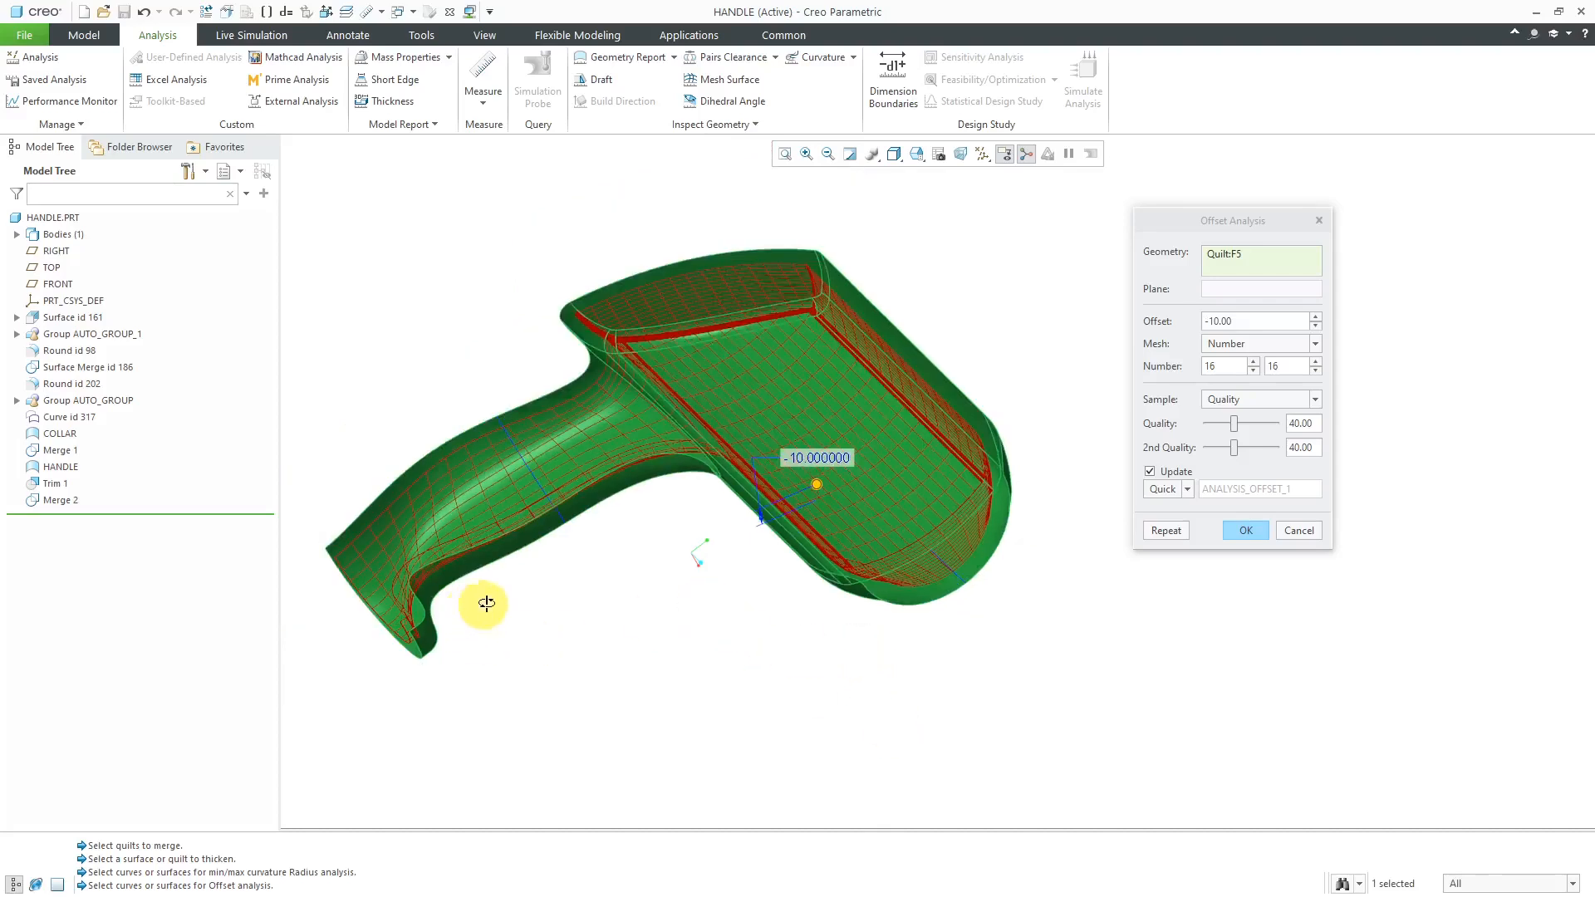
pyautogui.moveTo(485, 605); pyautogui.dragTo(500, 768)
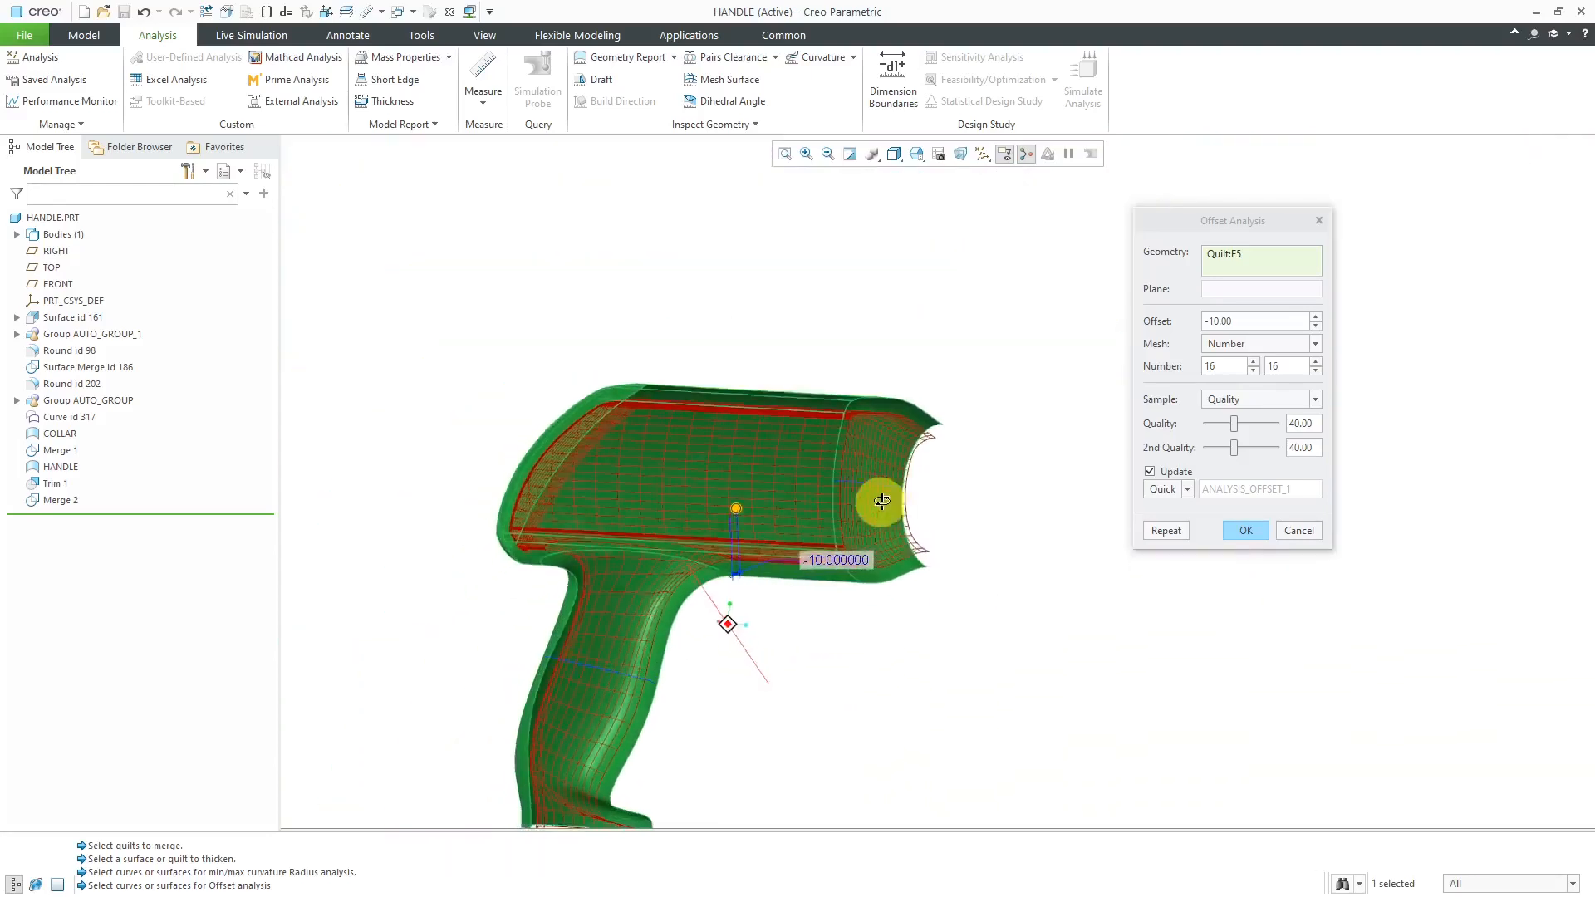
pyautogui.moveTo(881, 500); pyautogui.dragTo(781, 467)
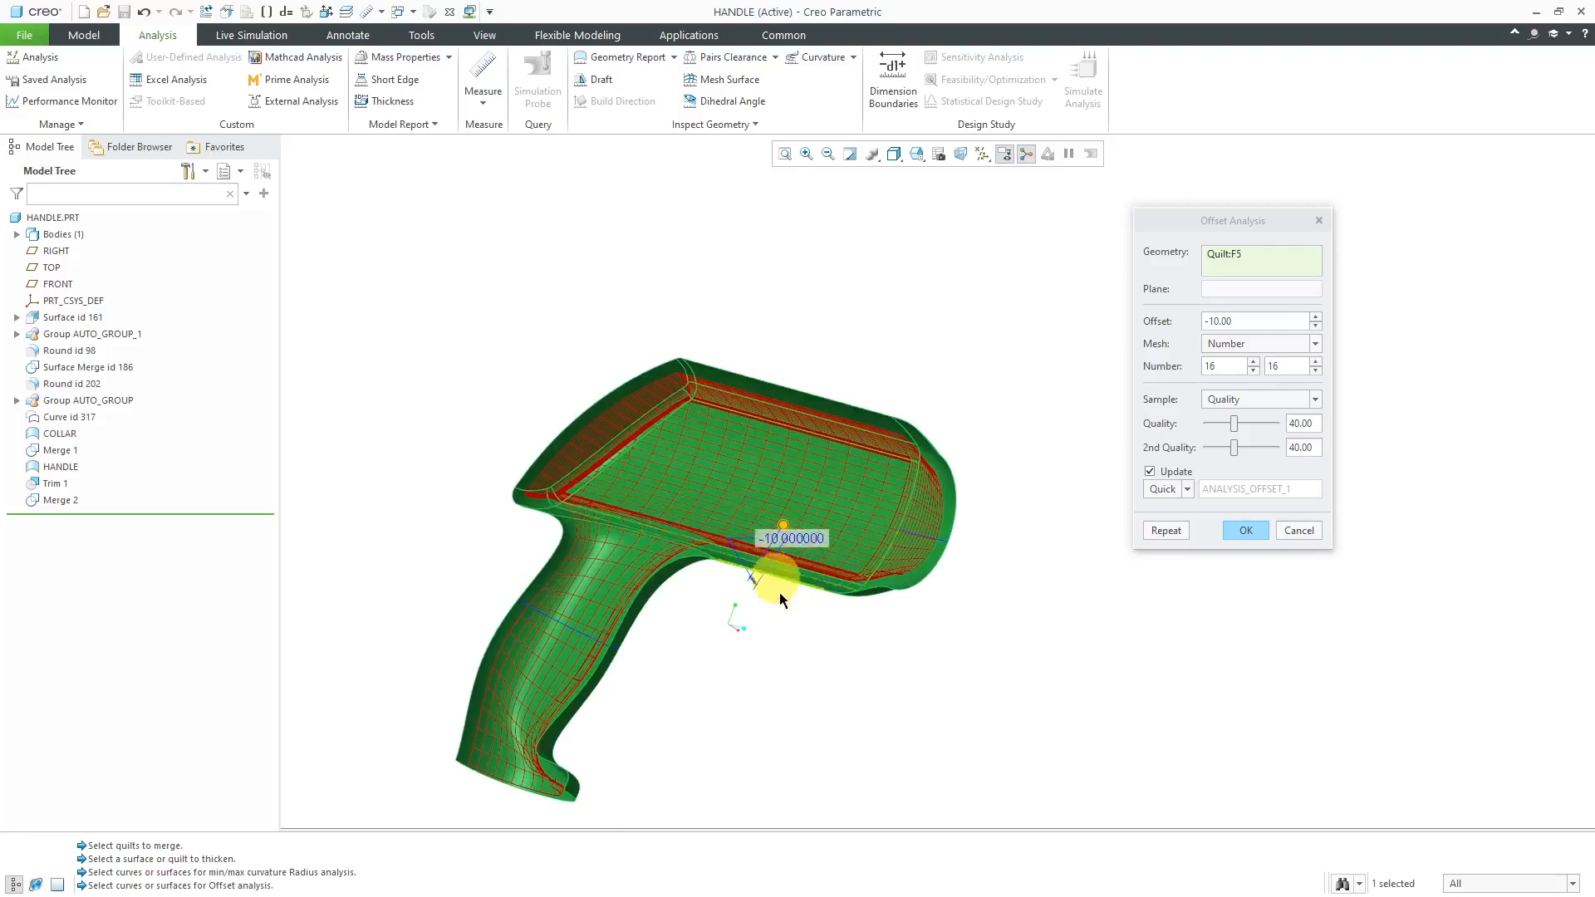
pyautogui.moveTo(956, 654)
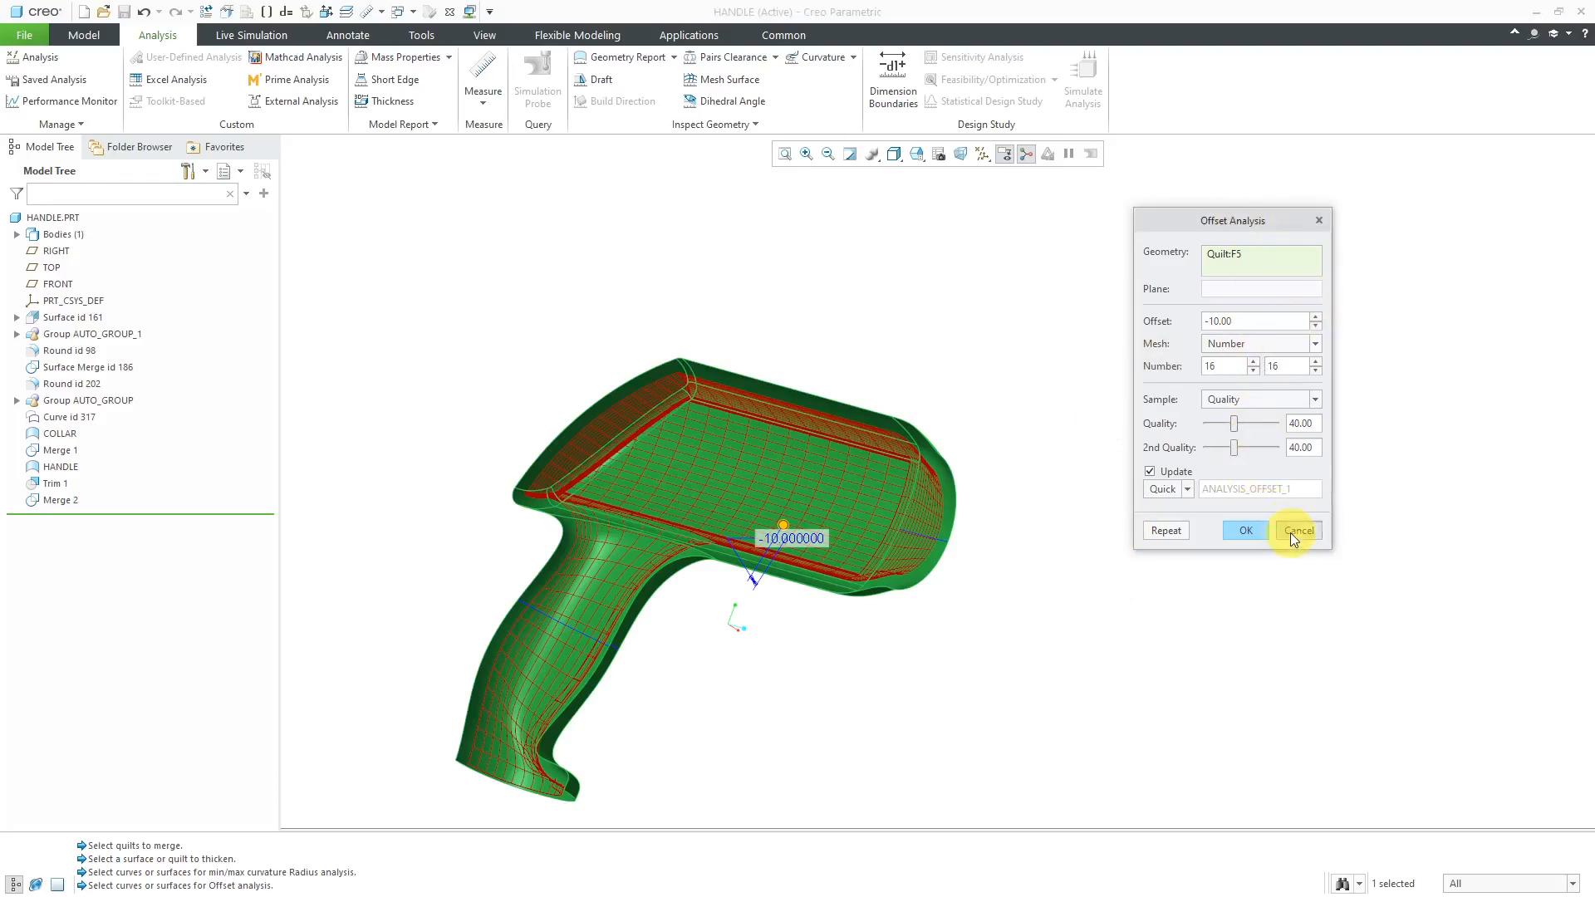
pyautogui.click(1297, 531)
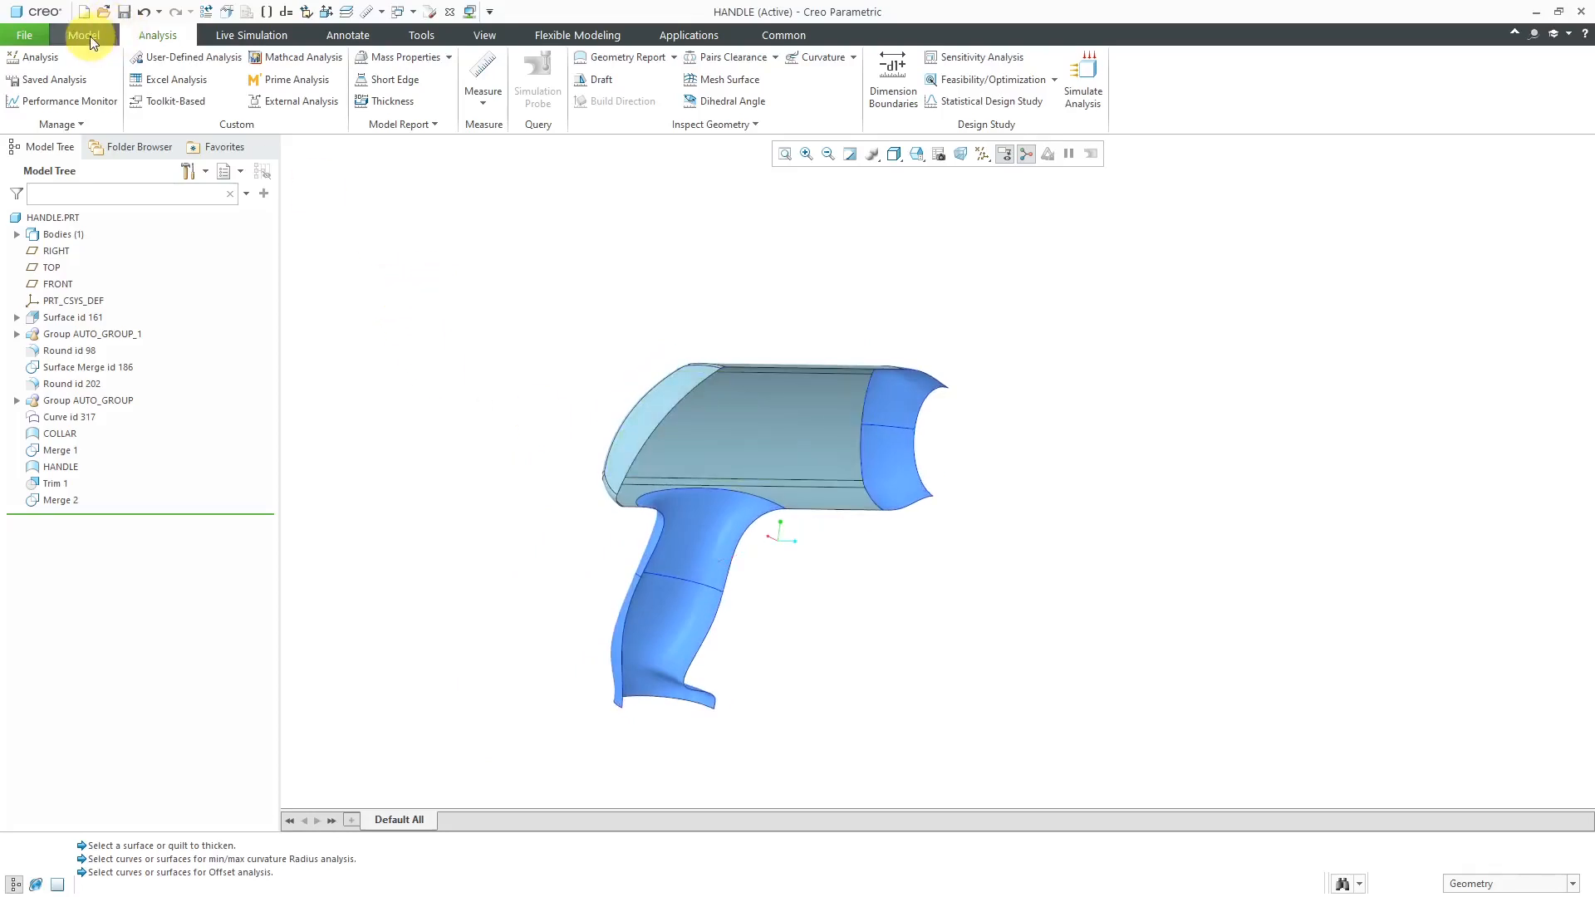
# Select Quilt:F5 and start a Thicken feature previewing a 5.00 solid layer
pyautogui.click(83, 35)
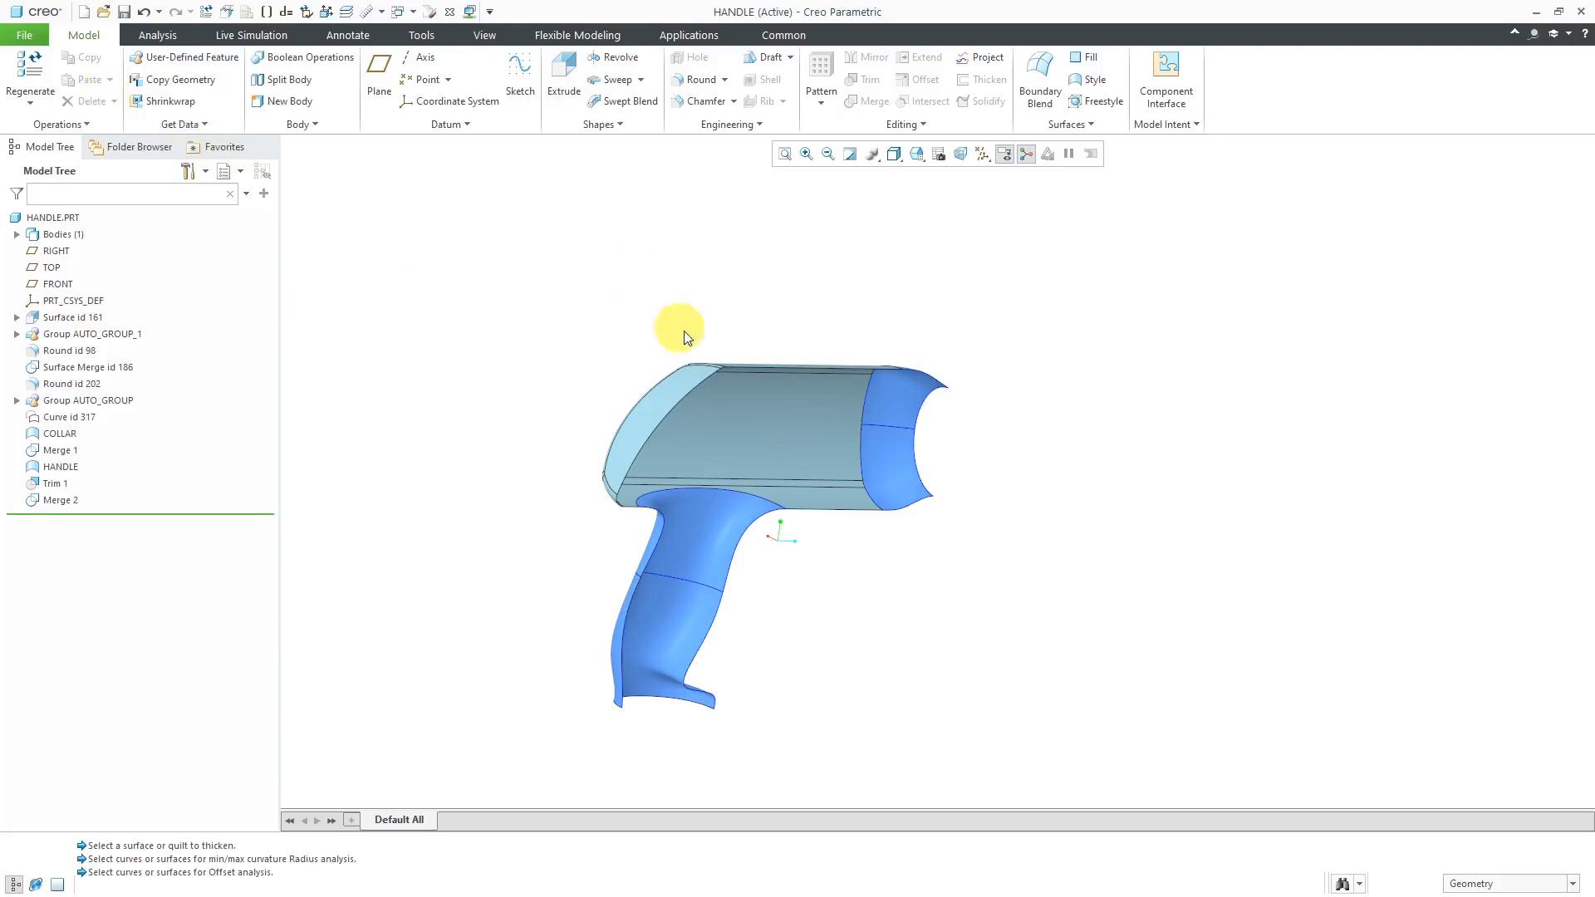
pyautogui.moveTo(769, 444)
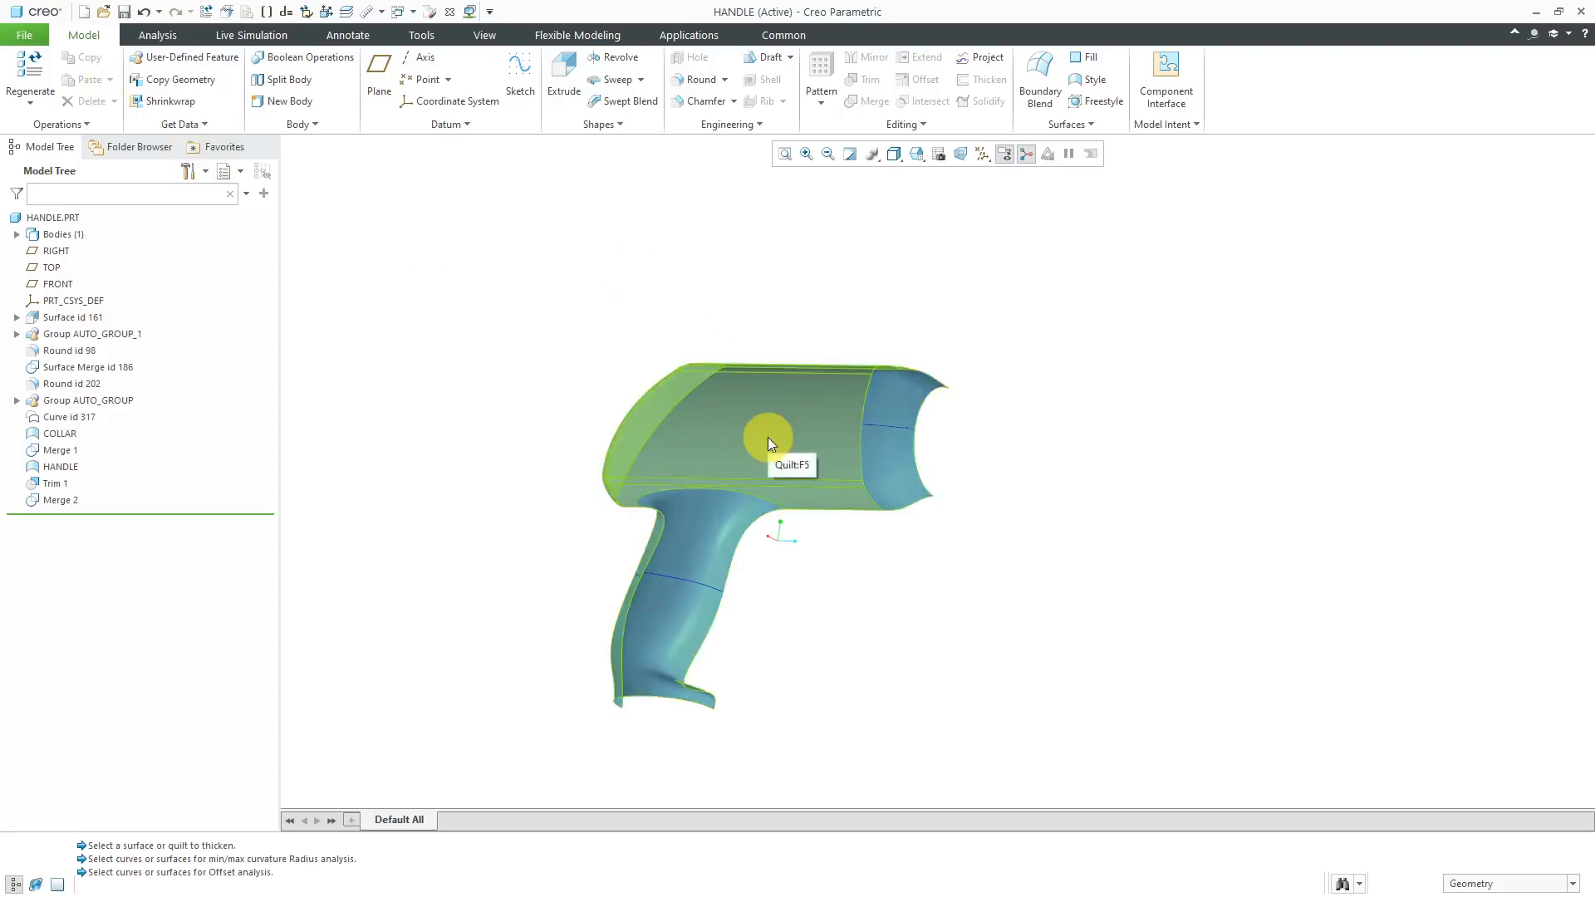
pyautogui.click(770, 444)
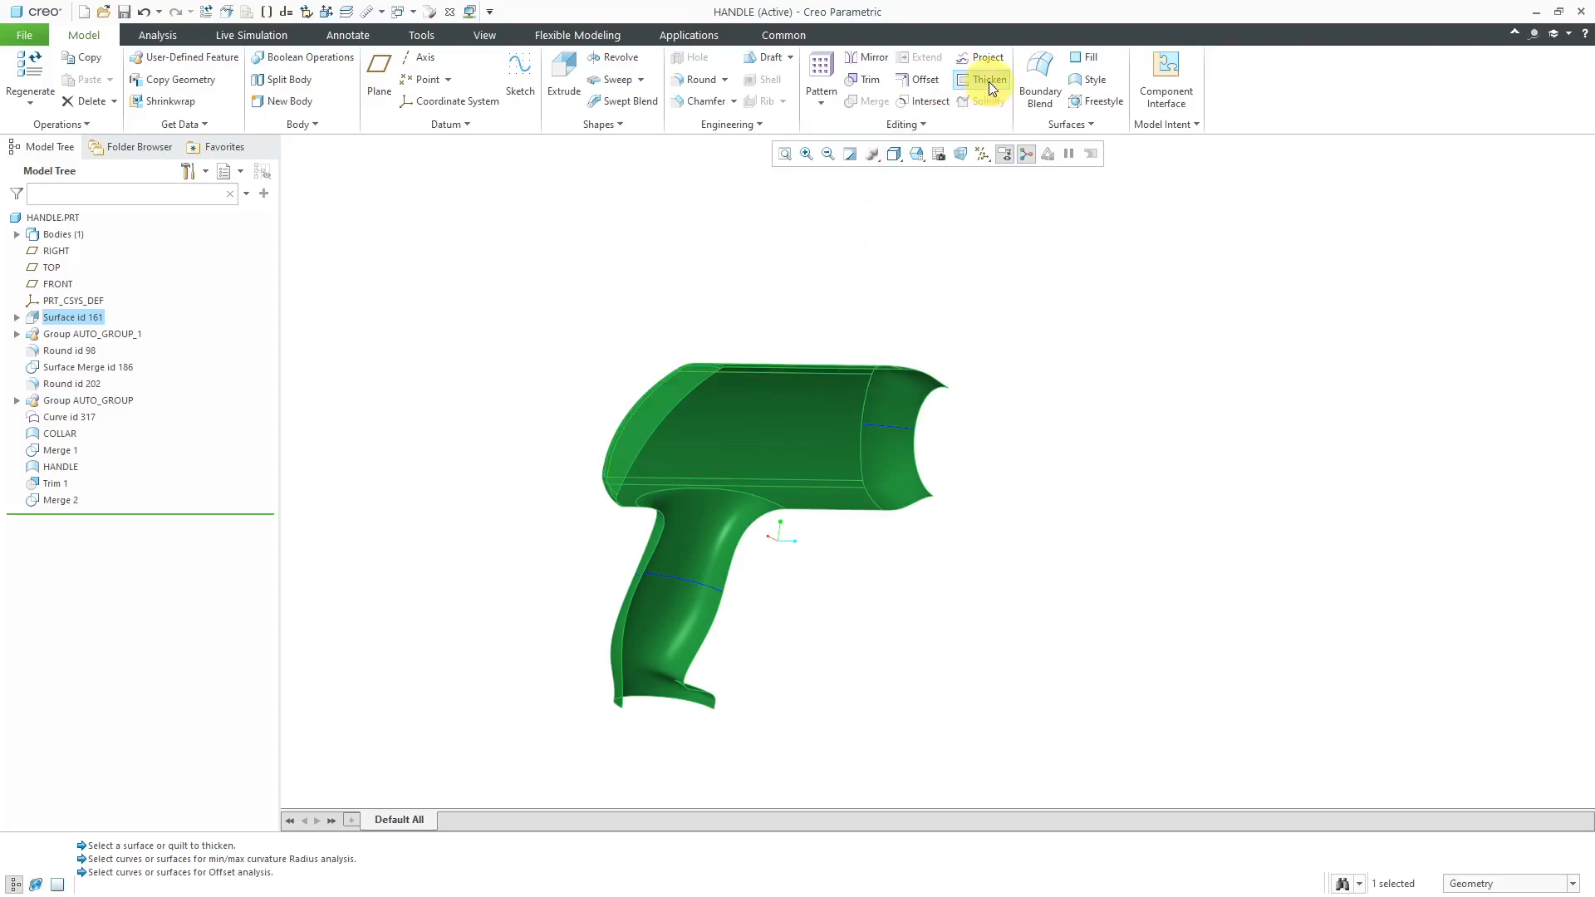
pyautogui.click(986, 79)
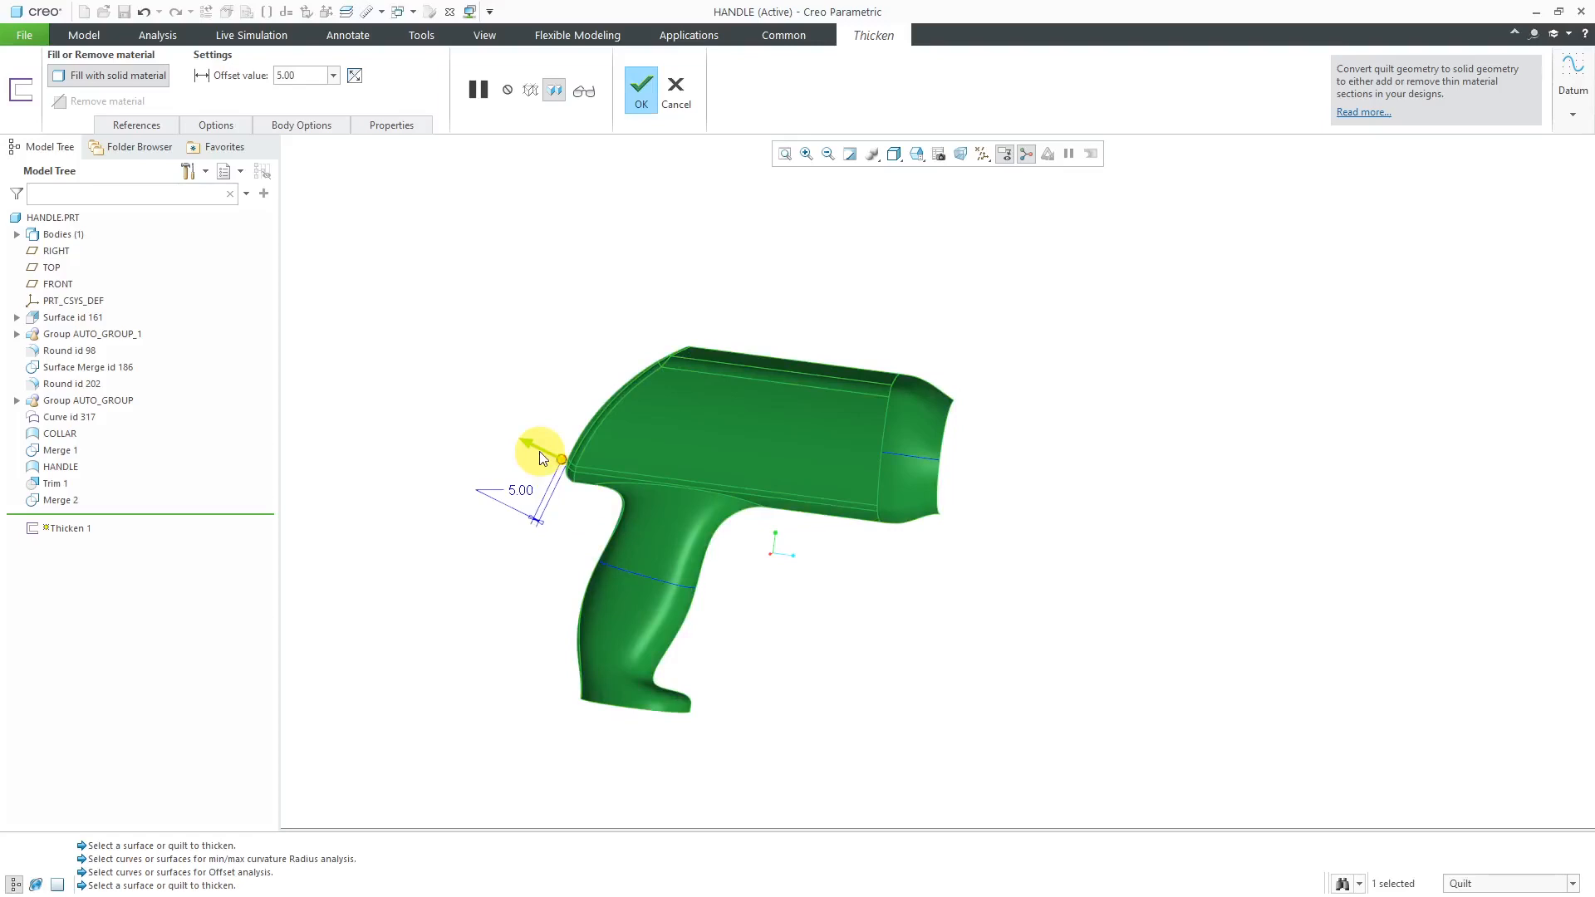
# Flip the thickness inward, enter the offset value, and complete Thicken 1 as a 6.00 shell
pyautogui.click(354, 75)
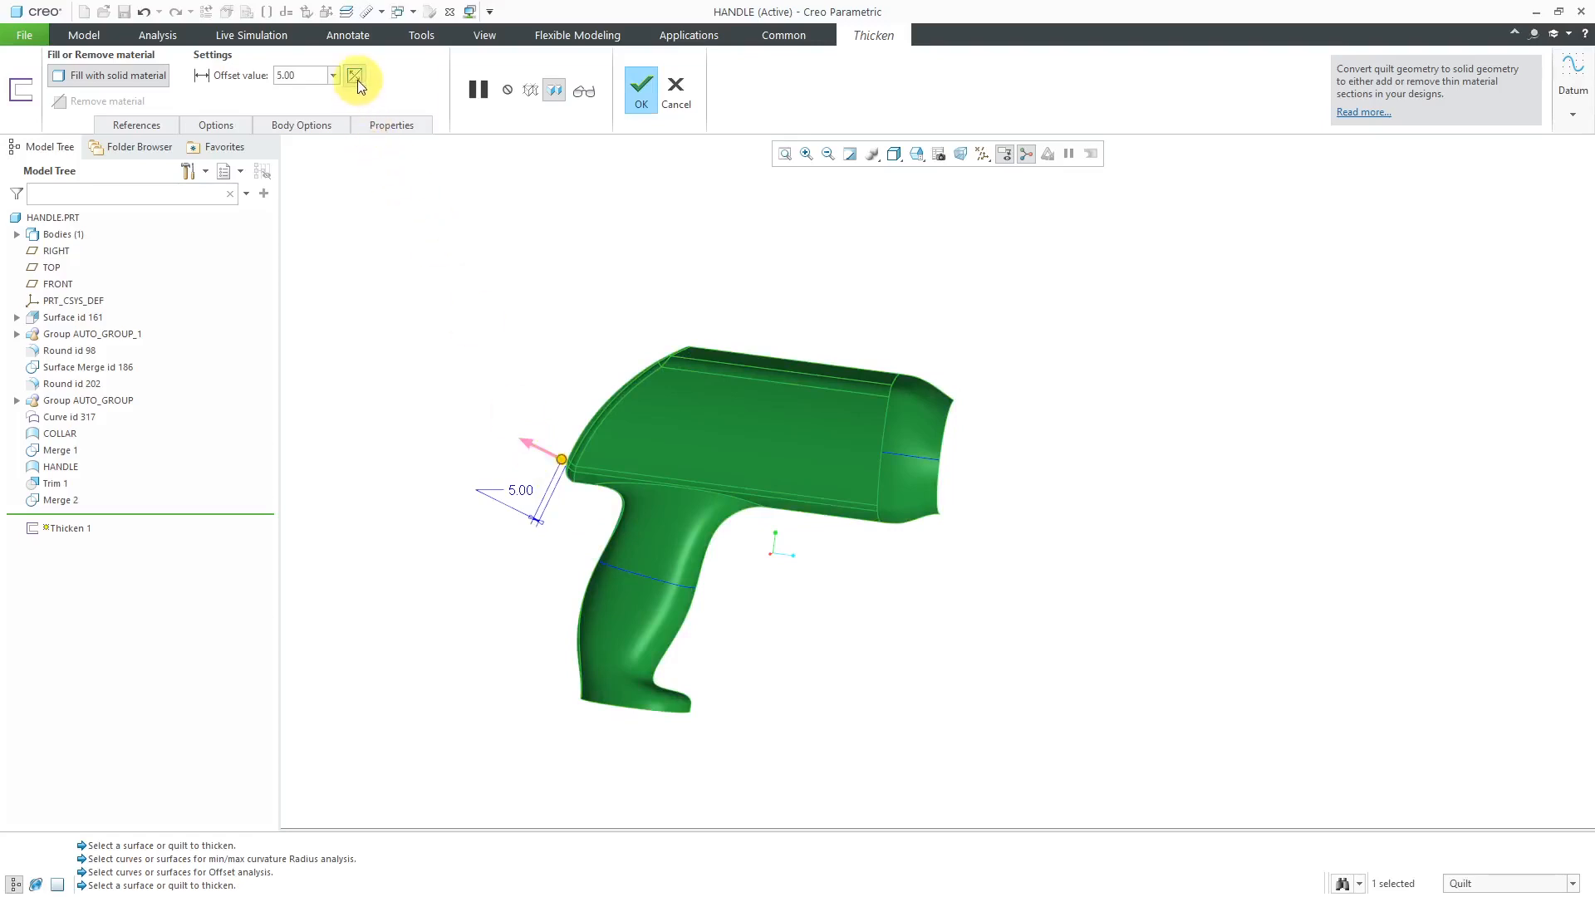
pyautogui.moveTo(355, 78)
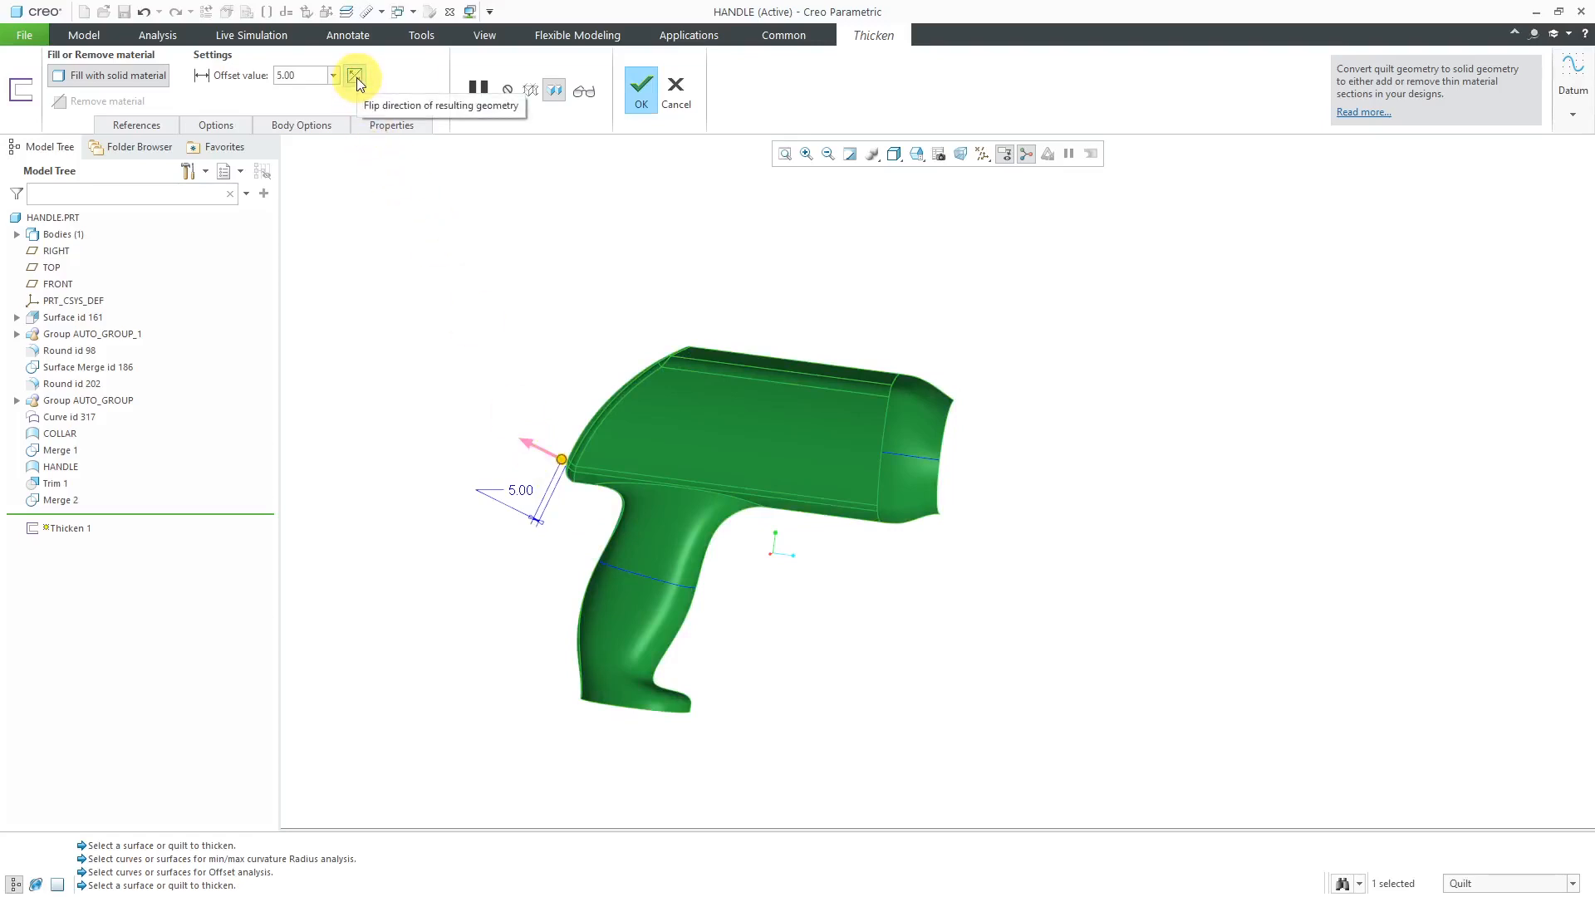
pyautogui.click(356, 74)
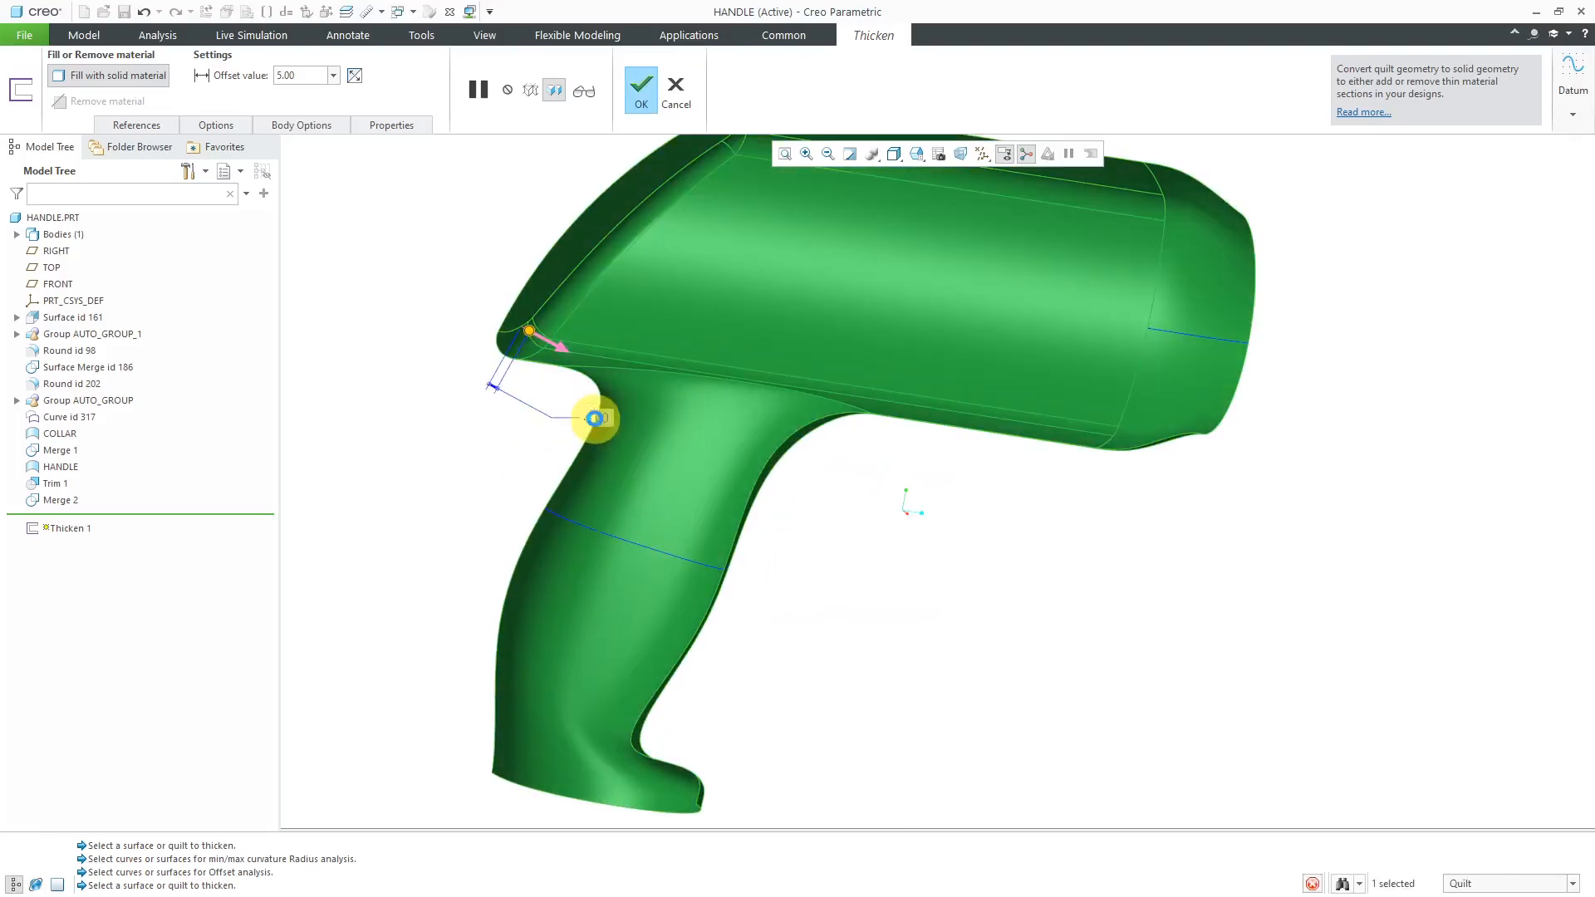
pyautogui.write('4.00')
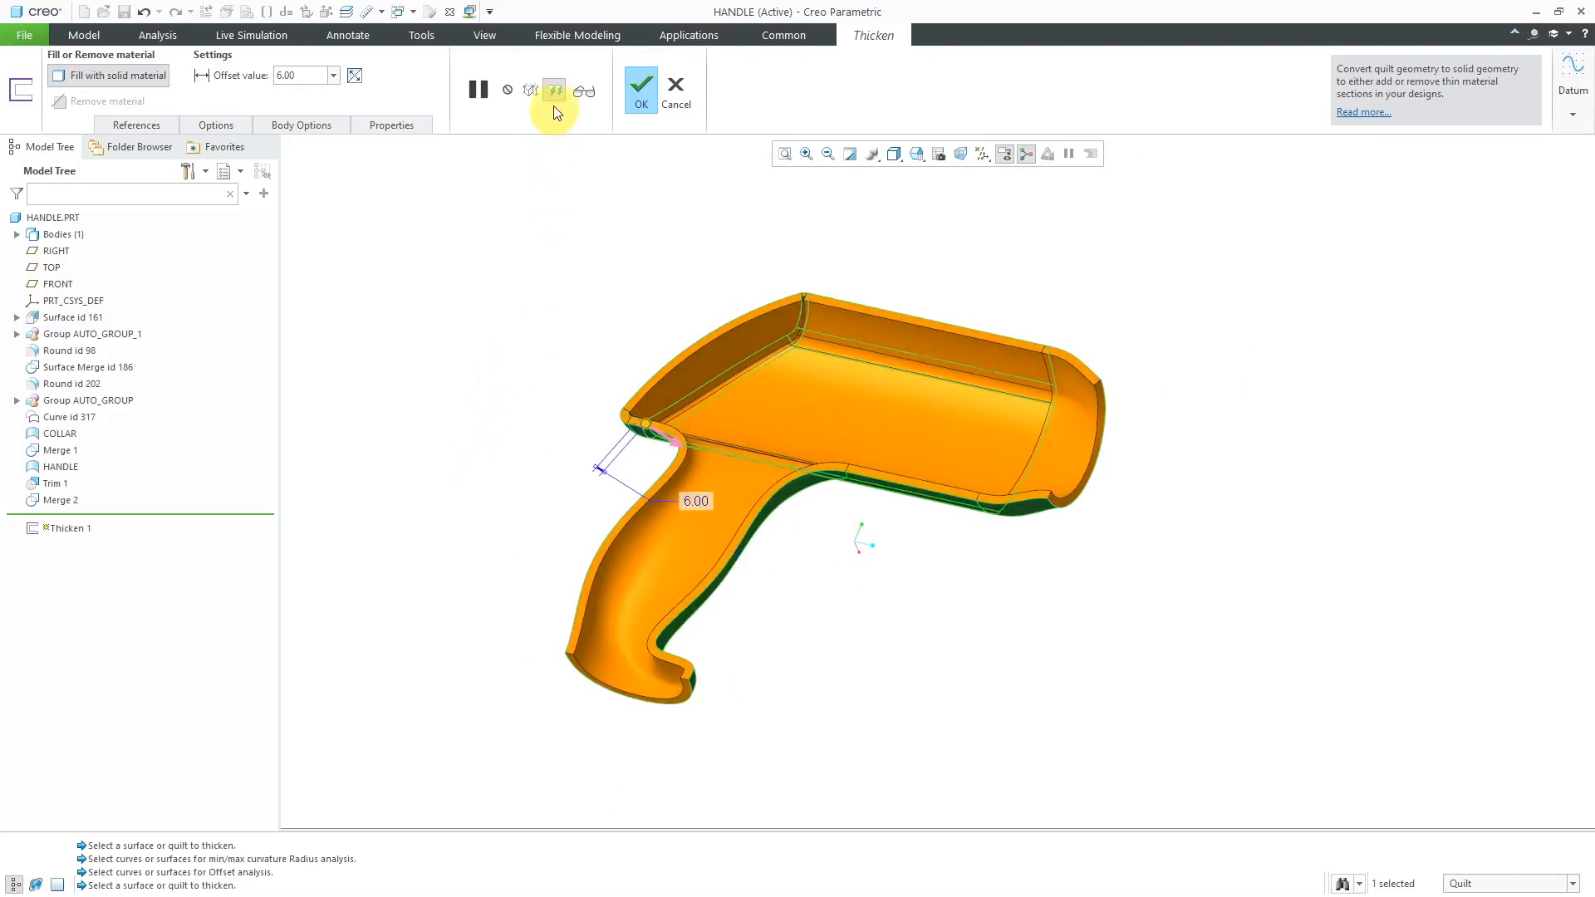
pyautogui.moveTo(554, 91)
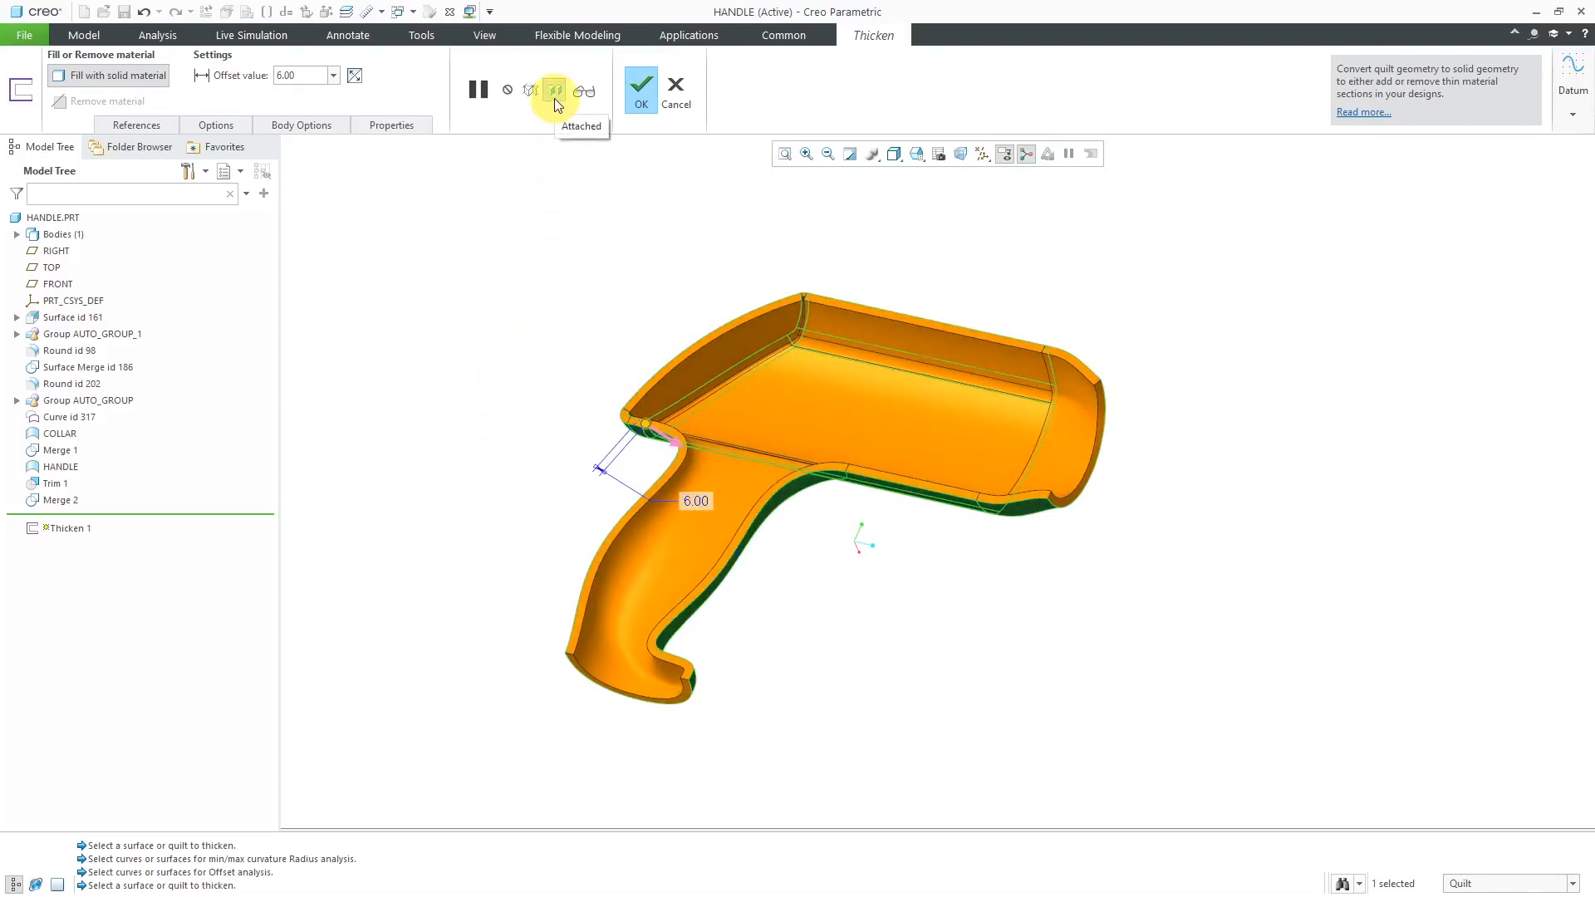
pyautogui.moveTo(580, 90)
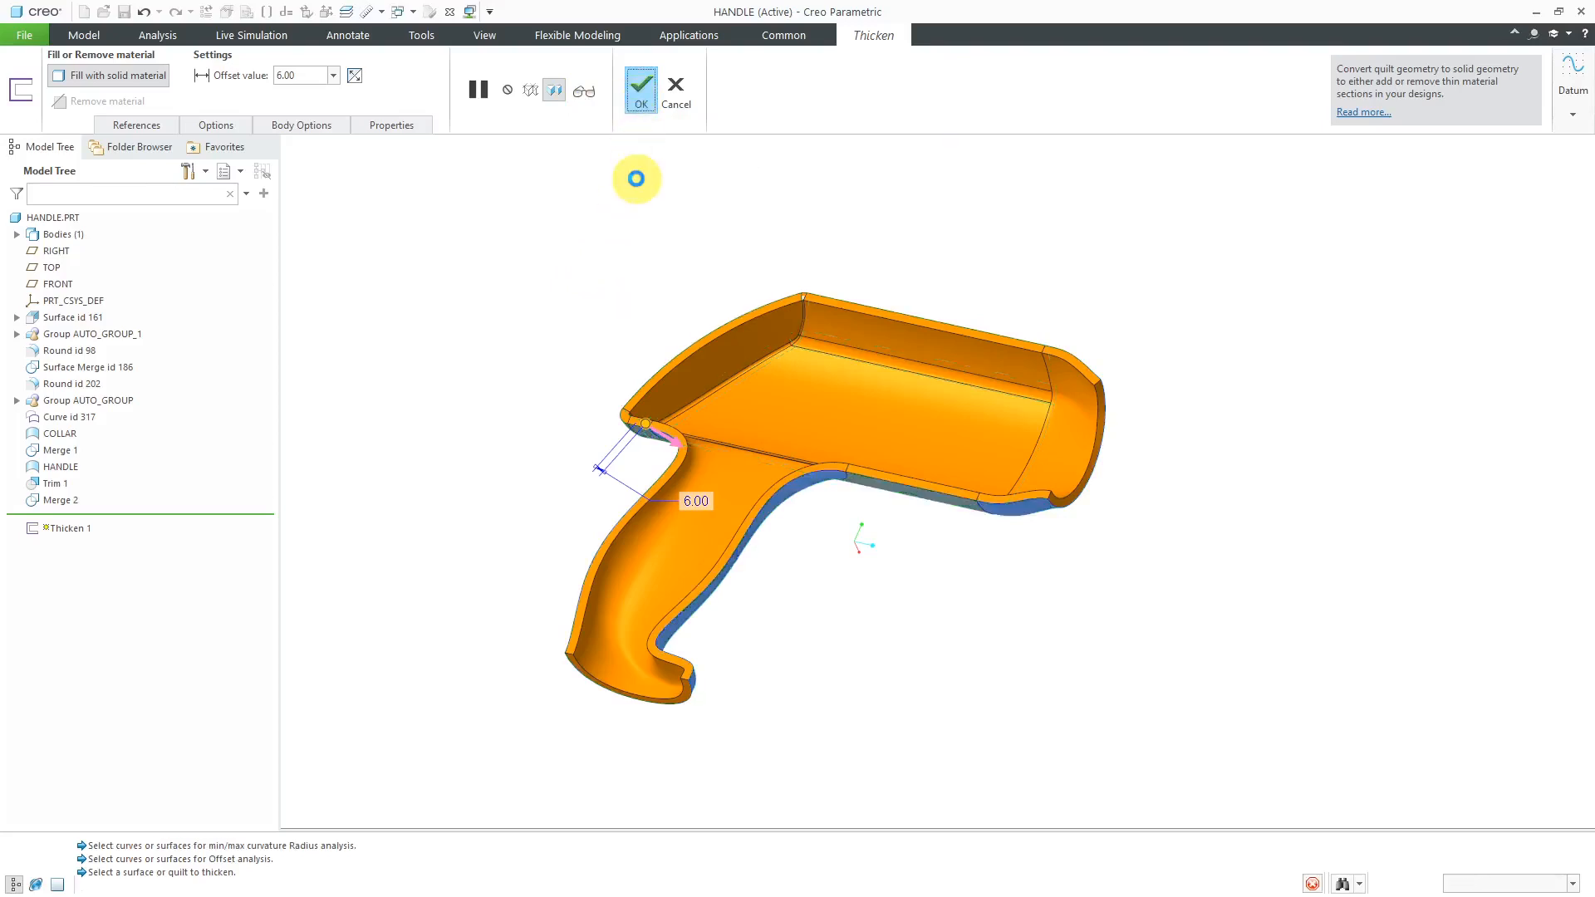
pyautogui.click(639, 83)
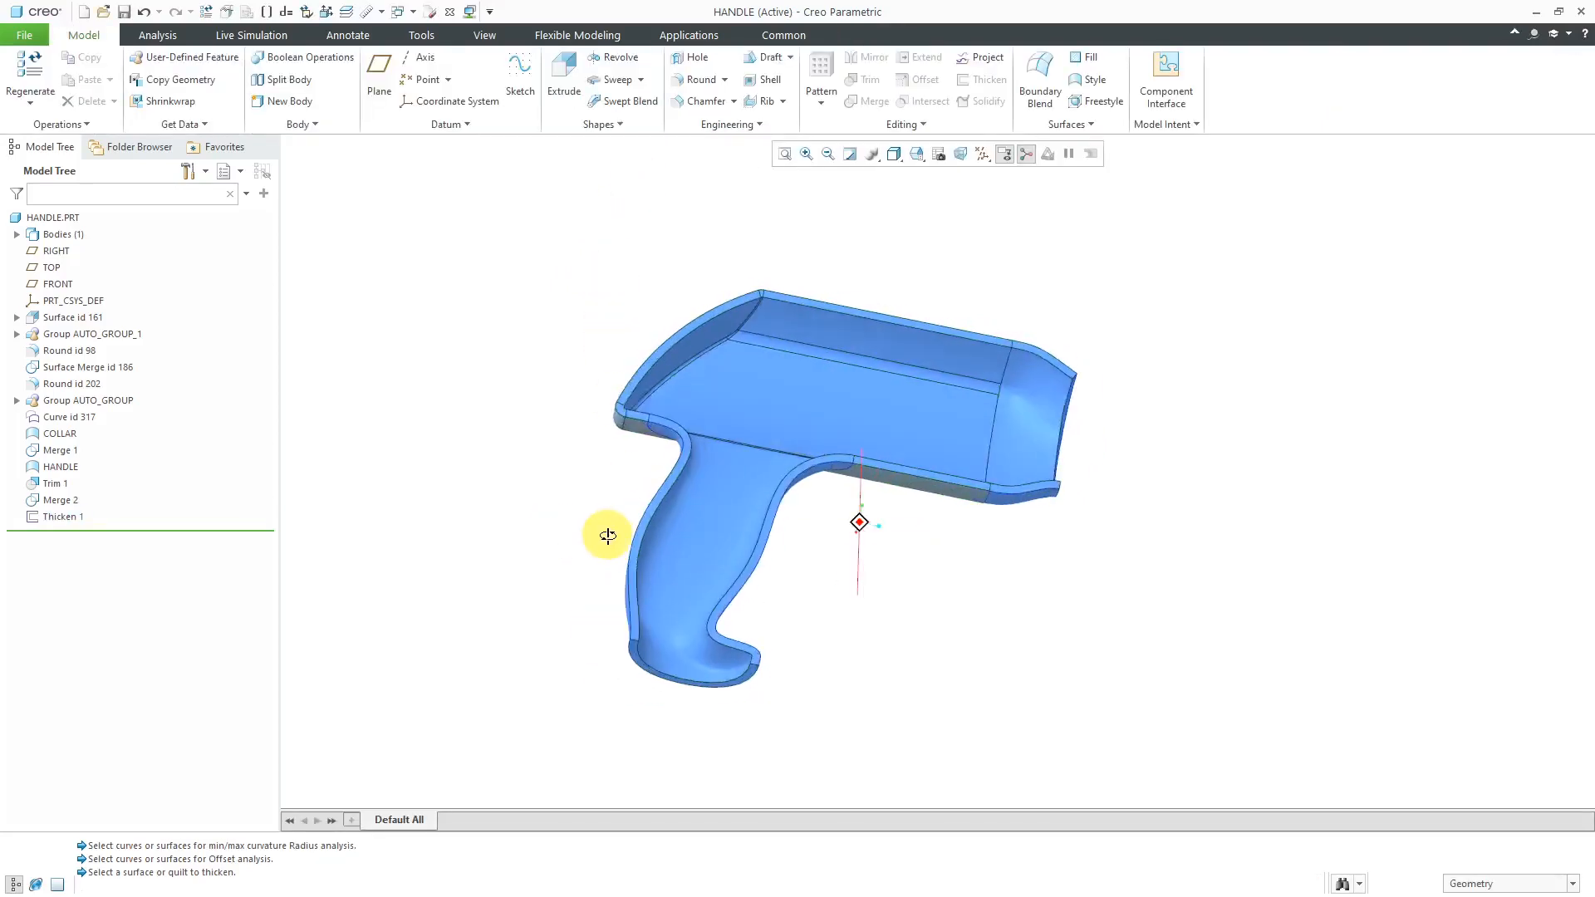